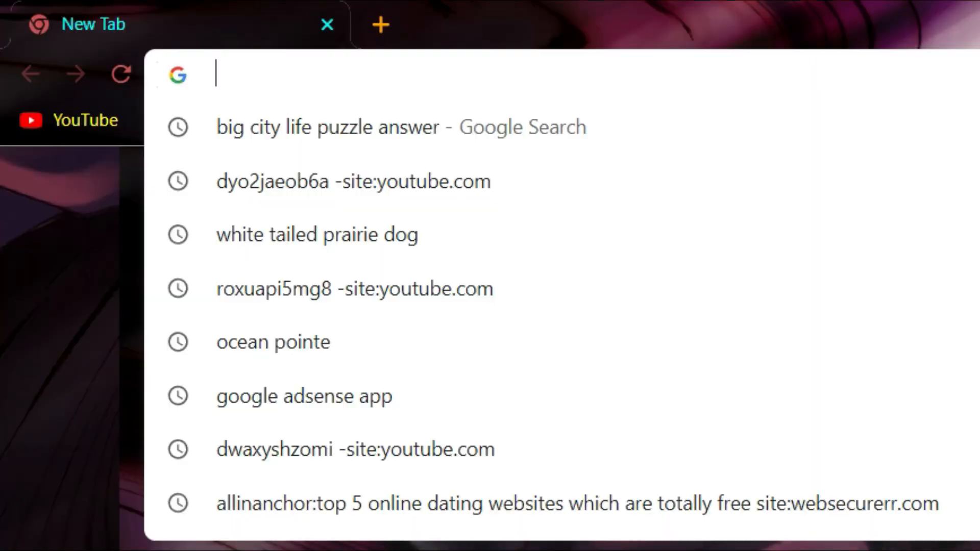
# - Go to the NHT site via 'nht' and start Apply for a Scheme under the housing banner
pyautogui.write('nht')
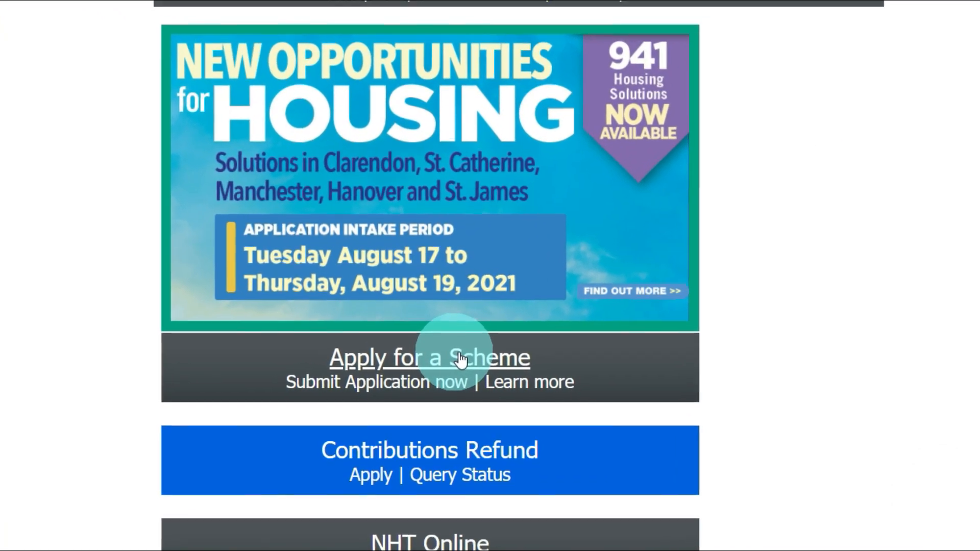
pyautogui.click(430, 358)
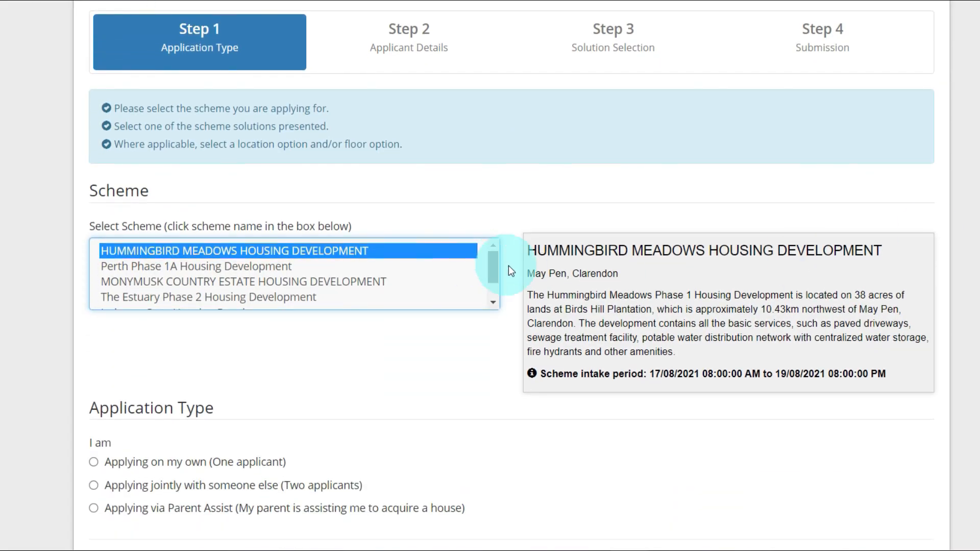
pyautogui.moveTo(497, 271)
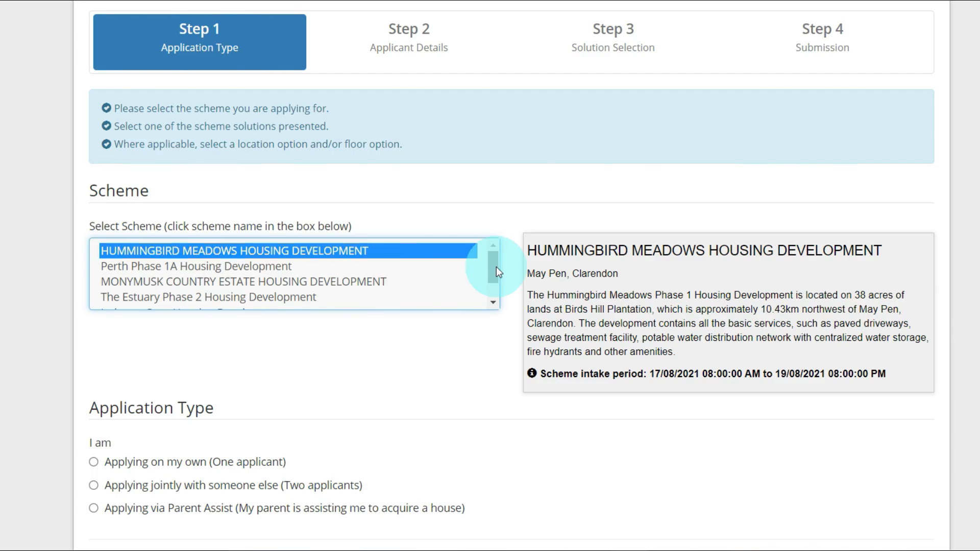
pyautogui.moveTo(494, 273)
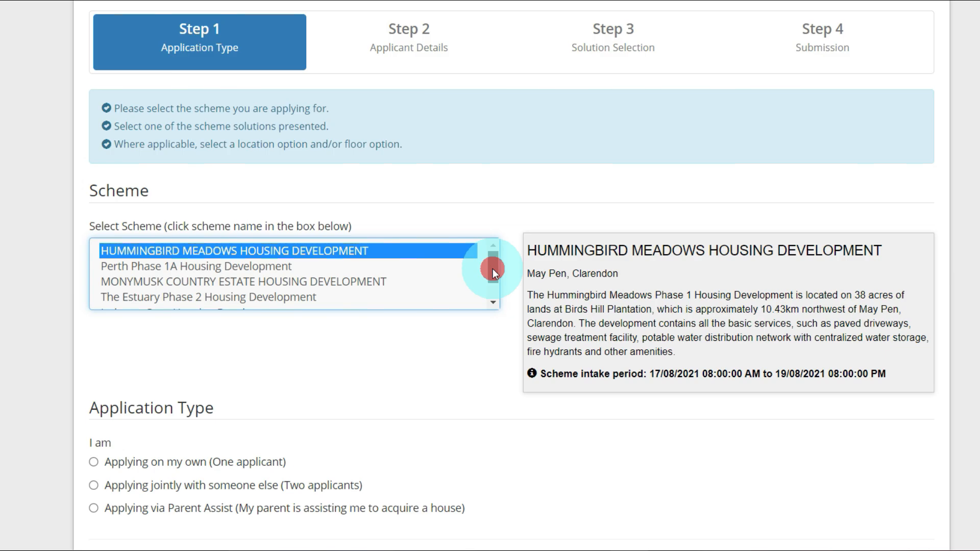
# - Scroll through the Select Scheme list, keeping Hummingbird Meadows Housing Development as the chosen scheme
pyautogui.scroll(-3)
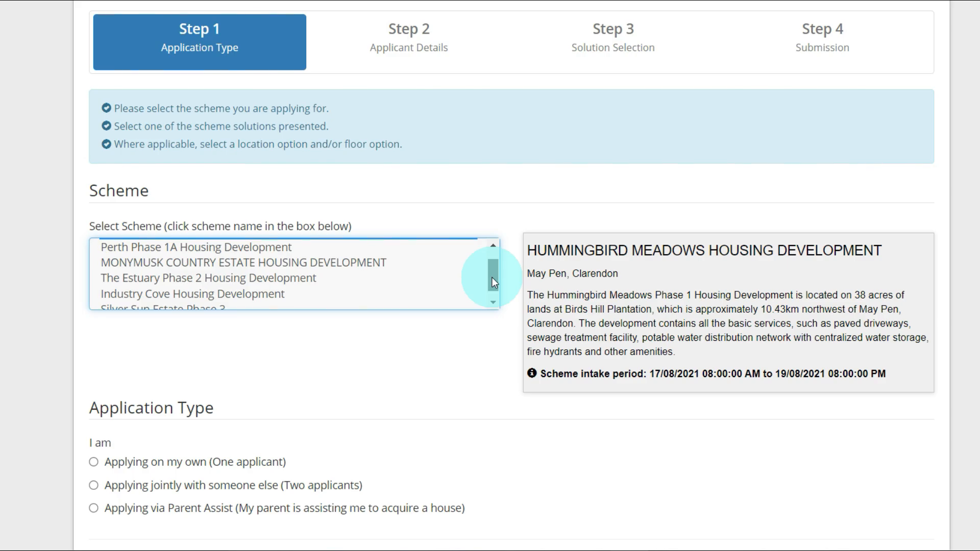
pyautogui.scroll(-3)
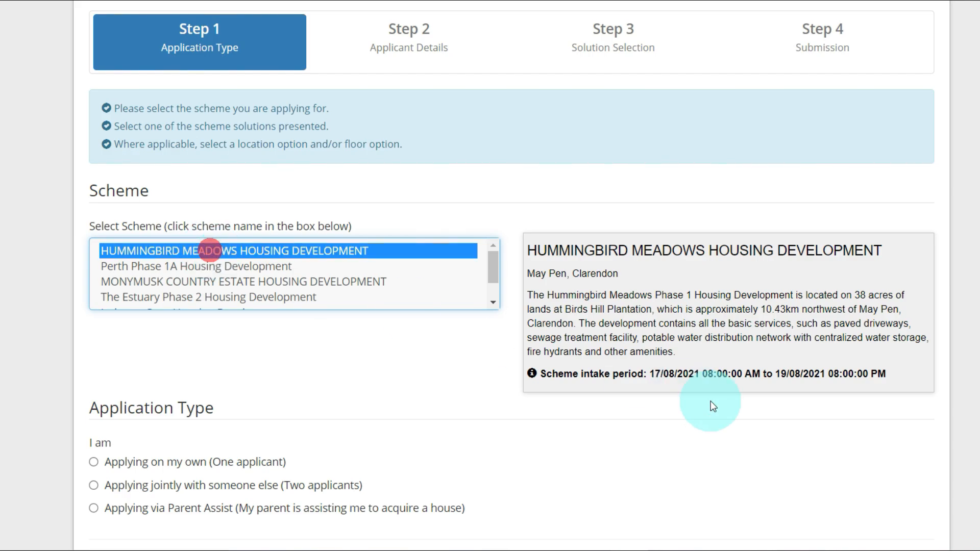
pyautogui.scroll(-3)
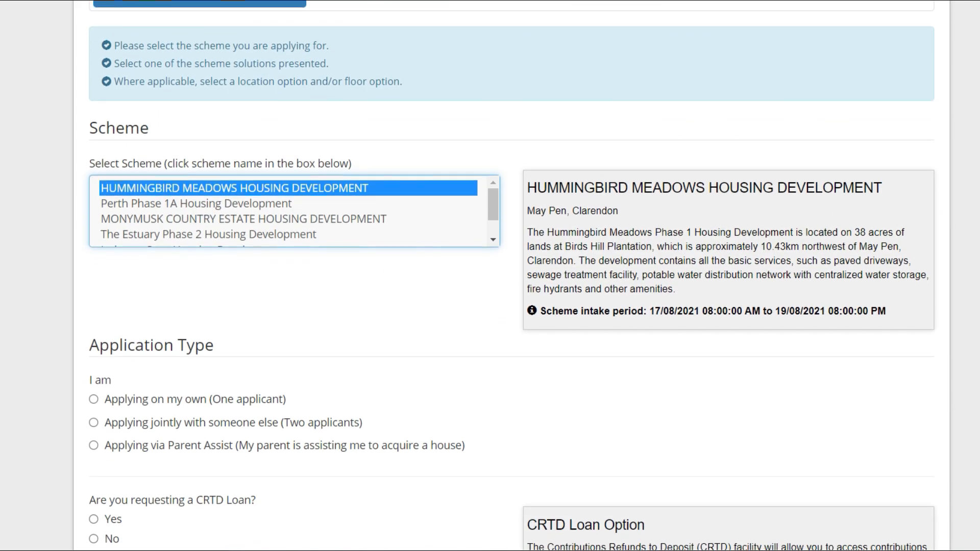
# - Set Application Type to 'Applying on my own (One applicant)'
pyautogui.scroll(-3)
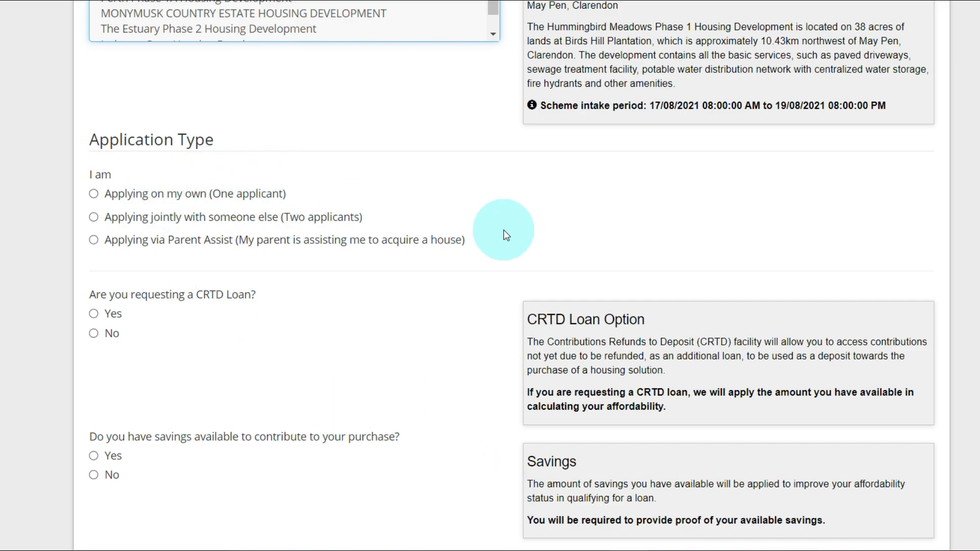
pyautogui.moveTo(131, 212)
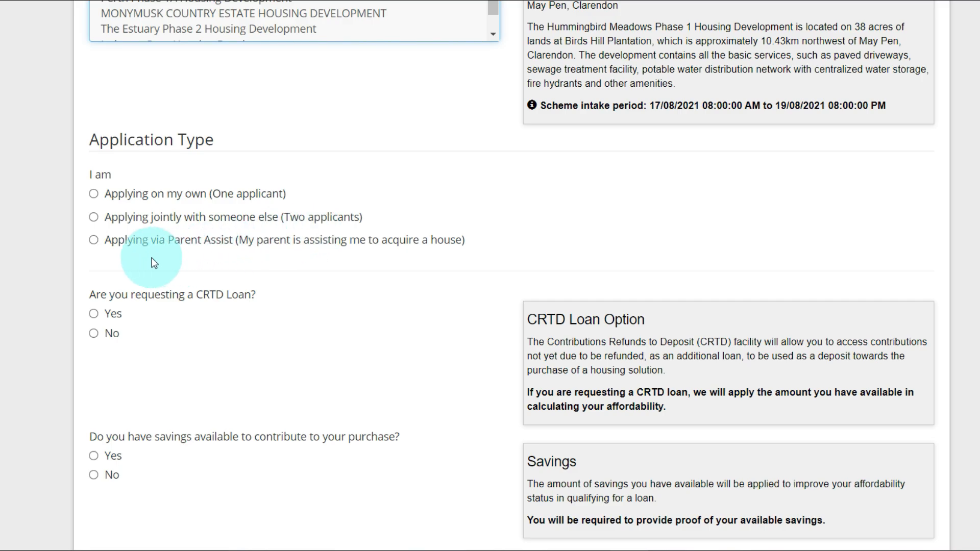
pyautogui.moveTo(333, 252)
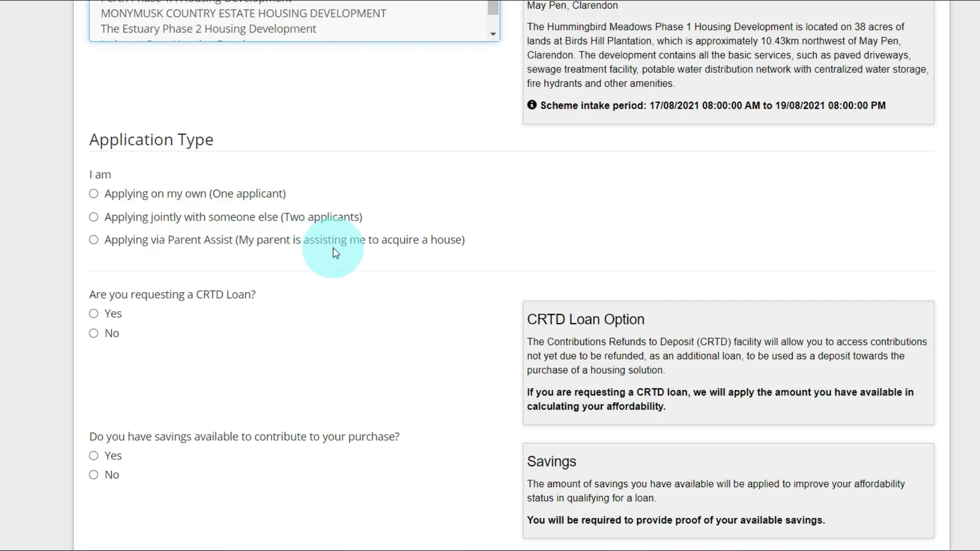
pyautogui.moveTo(176, 227)
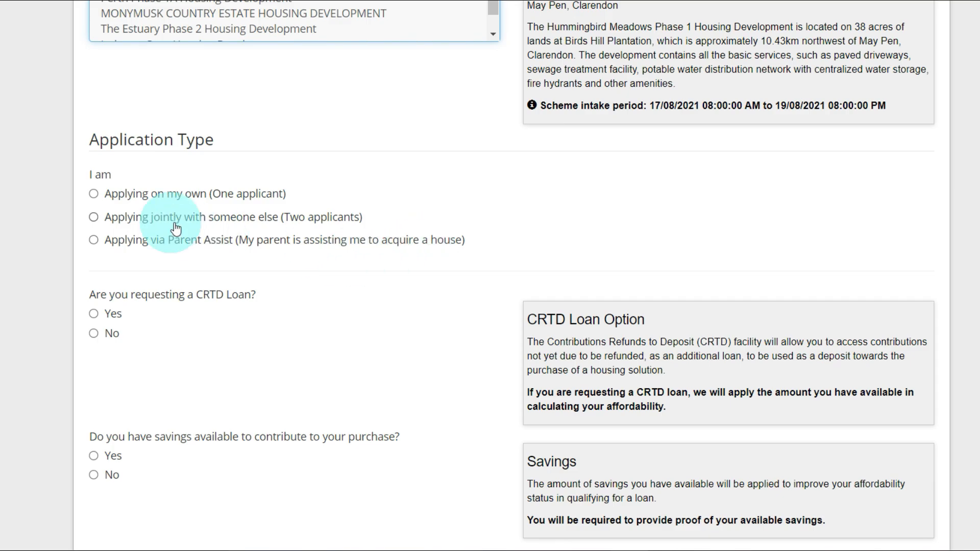
pyautogui.click(94, 194)
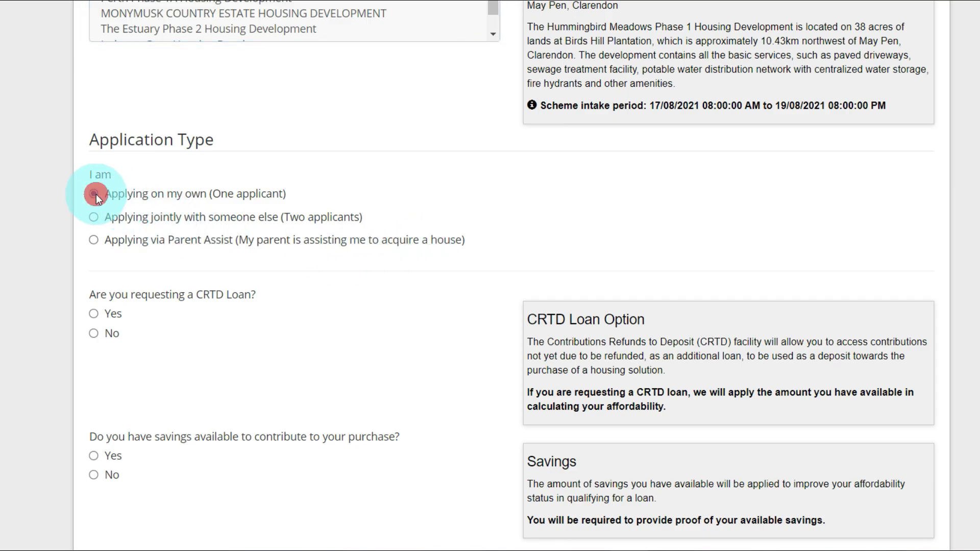
pyautogui.click(94, 194)
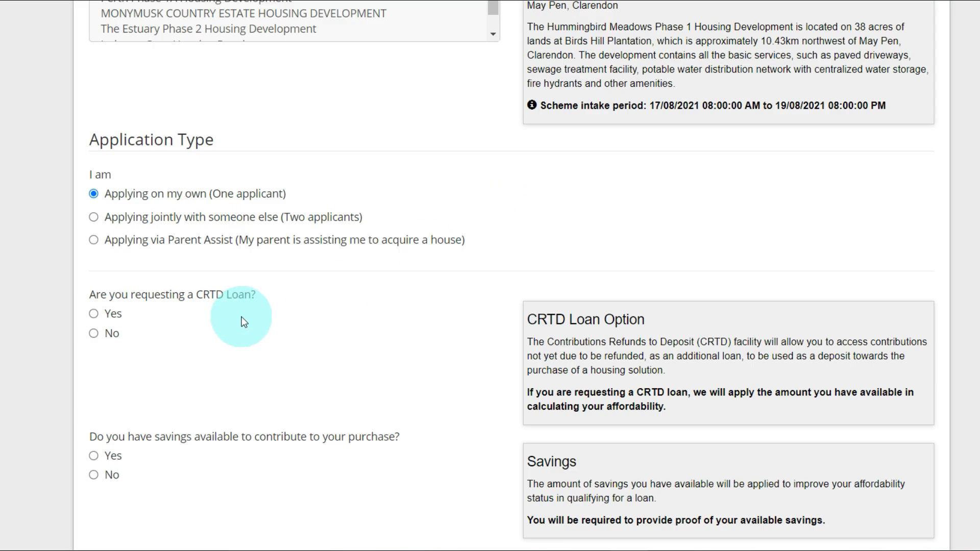
pyautogui.moveTo(582, 143)
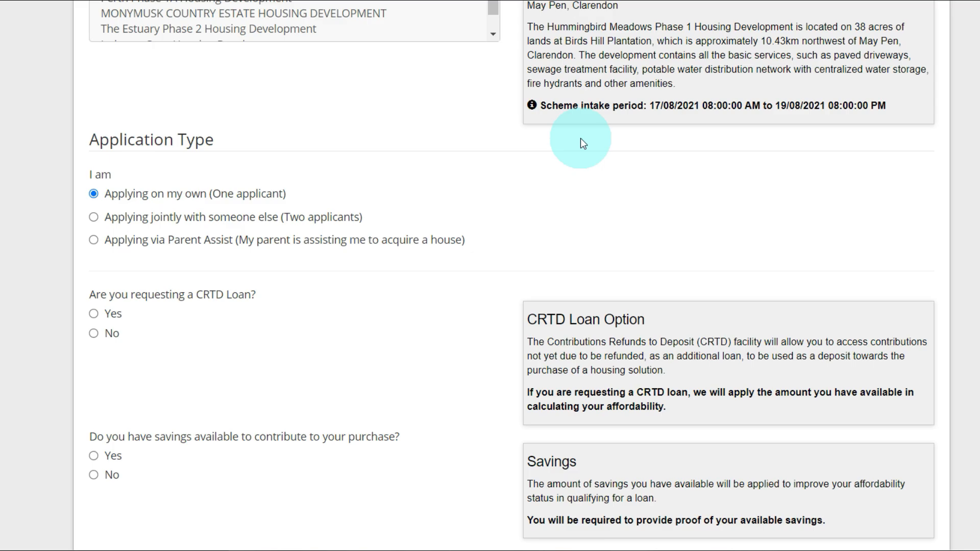
pyautogui.scroll(-3)
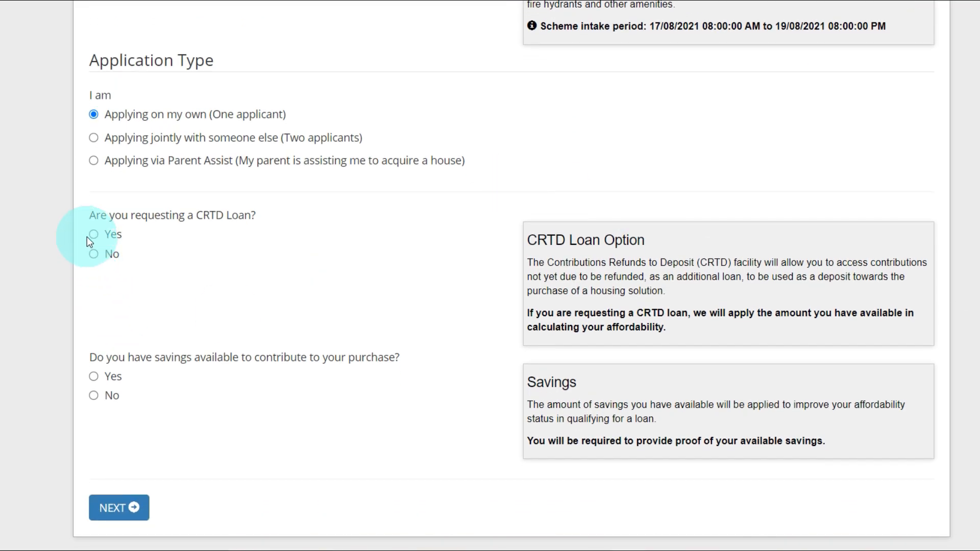
# - Request a CRTD loan with 170000 available, declare no savings, and continue to Applicant Details
pyautogui.click(94, 234)
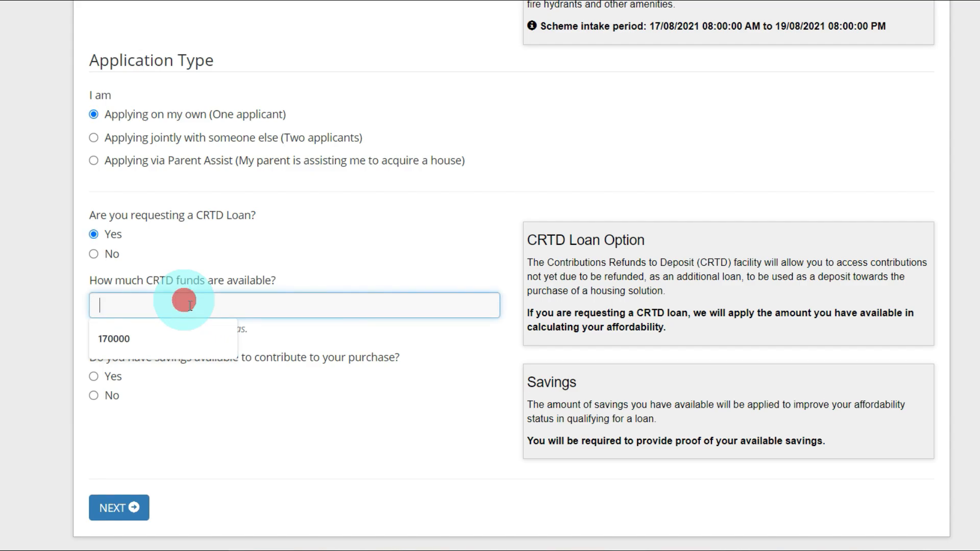
pyautogui.moveTo(163, 327)
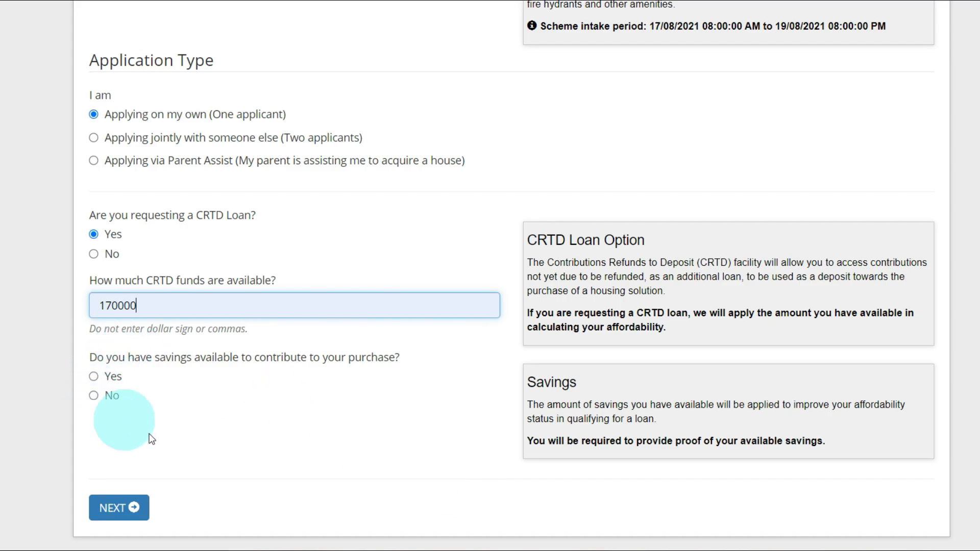
pyautogui.moveTo(179, 464)
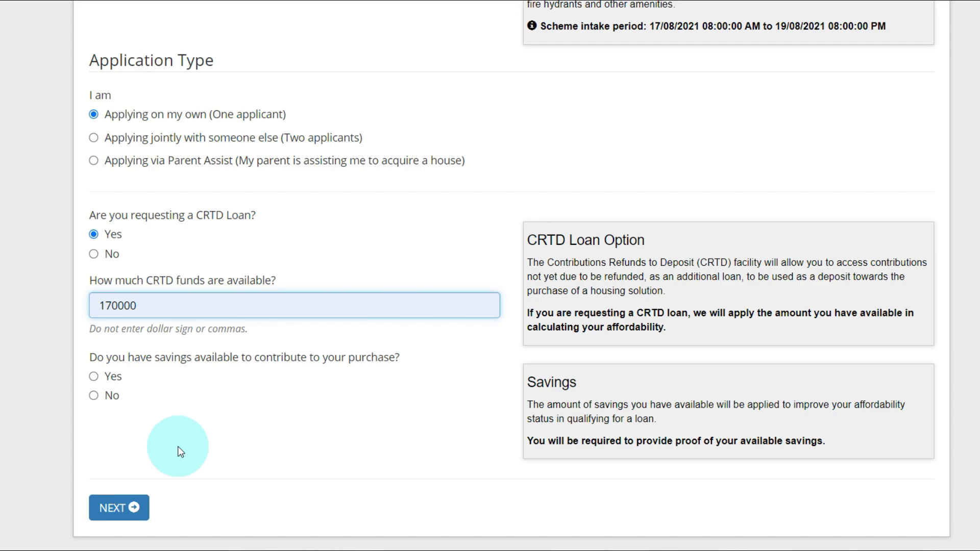
pyautogui.moveTo(153, 390)
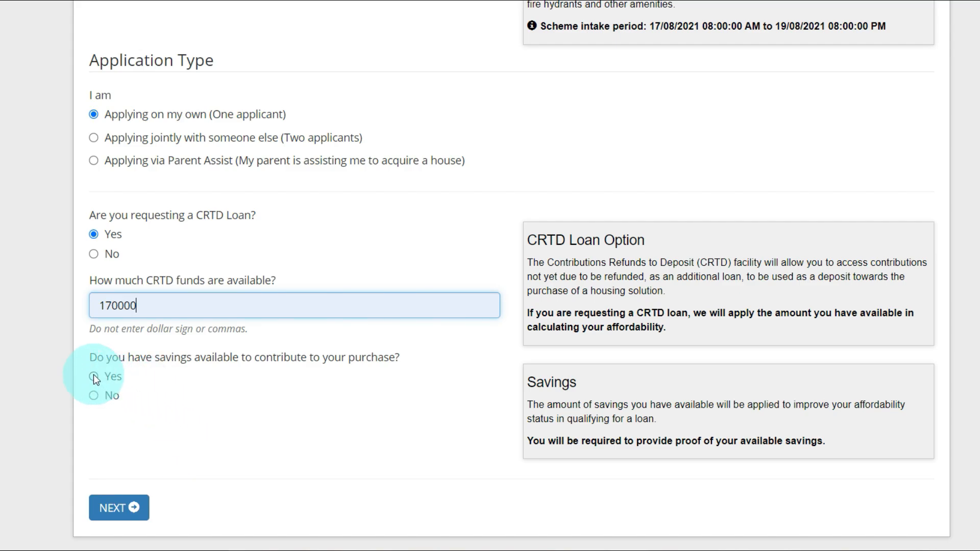
pyautogui.click(94, 397)
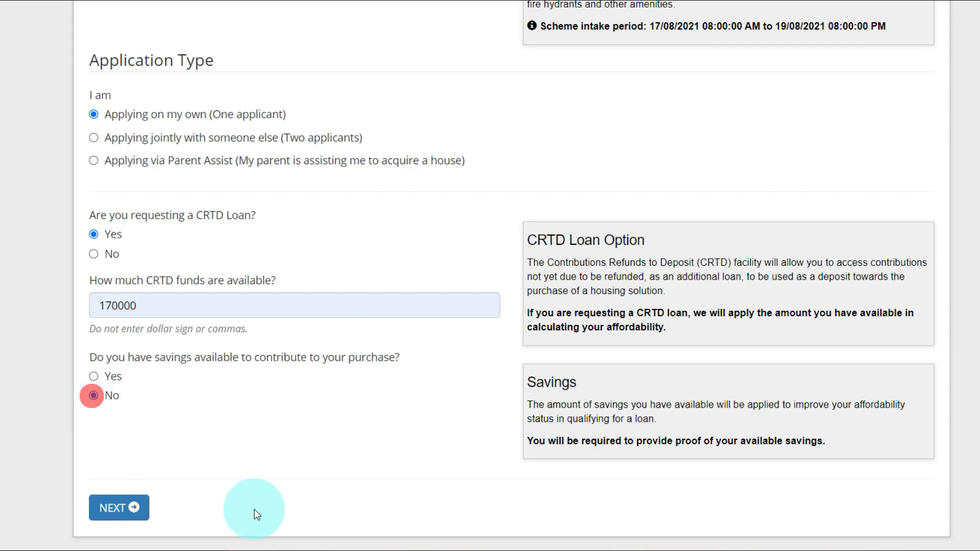
pyautogui.click(118, 507)
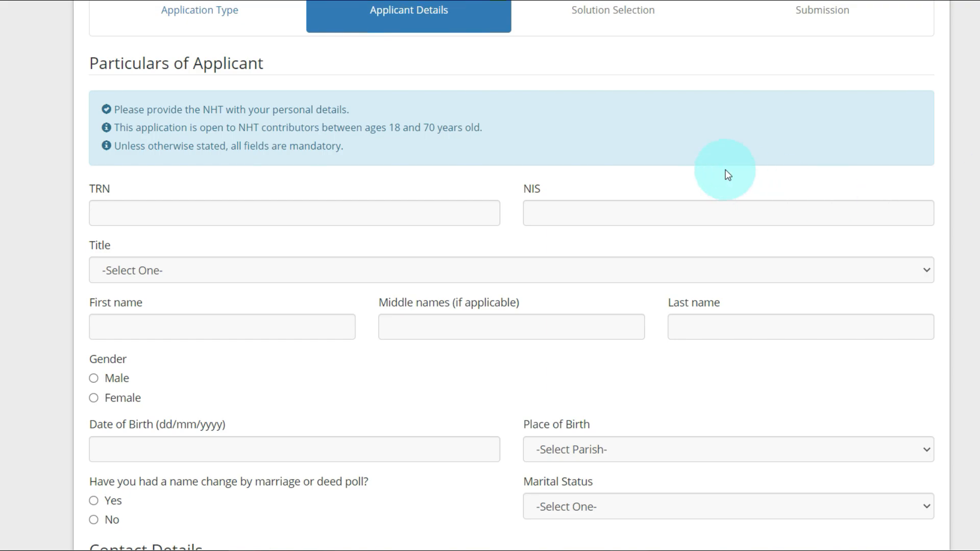
# - Enter the TRN, set the title to Mr. and fill in the applicant's names
pyautogui.click(265, 222)
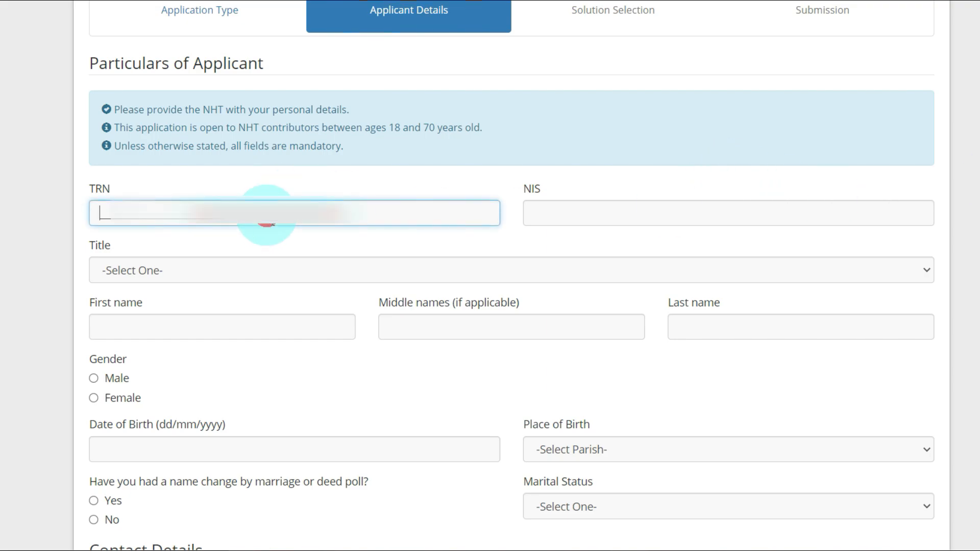
pyautogui.write('12')
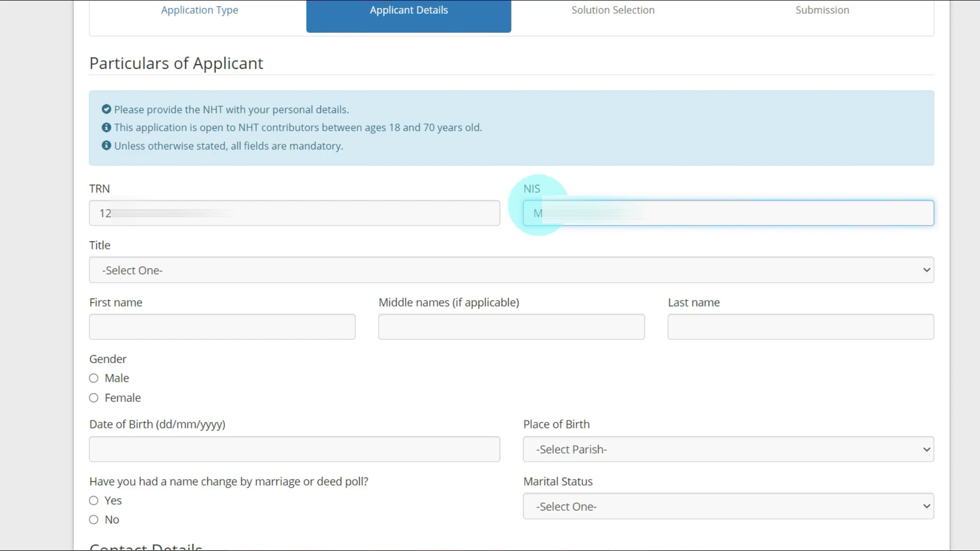
pyautogui.click(331, 269)
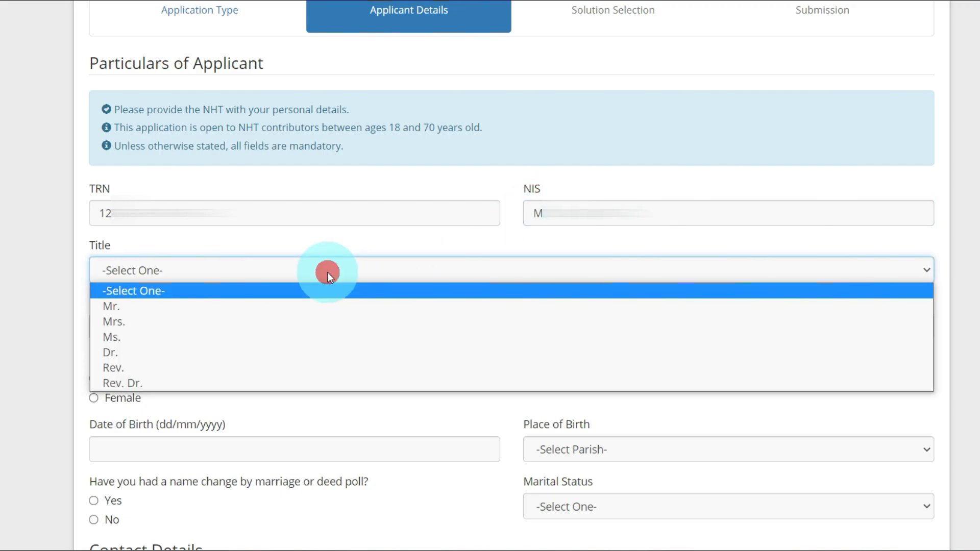
pyautogui.click(110, 321)
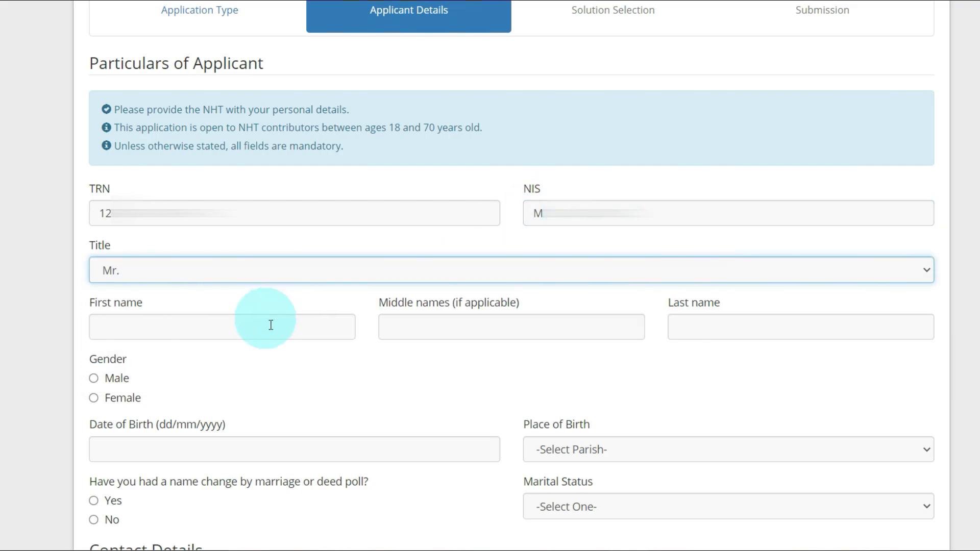
pyautogui.click(220, 327)
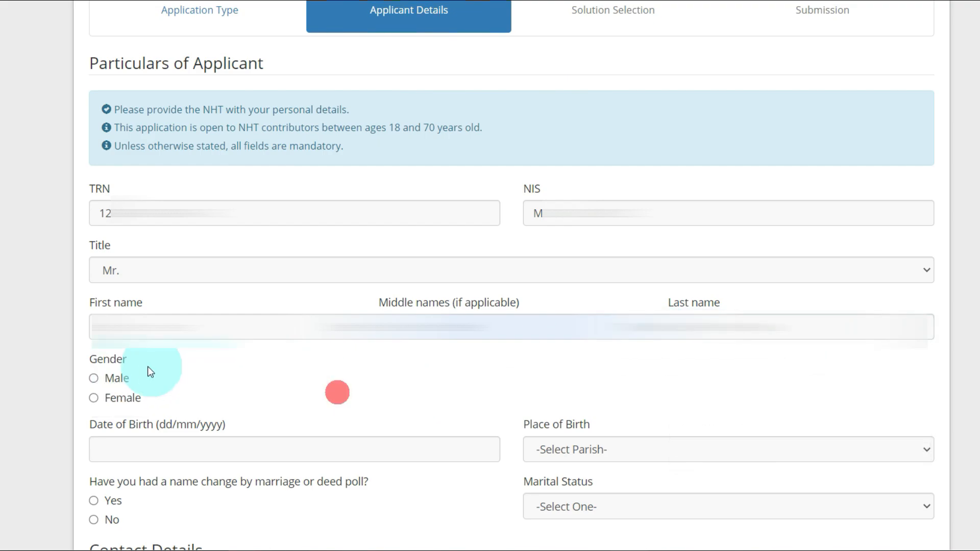
# - Set gender to male, enter the date of birth and choose the place-of-birth parish (Clarendon)
pyautogui.click(94, 378)
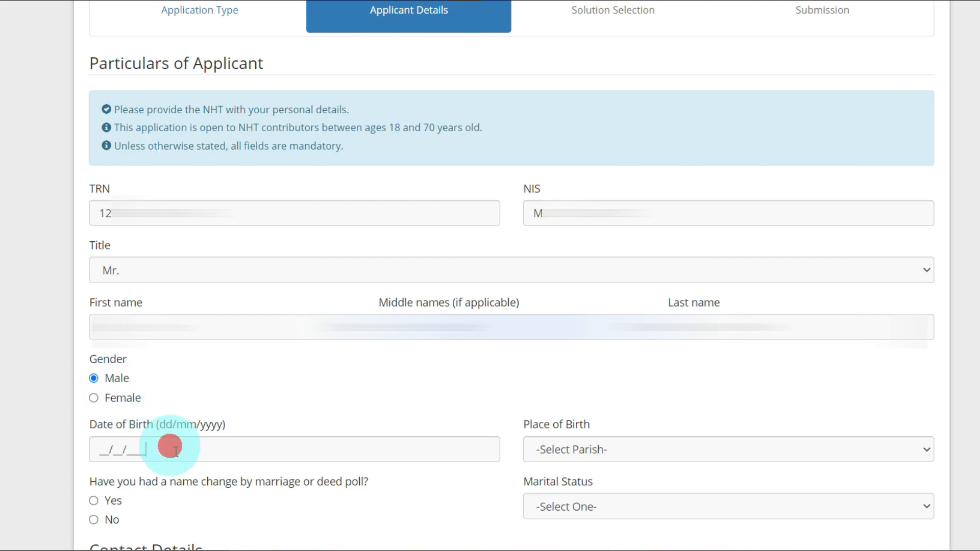
pyautogui.write('02')
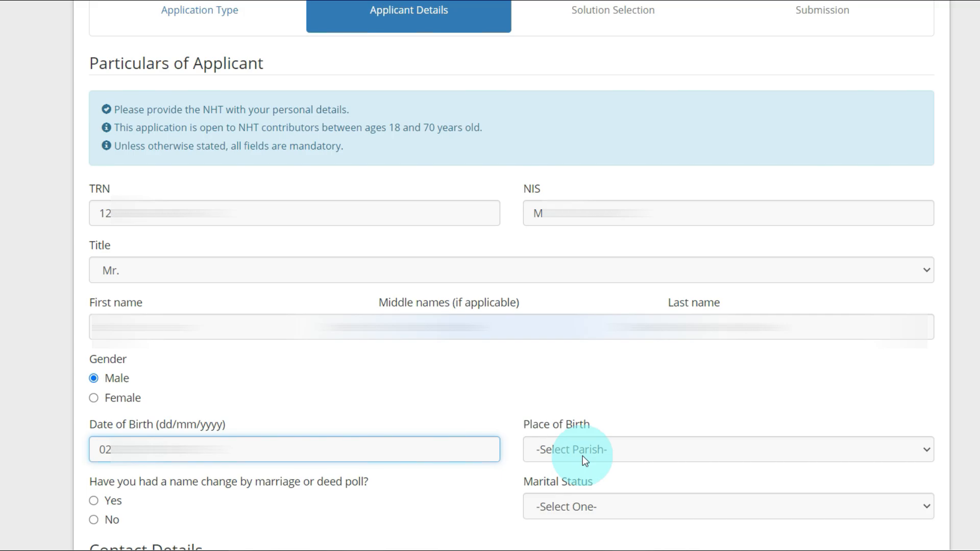
pyautogui.click(582, 450)
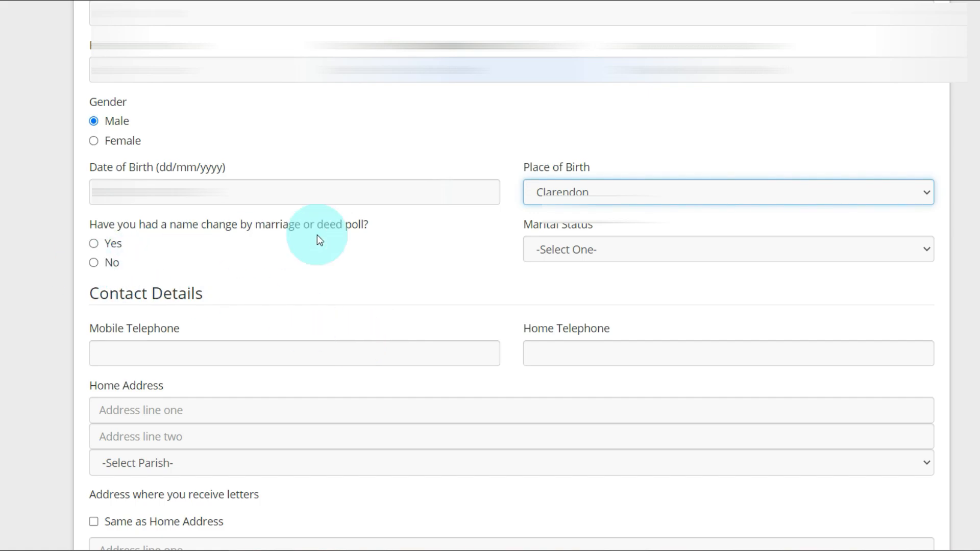
pyautogui.moveTo(476, 305)
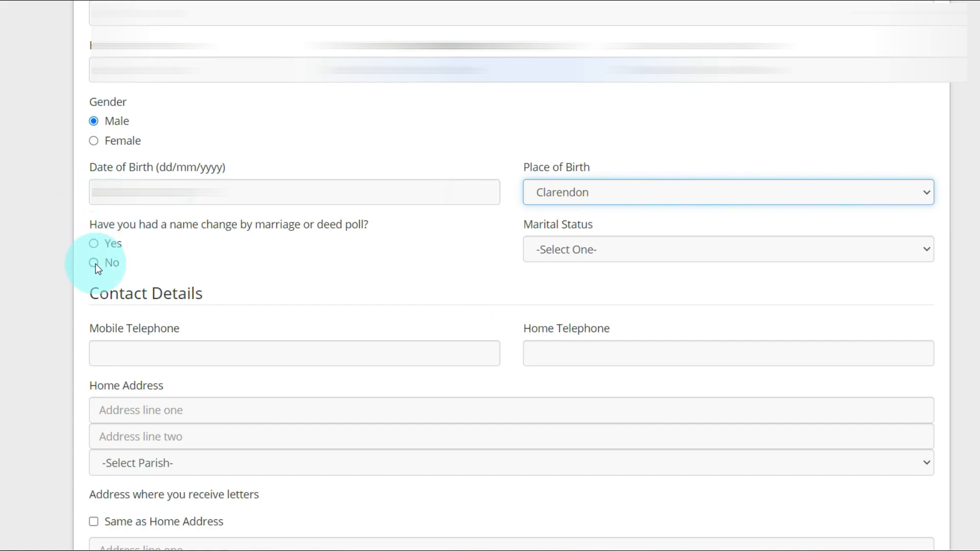
# - Answer No to the name-change question, set marital status to Never married and fill contact and home address
pyautogui.click(607, 249)
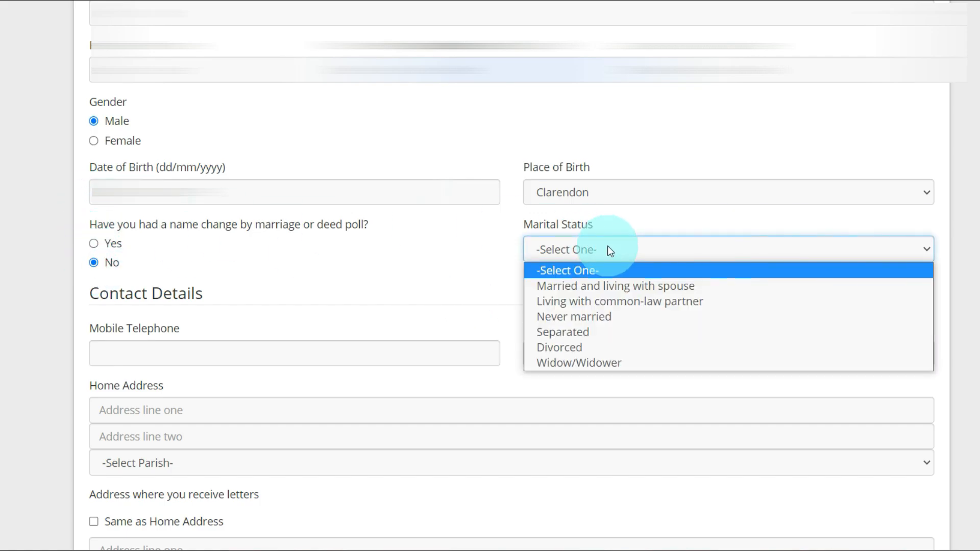
pyautogui.click(574, 317)
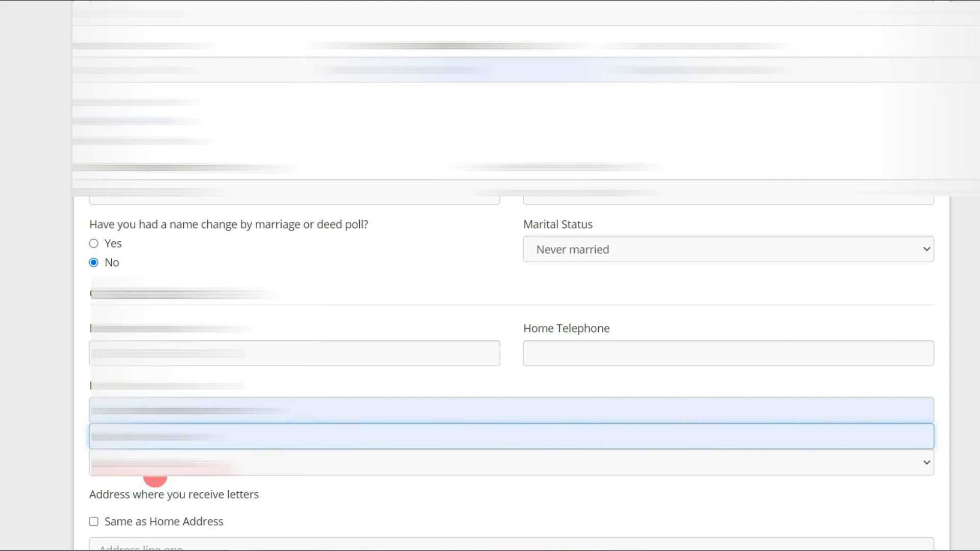
pyautogui.scroll(-3)
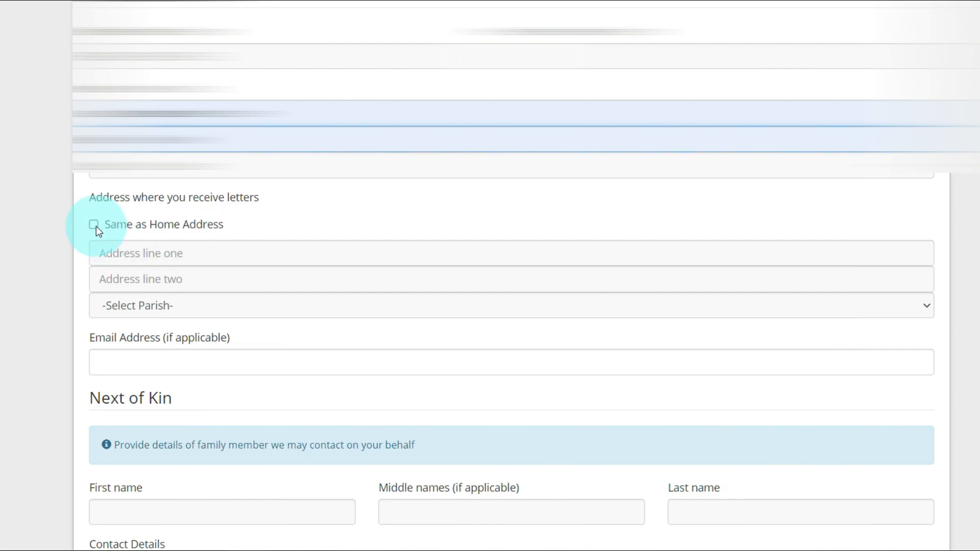
pyautogui.click(95, 224)
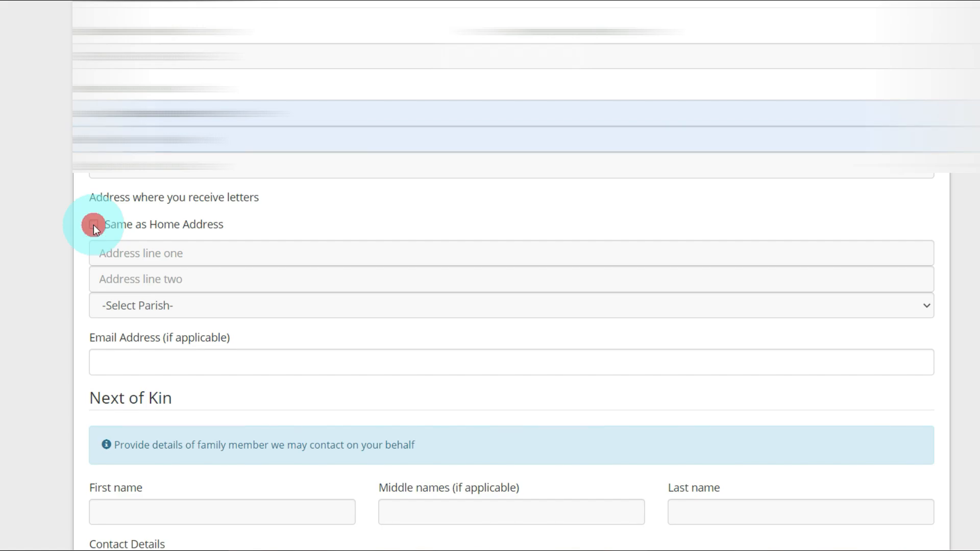
pyautogui.click(93, 225)
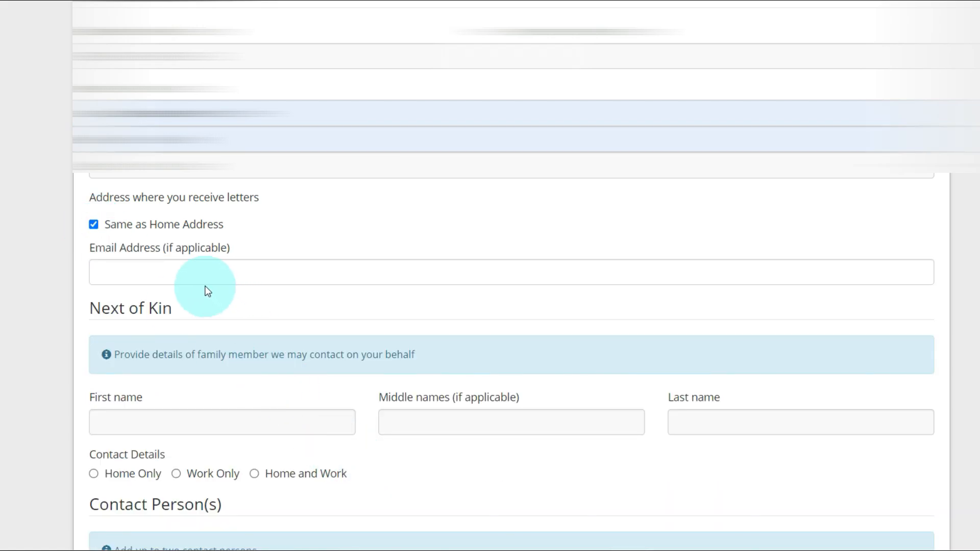
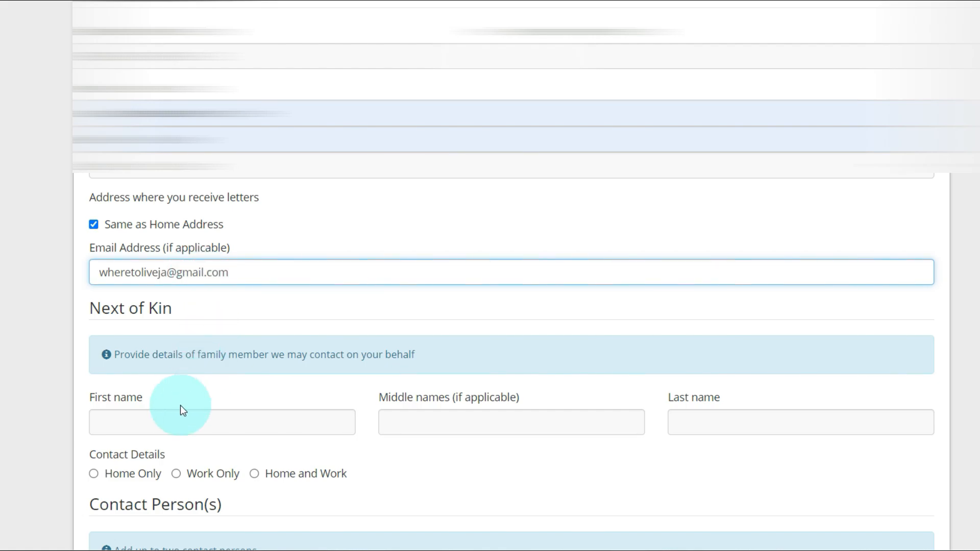
# - Enter the next of kin's name as Jane Doe
pyautogui.click(186, 423)
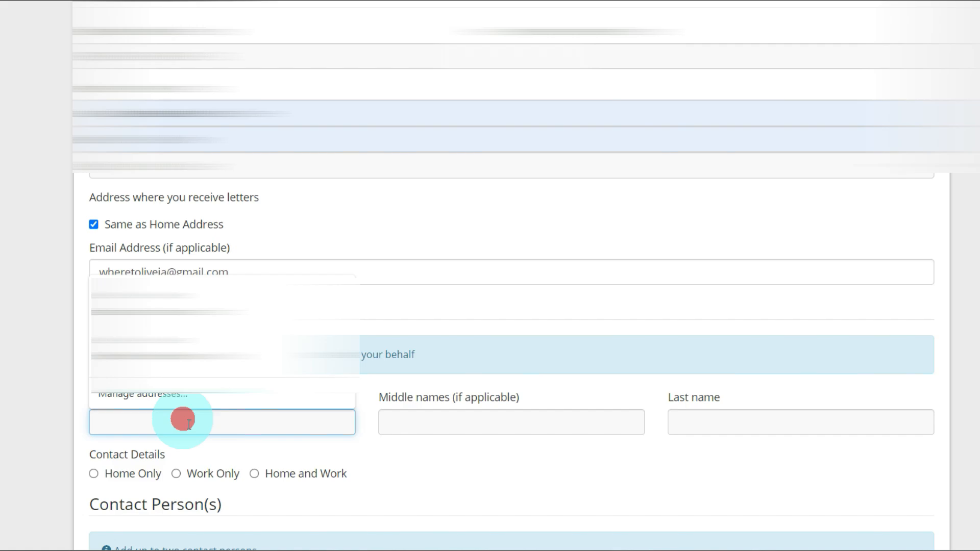
pyautogui.write('M')
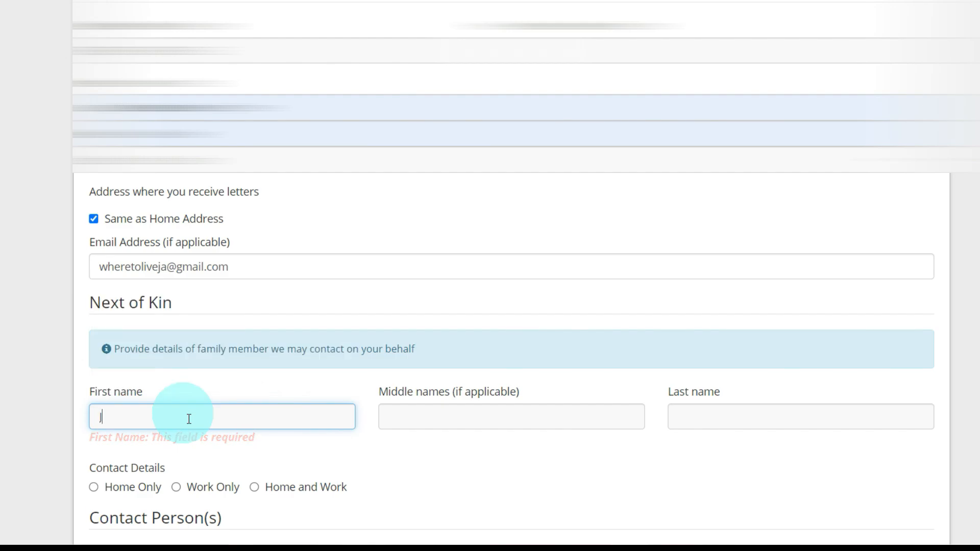
pyautogui.write('Jane')
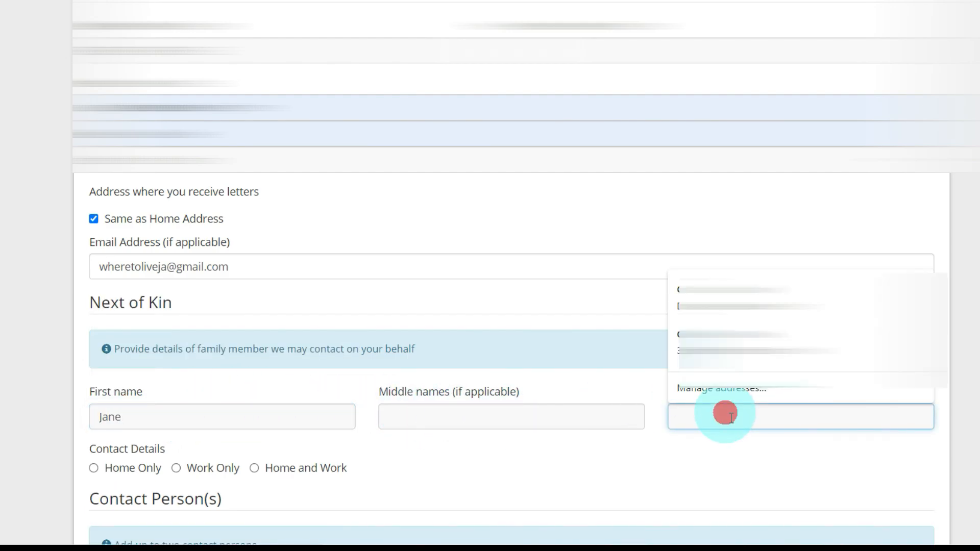
pyautogui.write('Doe')
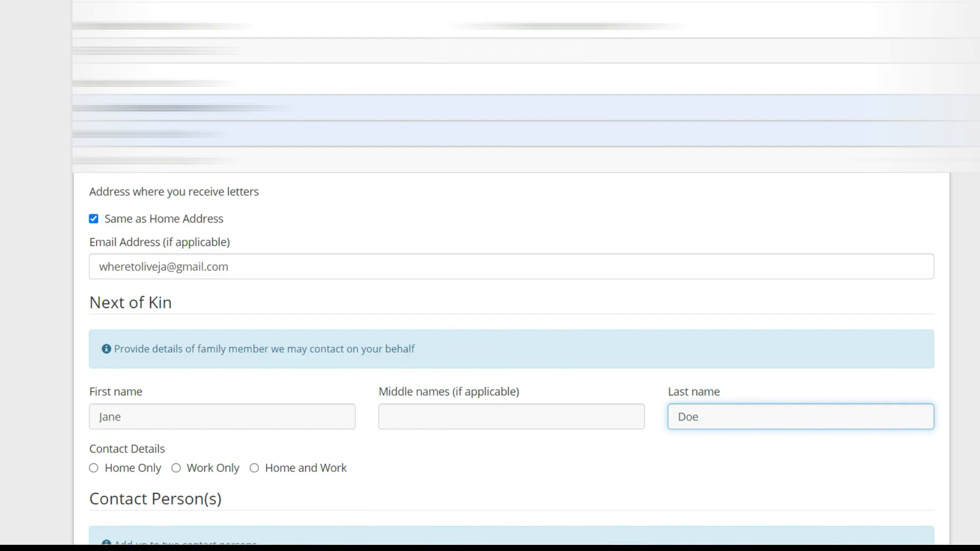
pyautogui.scroll(-3)
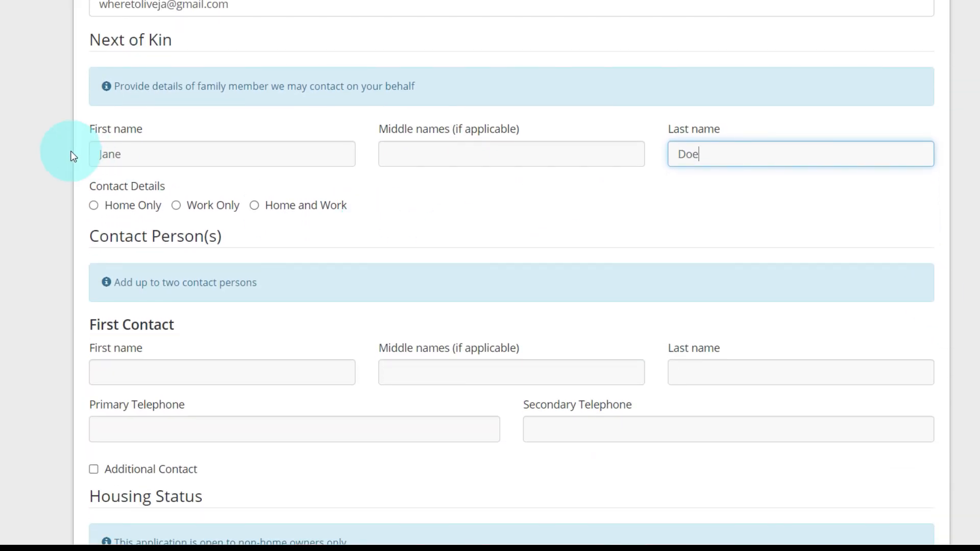
pyautogui.moveTo(109, 263)
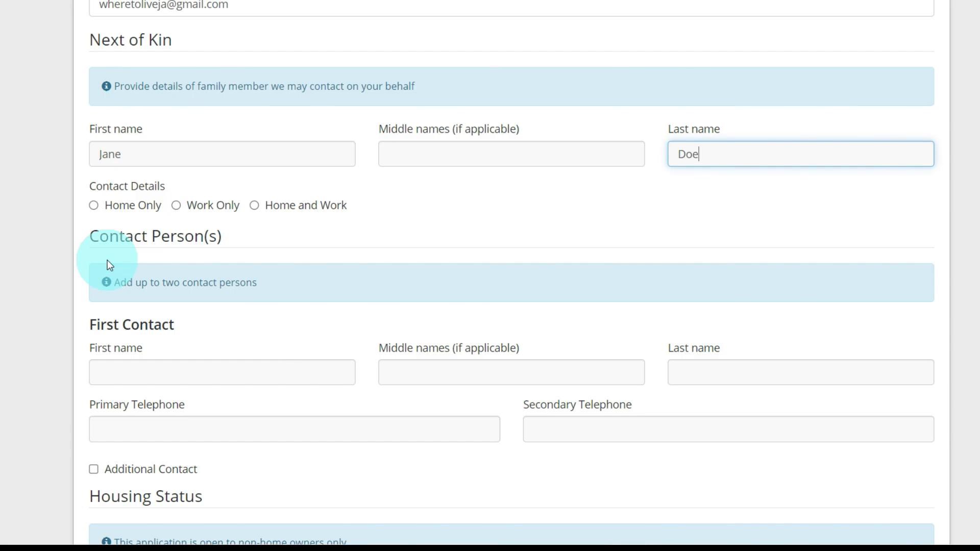
pyautogui.moveTo(364, 337)
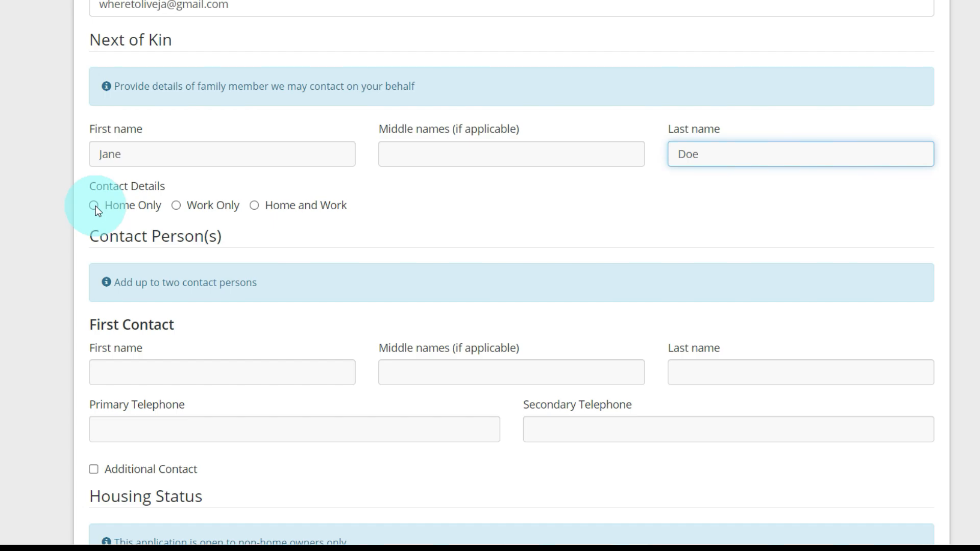
# - Choose Home Only contact for the next of kin and enter the telephone and first address lines
pyautogui.click(94, 205)
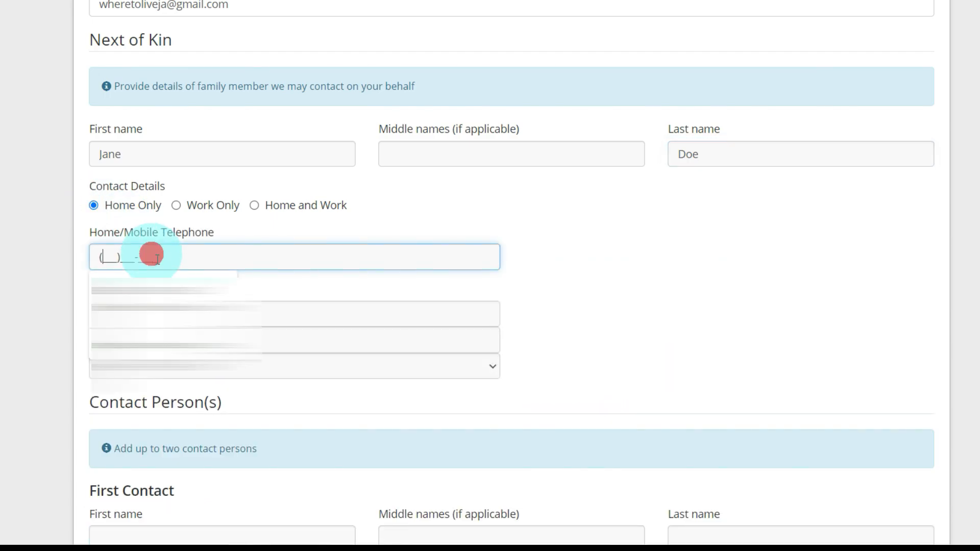
pyautogui.write('87')
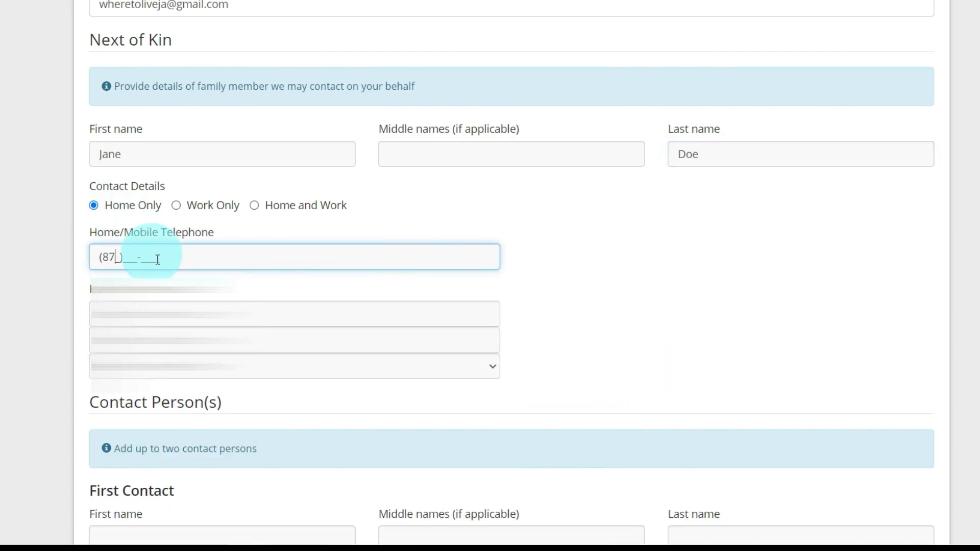
pyautogui.write('65')
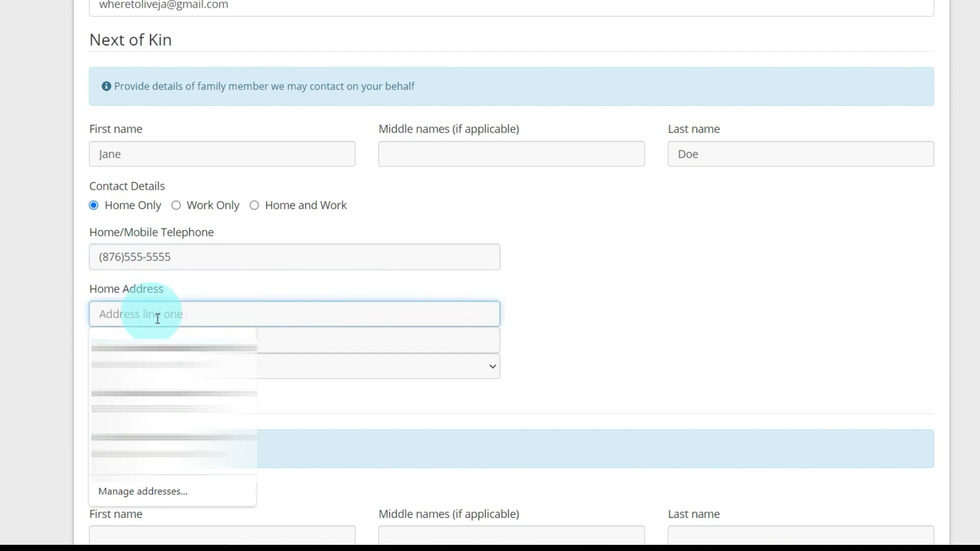
pyautogui.write('Jacky')
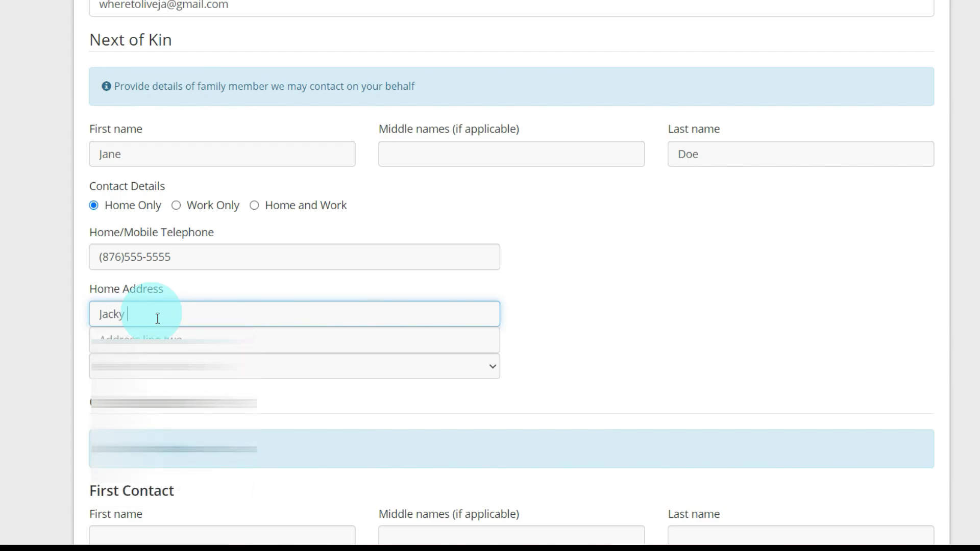
pyautogui.write('Ina')
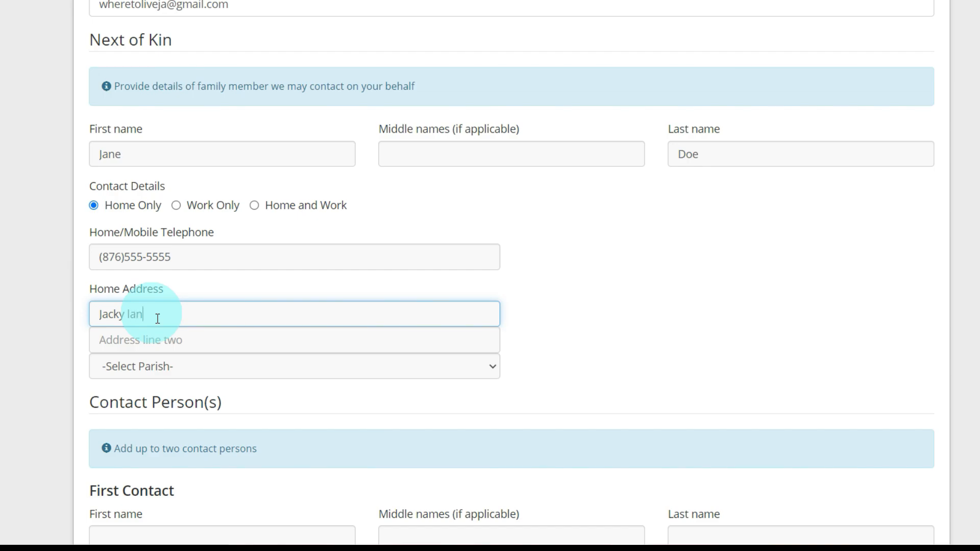
pyautogui.write('ee')
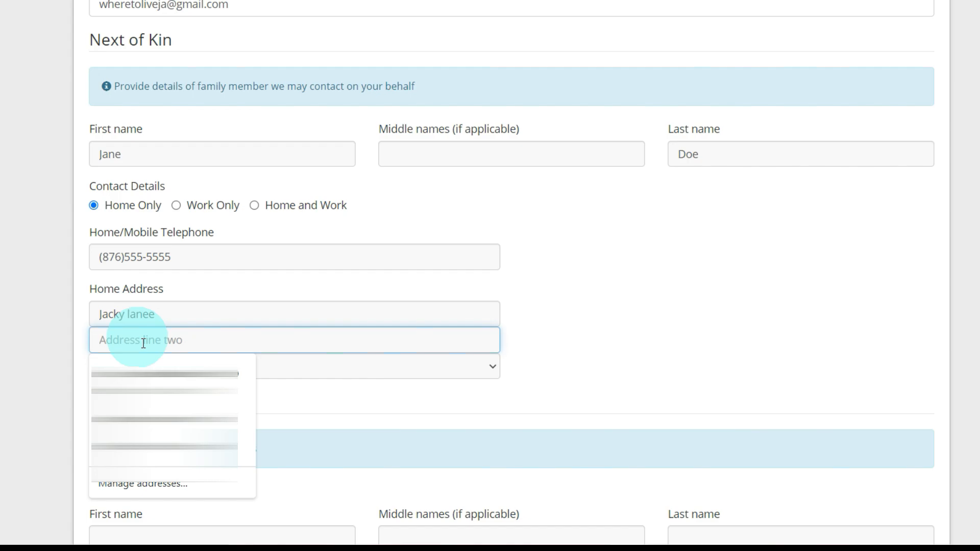
# - Complete the next of kin's address as Brucefield with parish Clarendon
pyautogui.write('Bru')
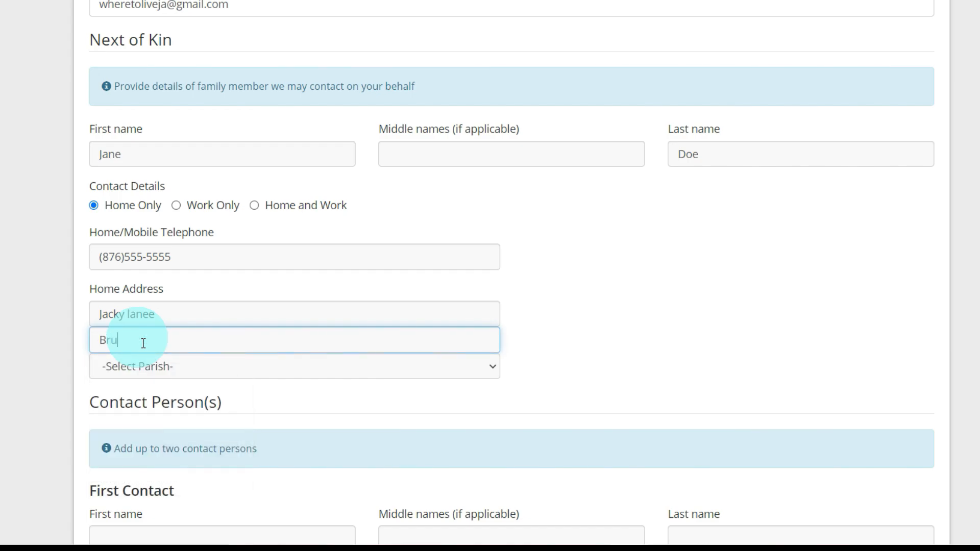
pyautogui.write('cefile')
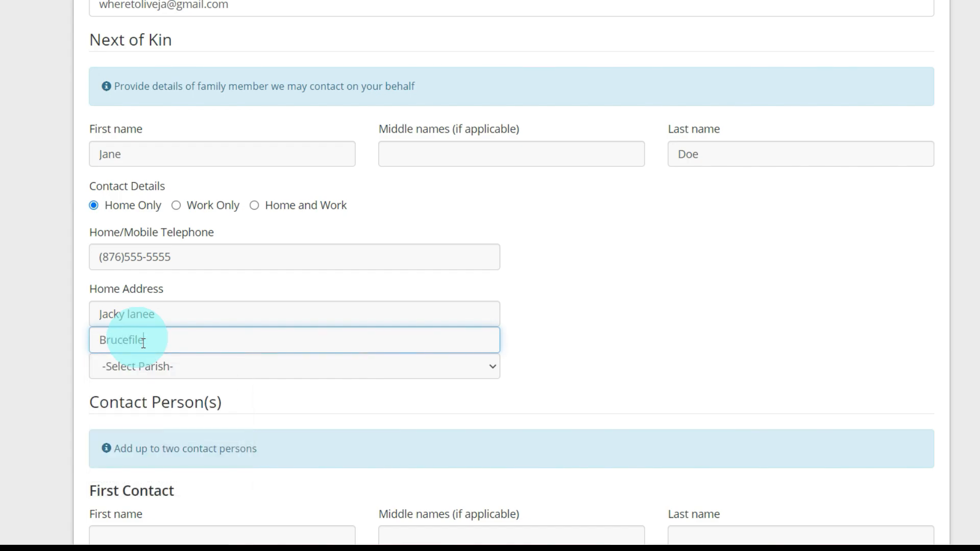
pyautogui.press('Backspace')
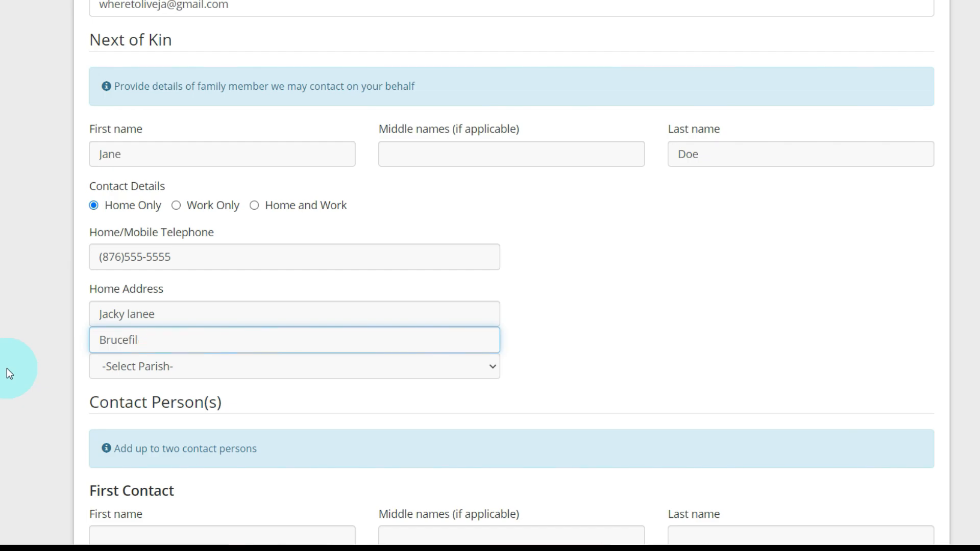
pyautogui.press('Backspace')
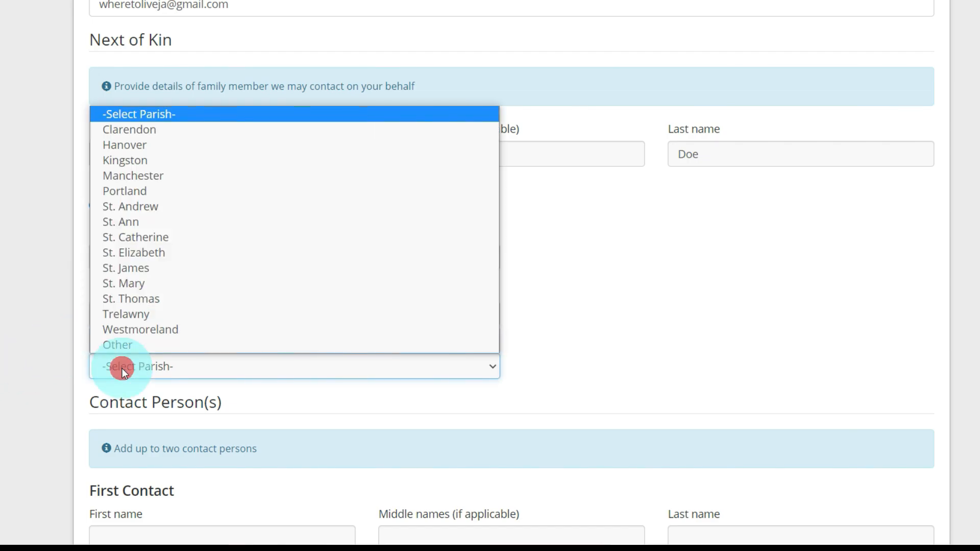
pyautogui.click(131, 298)
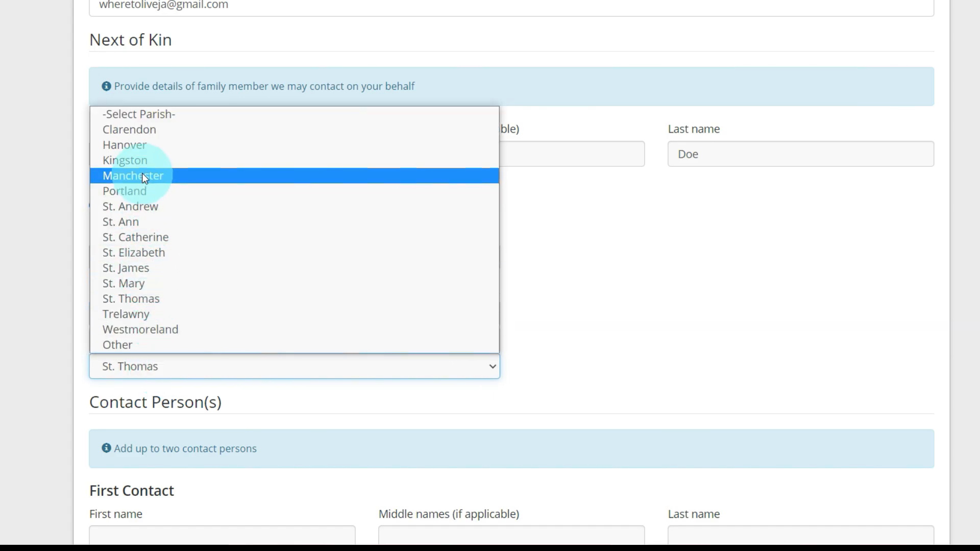
pyautogui.click(129, 130)
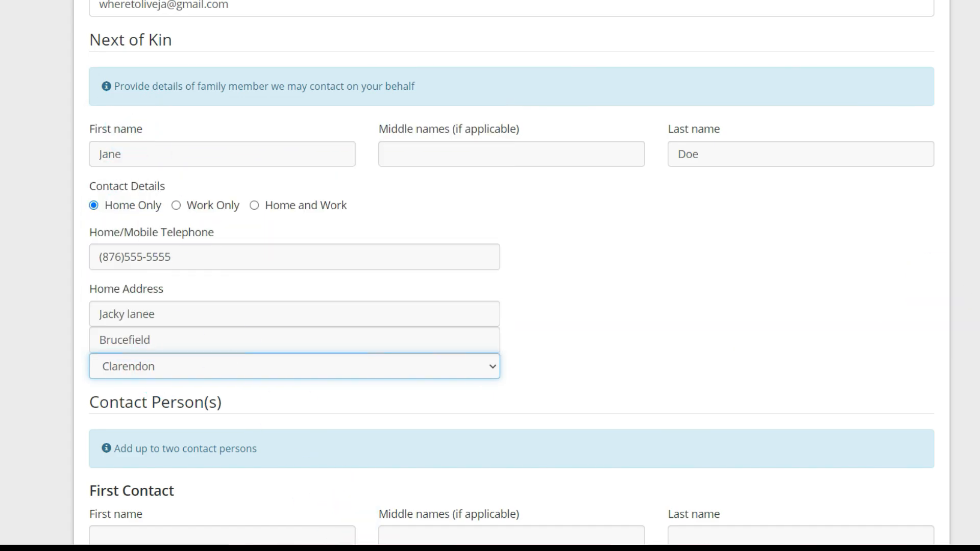
pyautogui.scroll(-3)
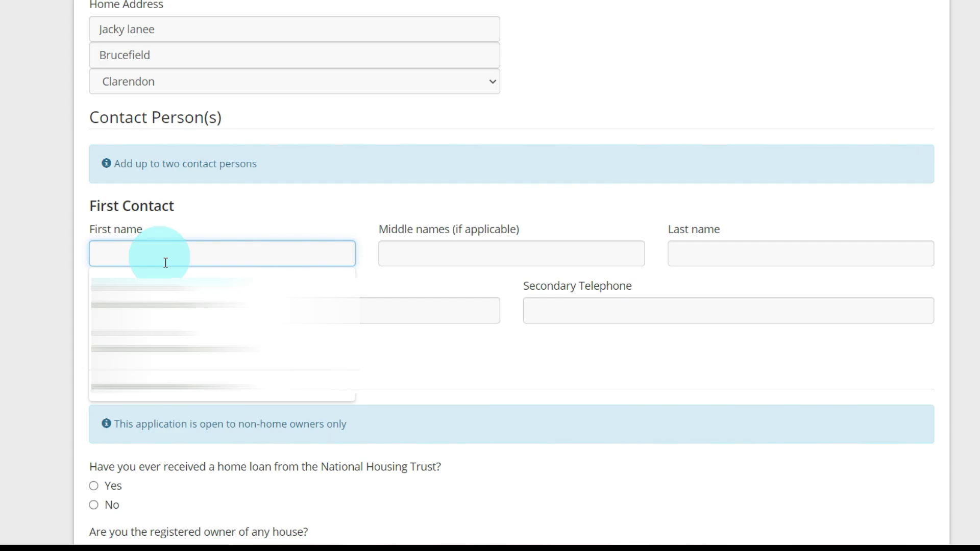
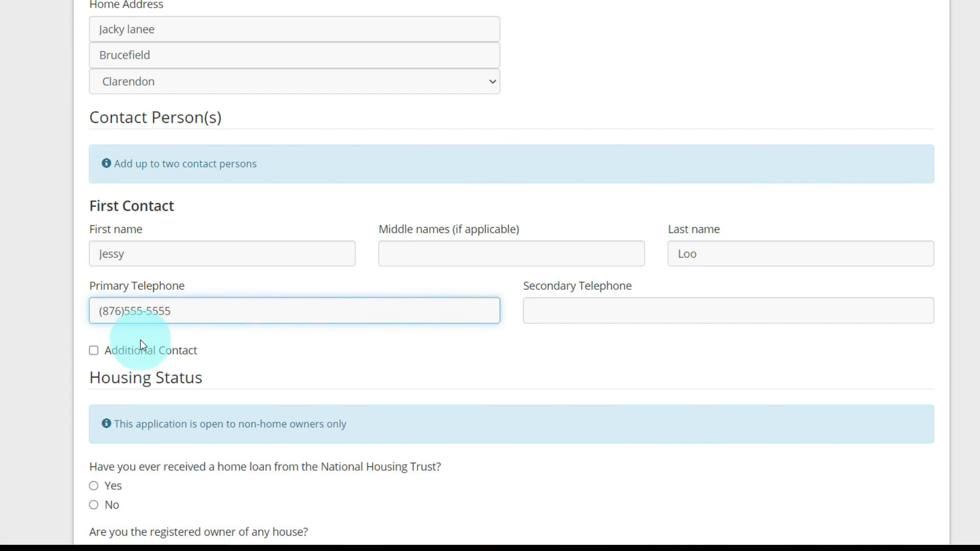
pyautogui.scroll(-3)
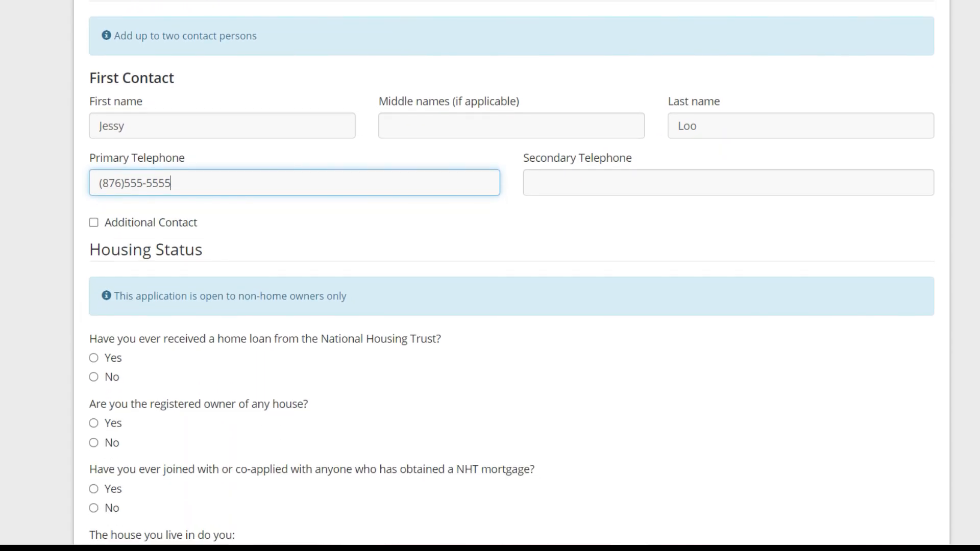
pyautogui.scroll(-3)
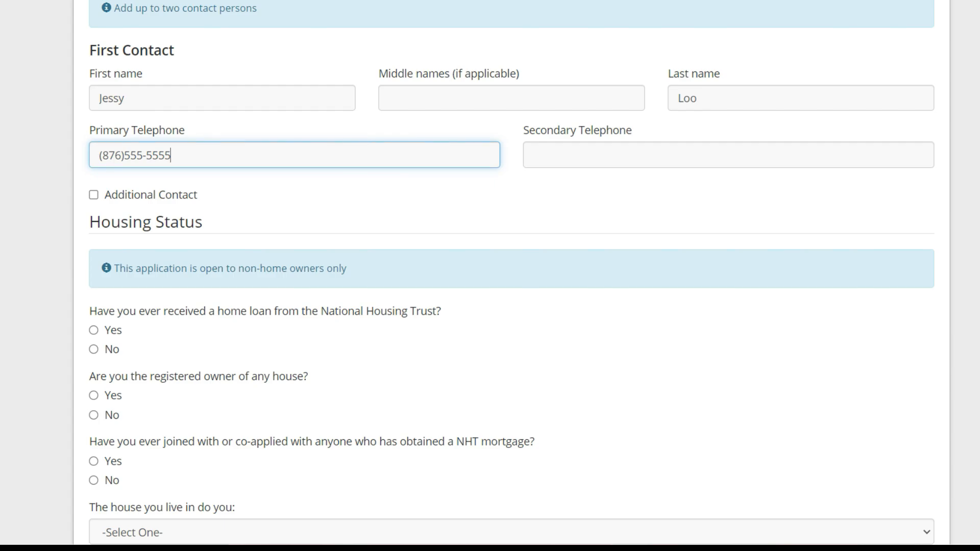
# - Answer No to the NHT home loan, registered house owner and NHT mortgage co-applicant questions
pyautogui.scroll(-3)
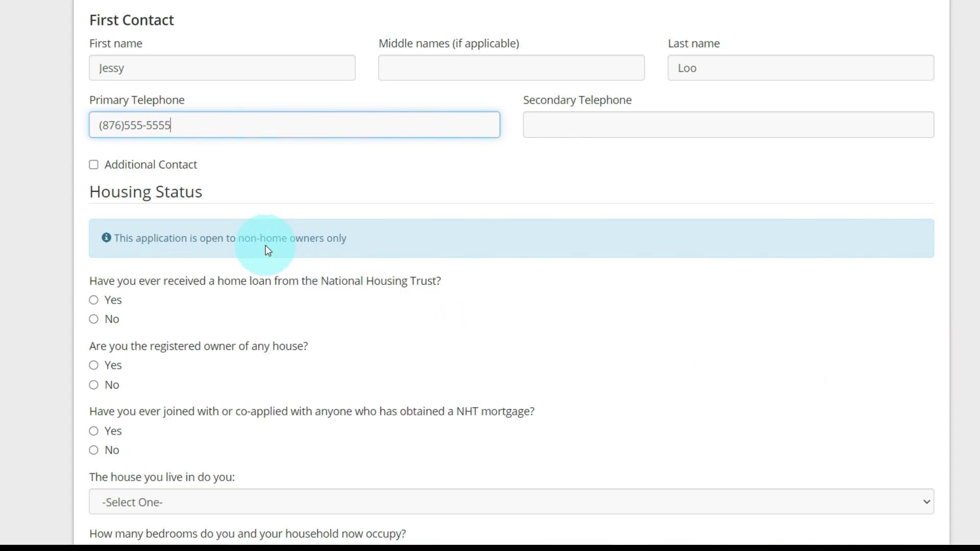
pyautogui.moveTo(281, 252)
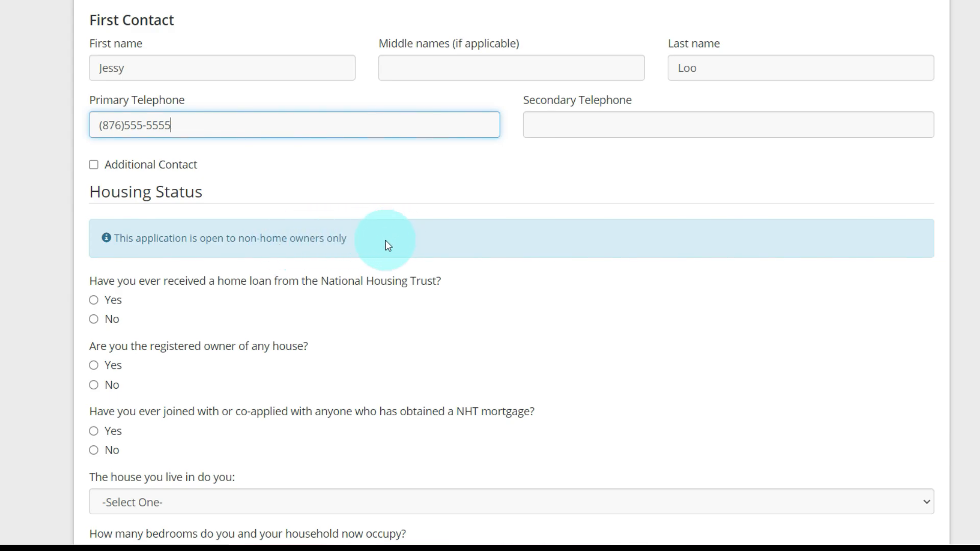
pyautogui.moveTo(256, 361)
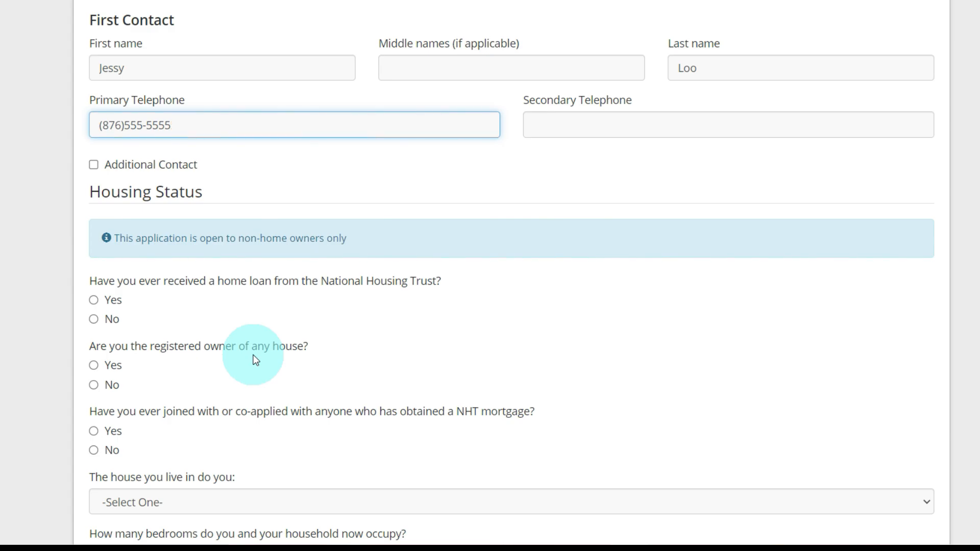
pyautogui.click(185, 126)
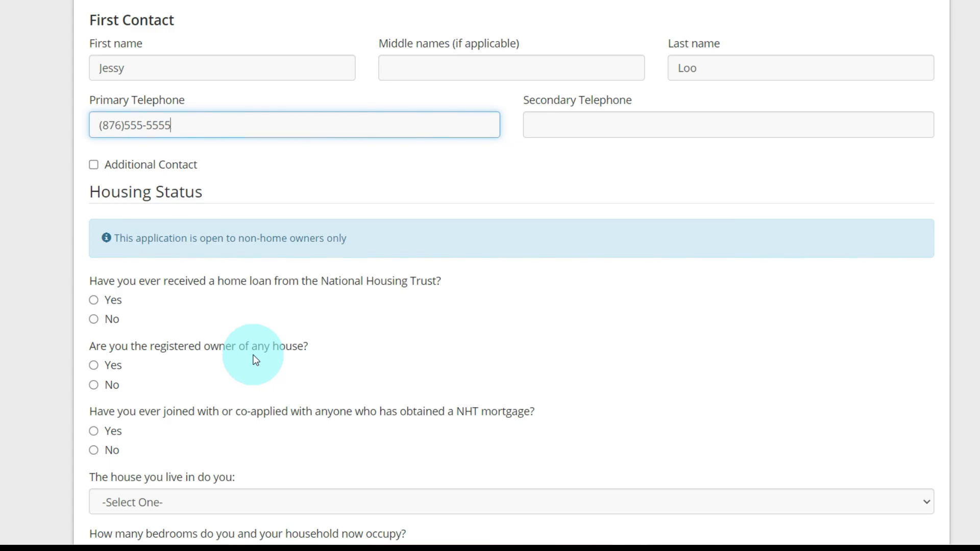
pyautogui.moveTo(222, 294)
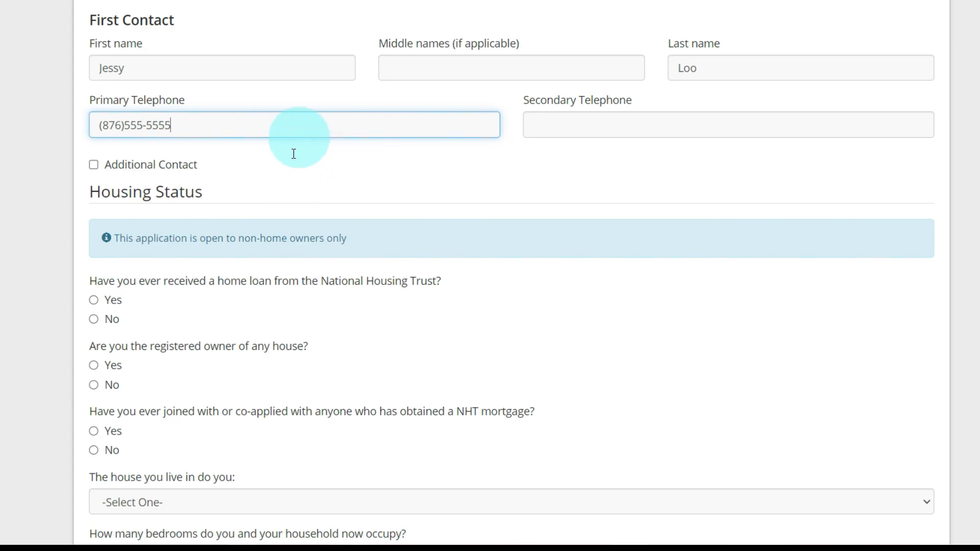
pyautogui.click(94, 318)
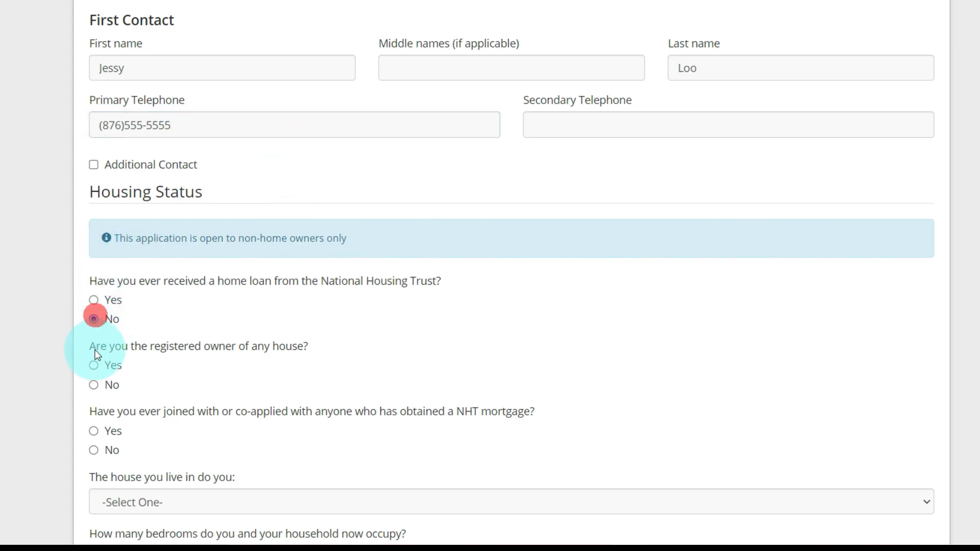
pyautogui.click(94, 318)
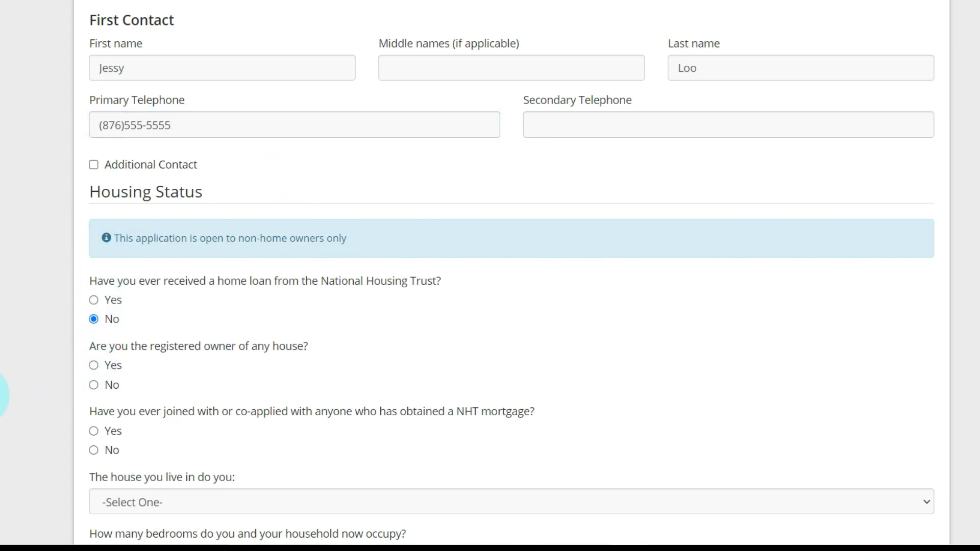
pyautogui.click(93, 385)
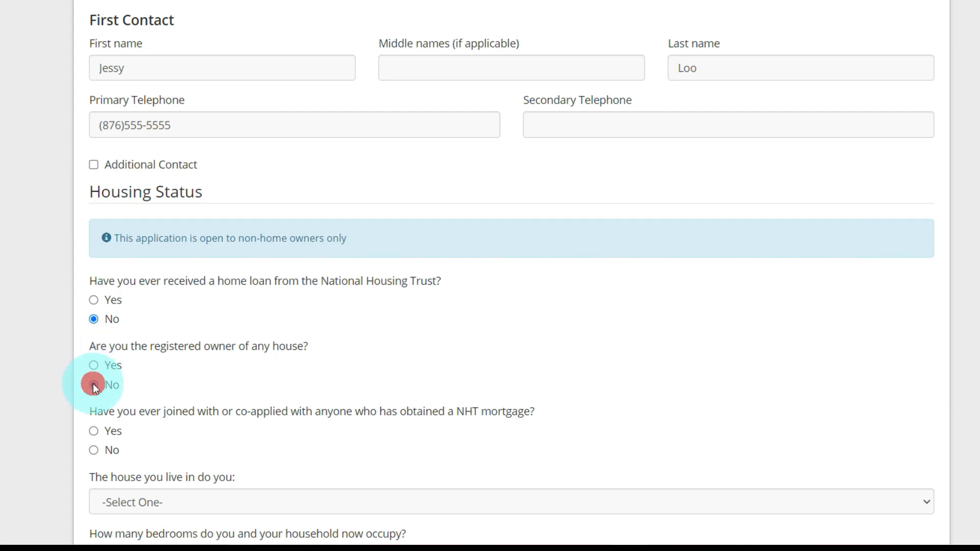
pyautogui.click(94, 385)
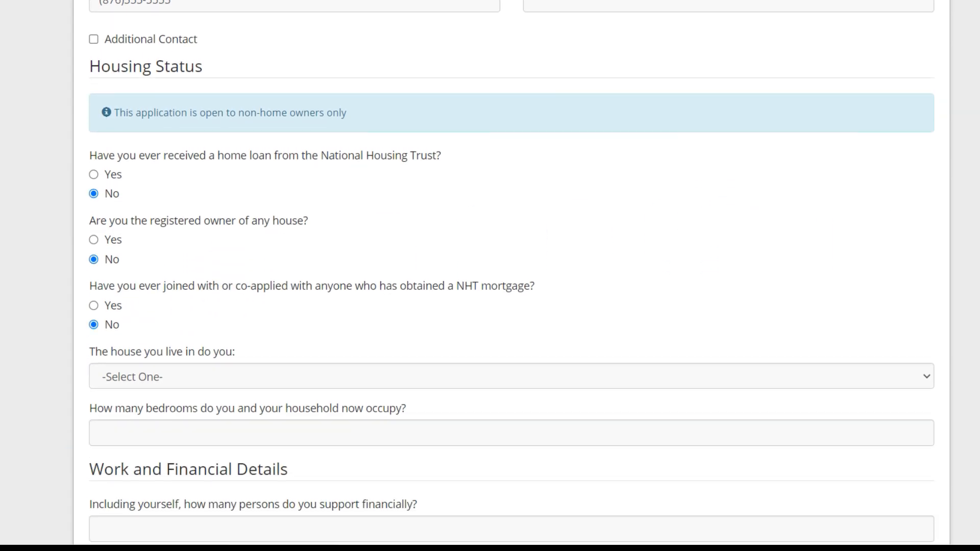
pyautogui.scroll(-3)
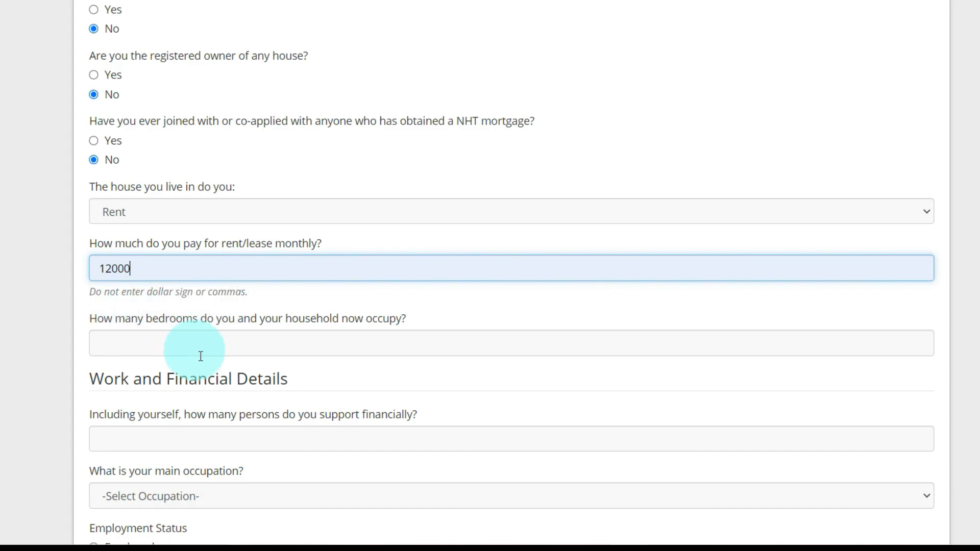
# - Record 1 bedroom occupied and 1 person supported, occupation Police and status Employed
pyautogui.write('1')
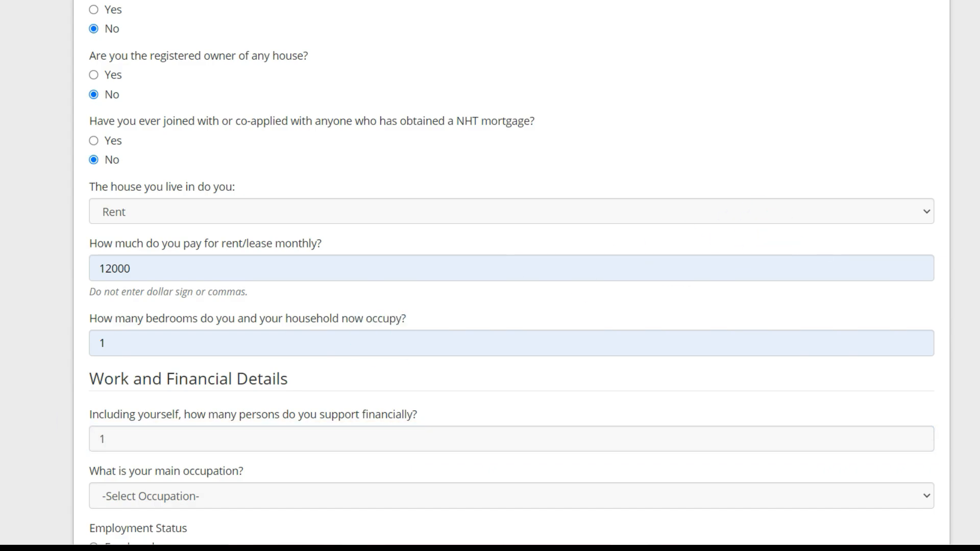
pyautogui.scroll(-3)
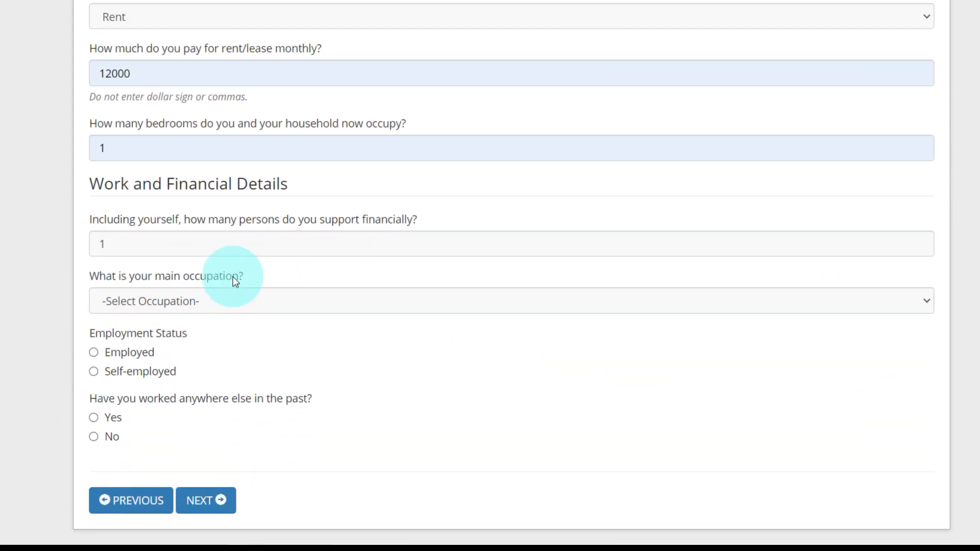
pyautogui.click(506, 295)
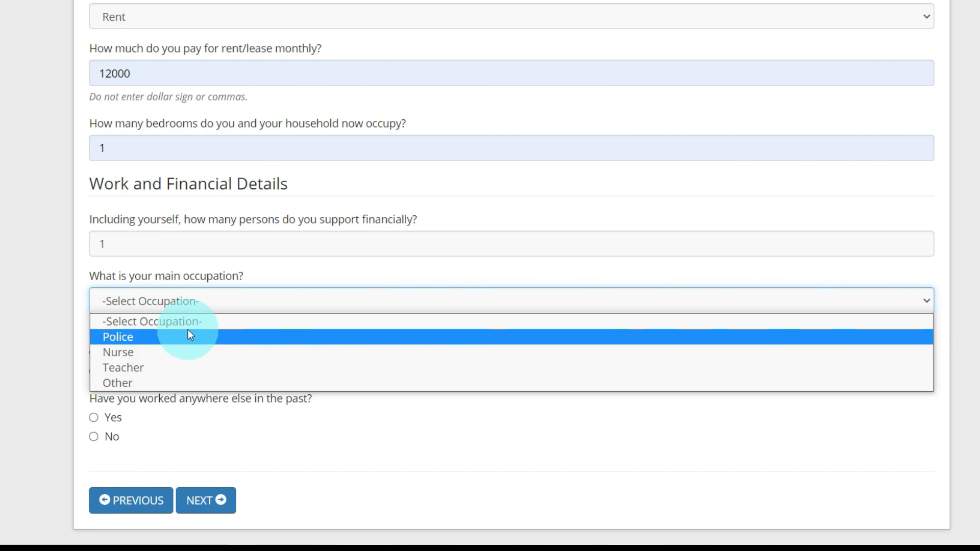
pyautogui.click(117, 337)
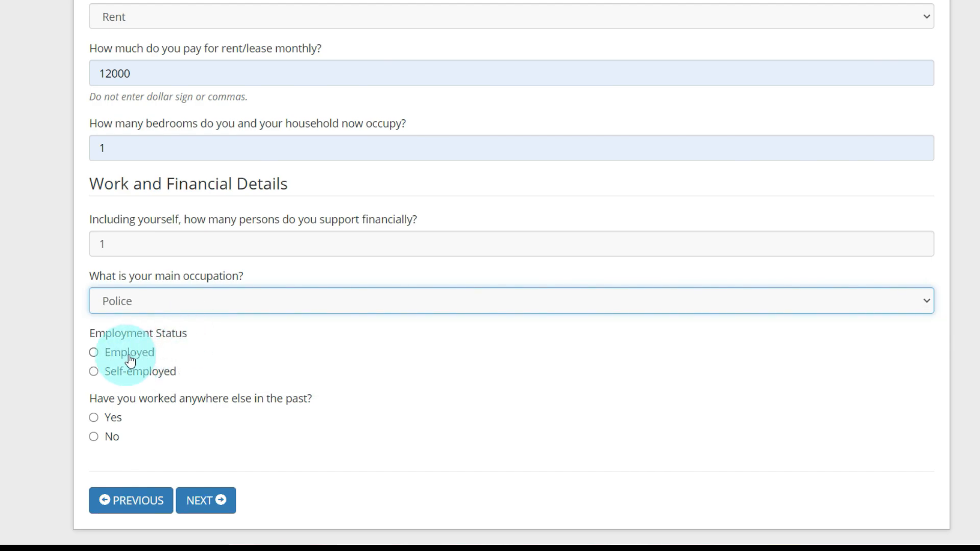
pyautogui.click(94, 352)
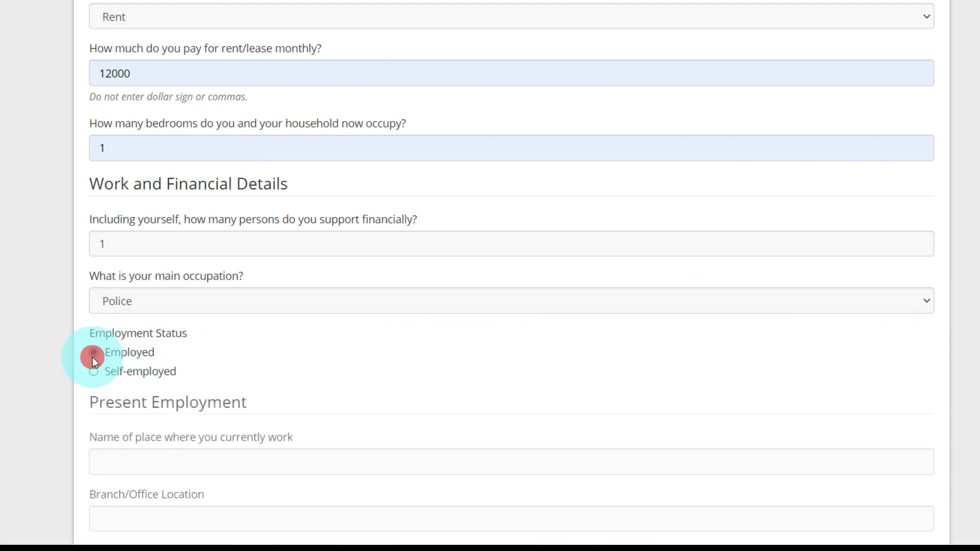
pyautogui.click(94, 353)
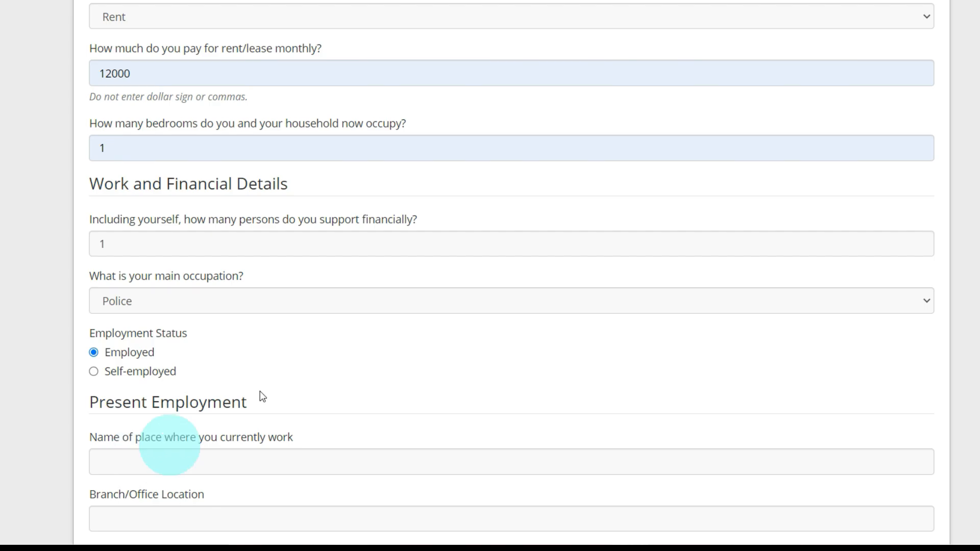
pyautogui.scroll(-3)
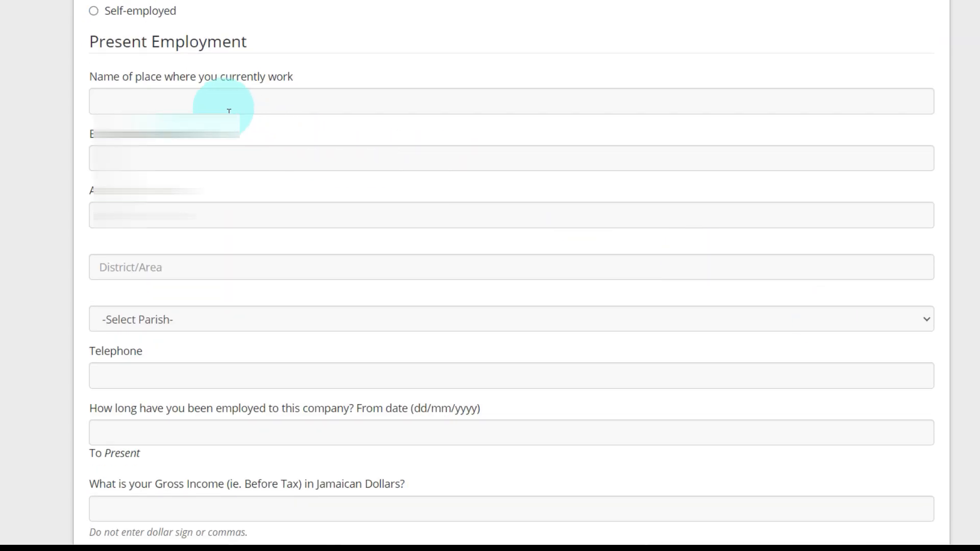
# - Enter the employer as May Pen Police Station, Dunsinane District address, with Clarendon as parish
pyautogui.click(226, 102)
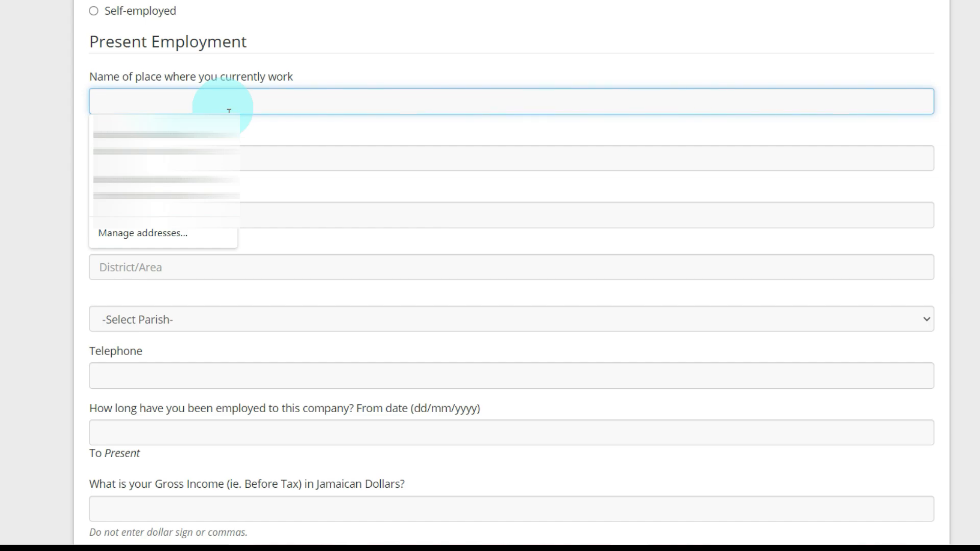
pyautogui.write('Ministry of National Security')
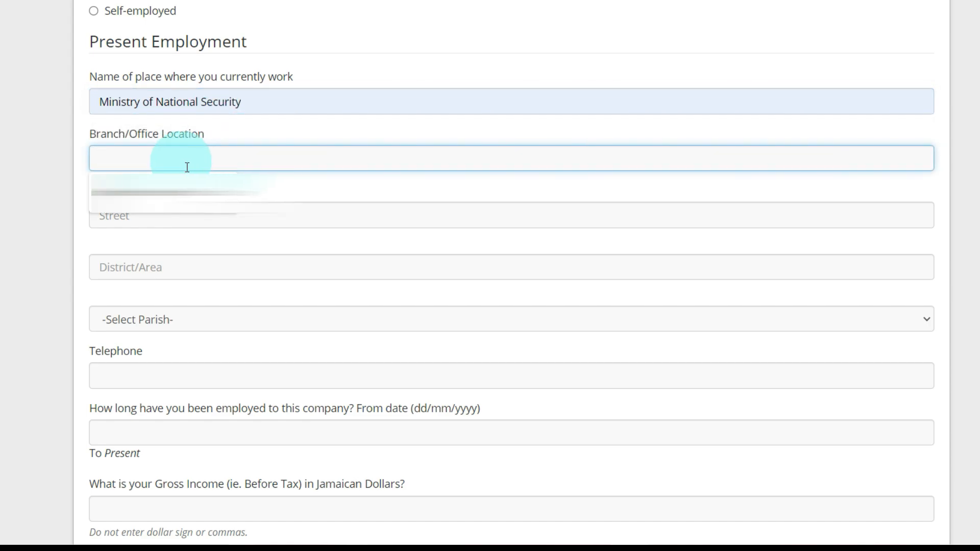
pyautogui.click(187, 168)
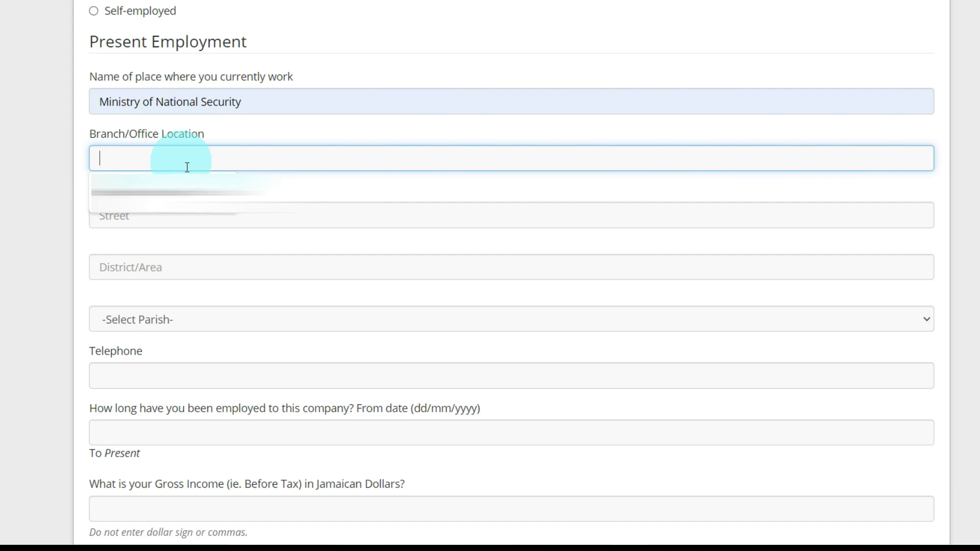
pyautogui.write('M')
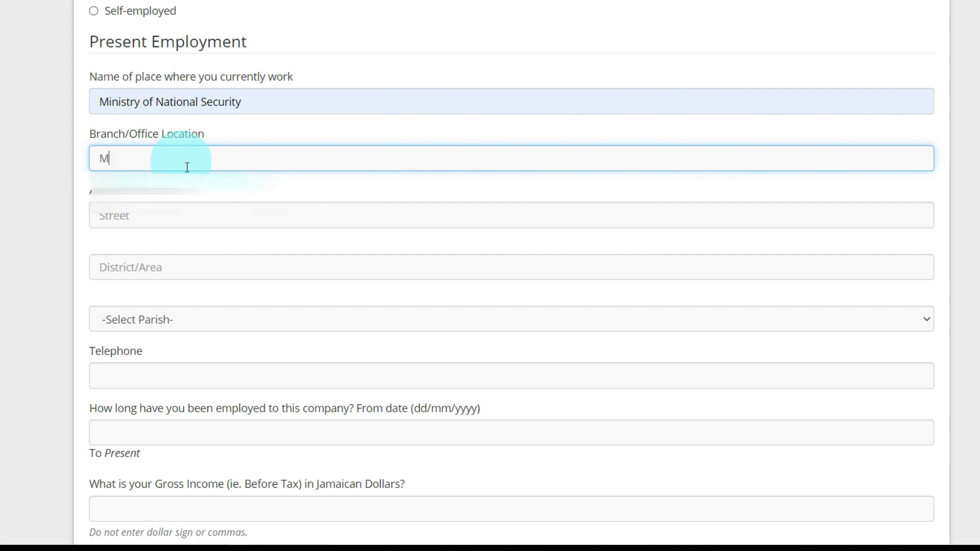
pyautogui.write('ay Pen')
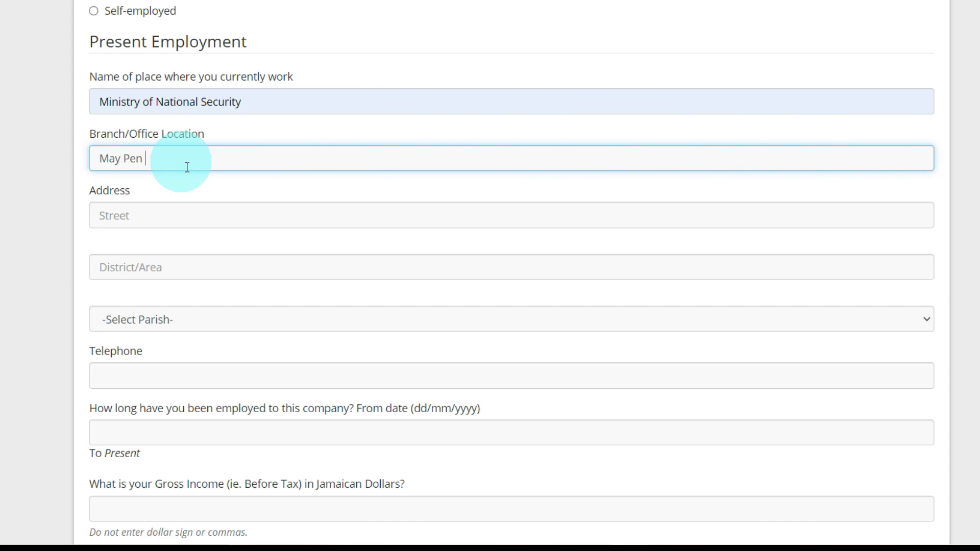
pyautogui.write('Police Statio')
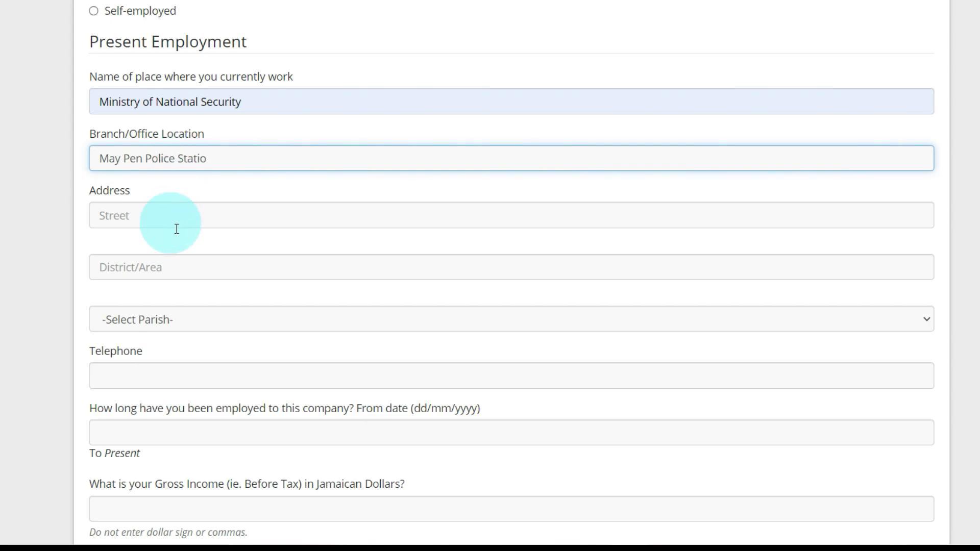
pyautogui.write('Dunsinane District')
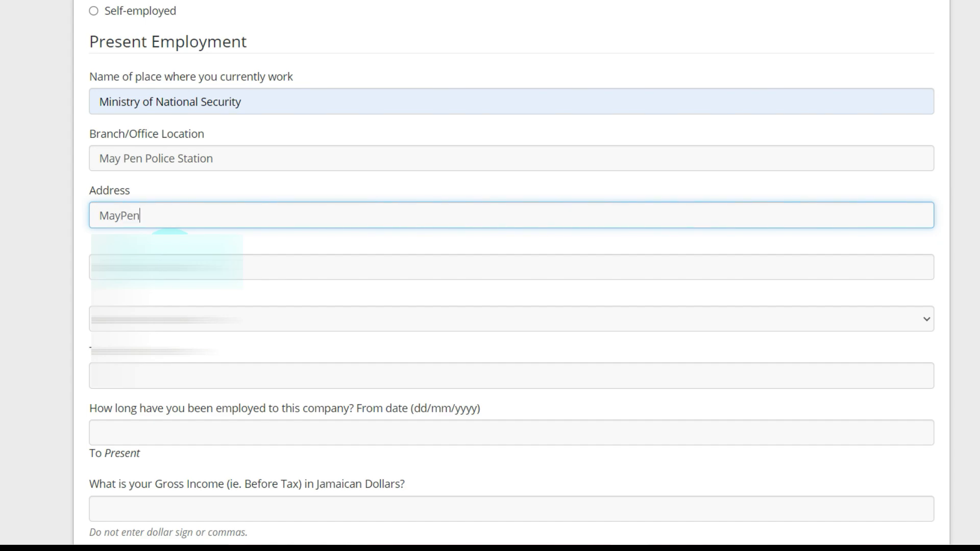
pyautogui.click(162, 320)
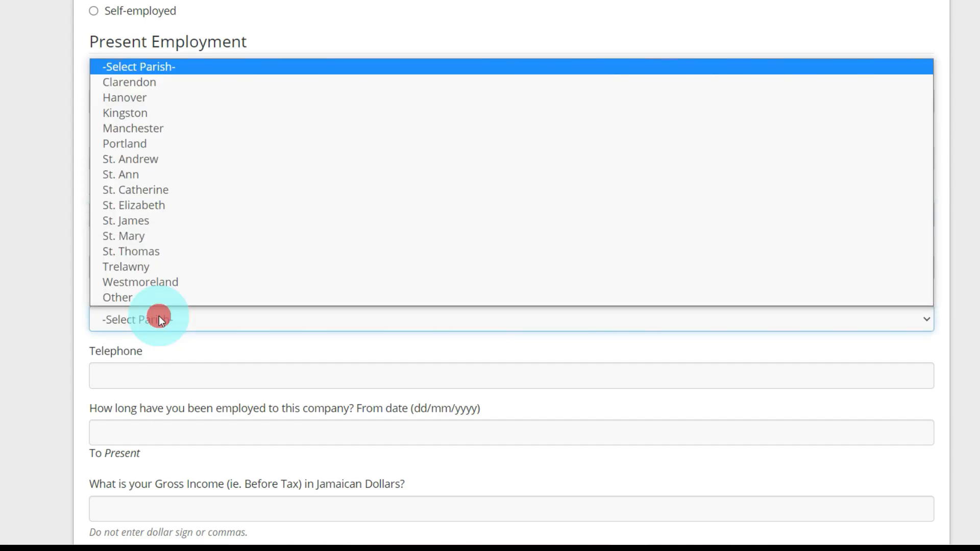
pyautogui.click(128, 82)
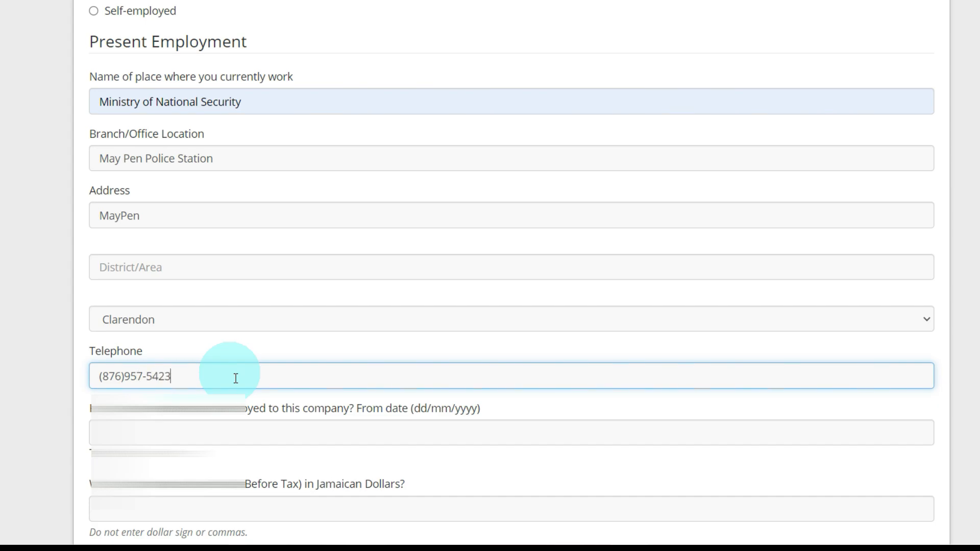
# - Enter the workplace telephone and the employment start date 19/02/2012
pyautogui.scroll(-3)
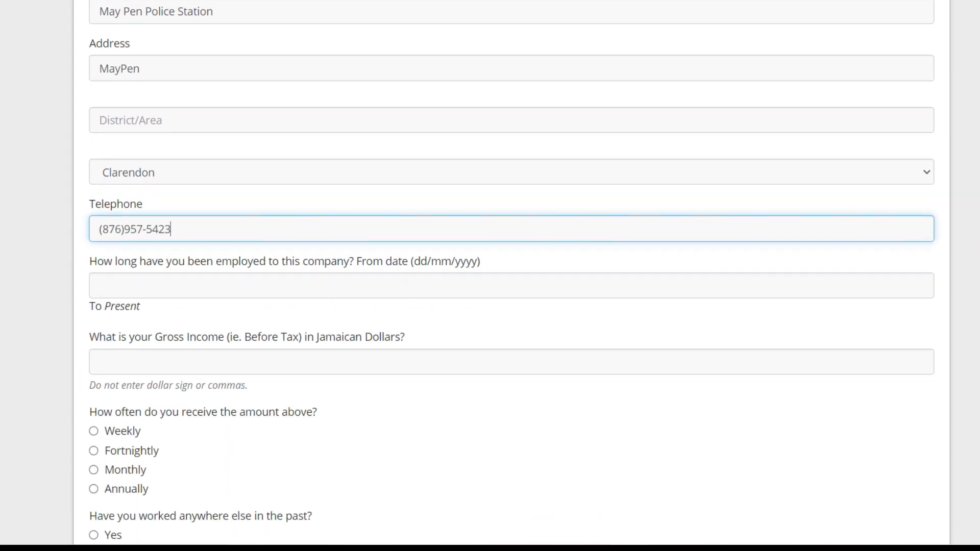
pyautogui.click(214, 282)
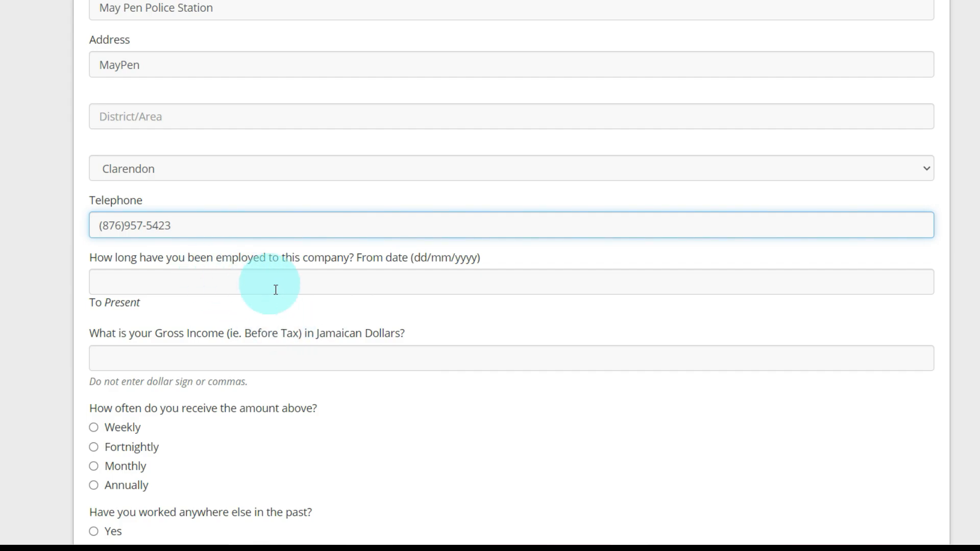
pyautogui.click(275, 289)
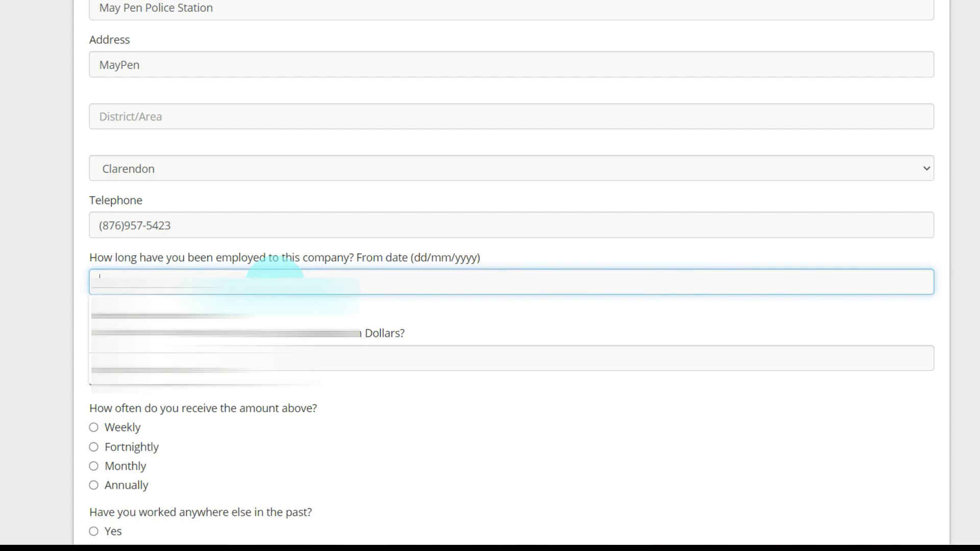
pyautogui.write('19/02/____')
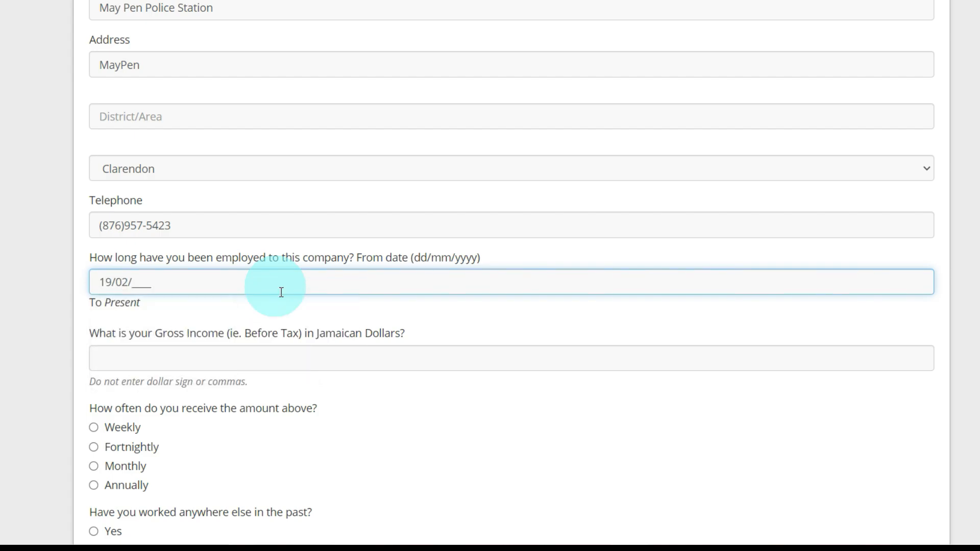
pyautogui.write('201')
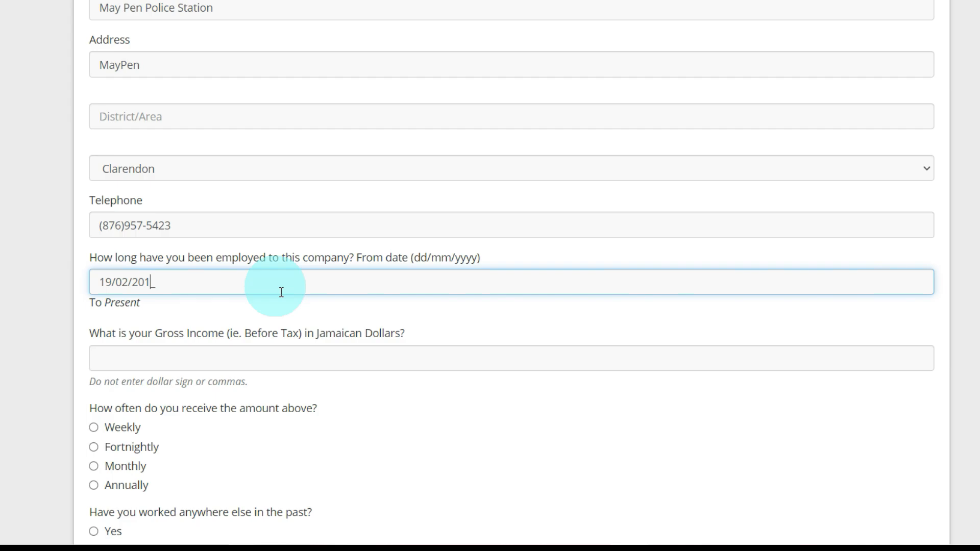
pyautogui.write('2')
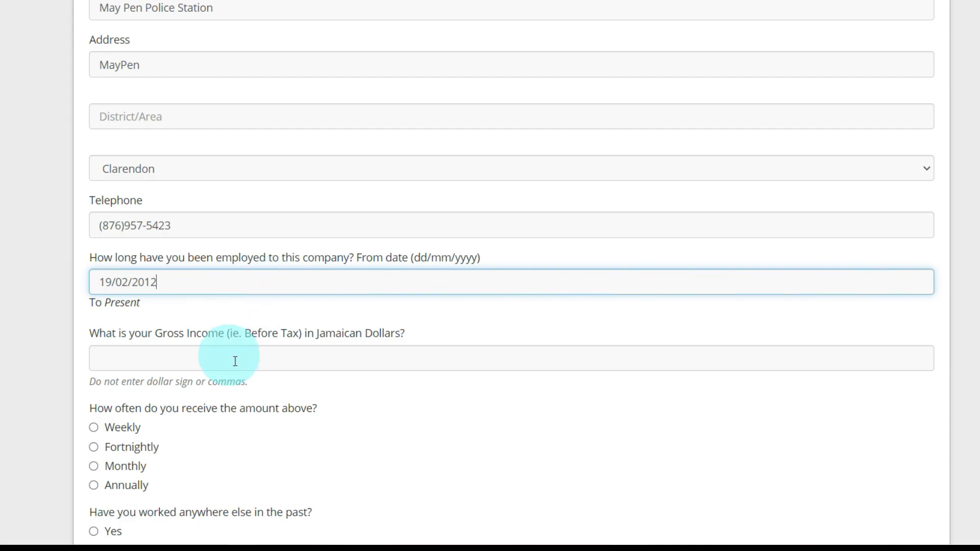
# - Record gross income 218000 paid monthly, answer No to past employers, and proceed to Step 3
pyautogui.click(215, 361)
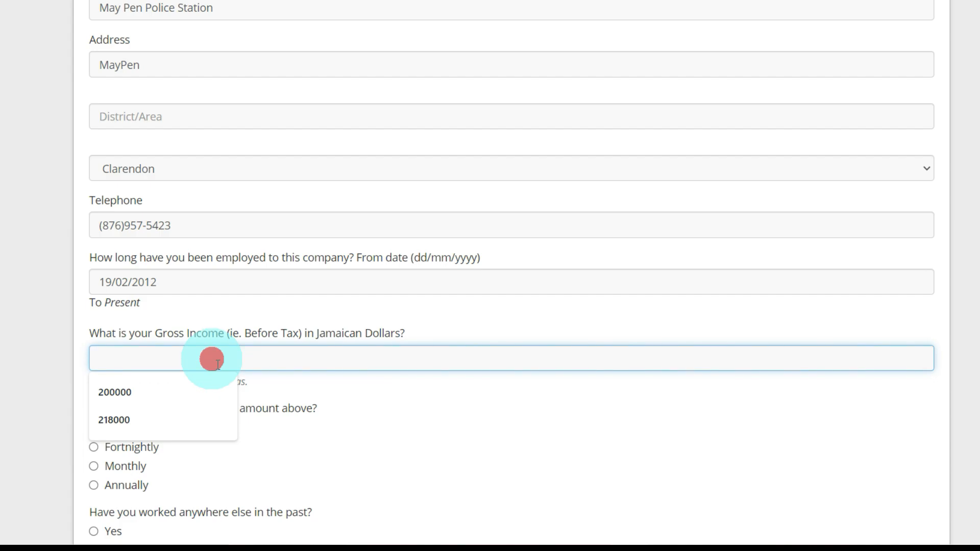
pyautogui.click(116, 420)
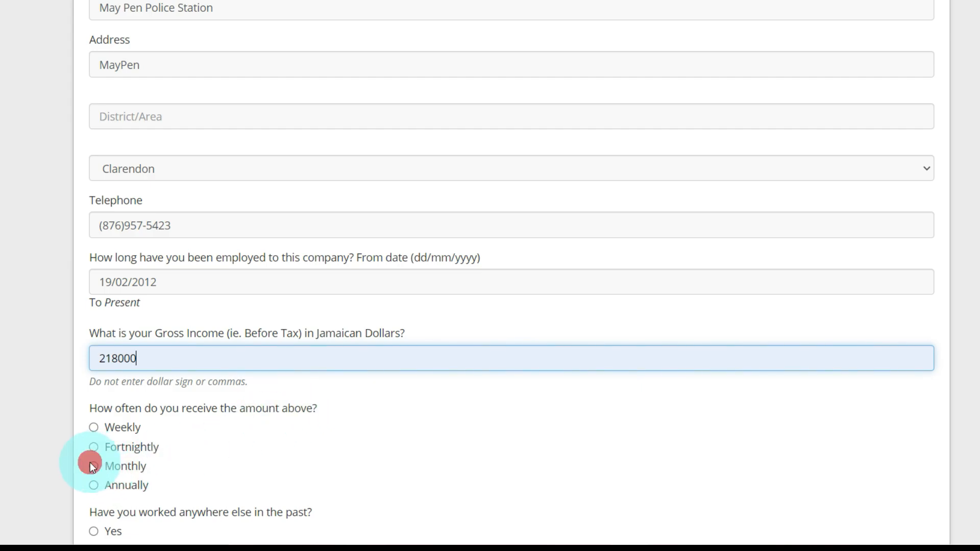
pyautogui.click(94, 465)
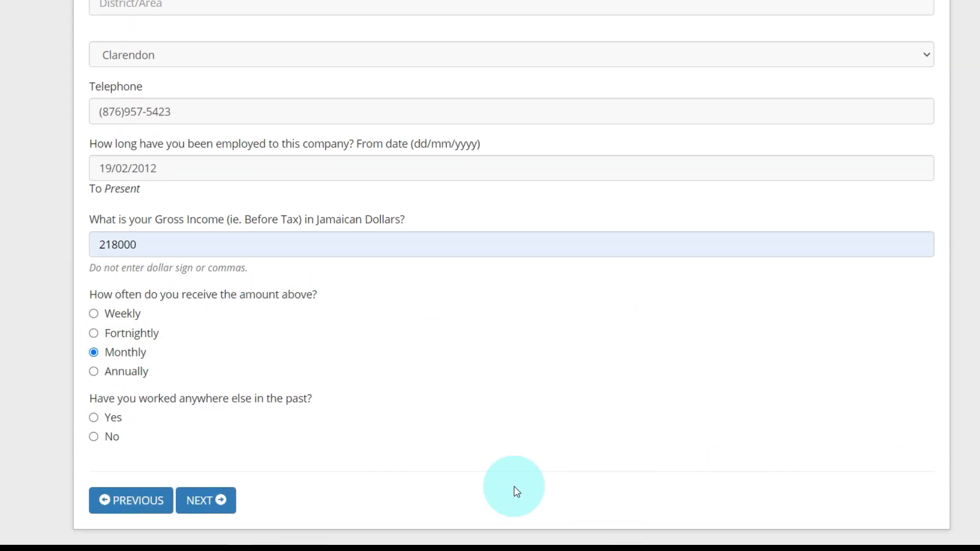
pyautogui.click(93, 437)
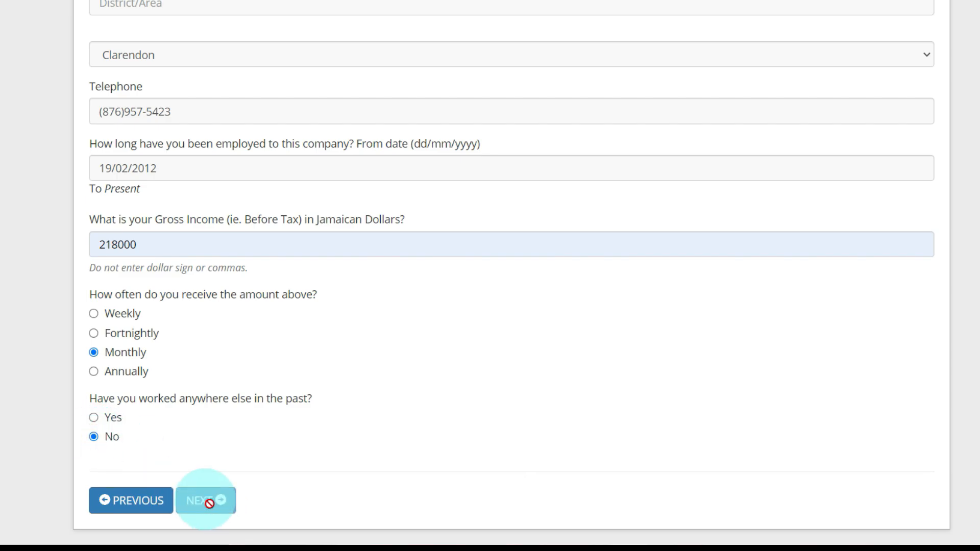
pyautogui.click(200, 501)
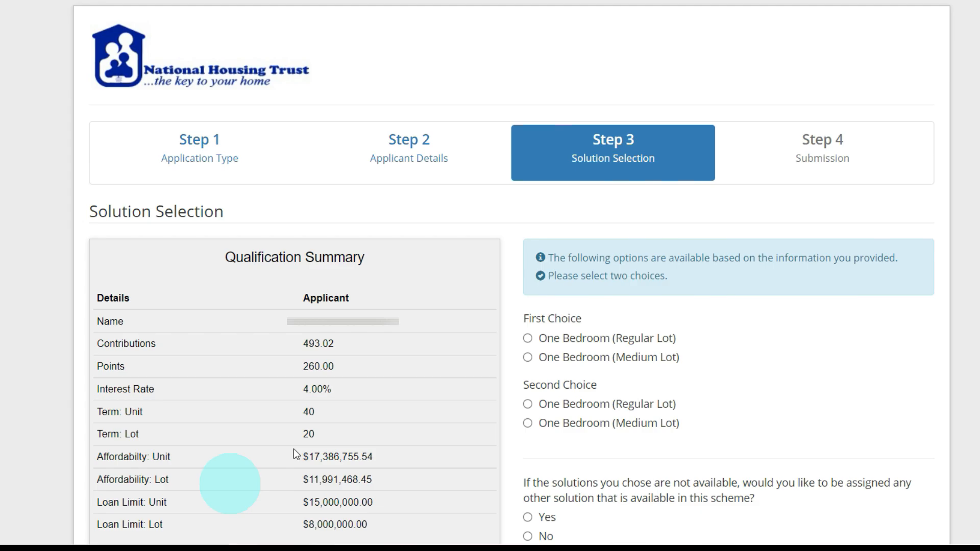
pyautogui.scroll(-3)
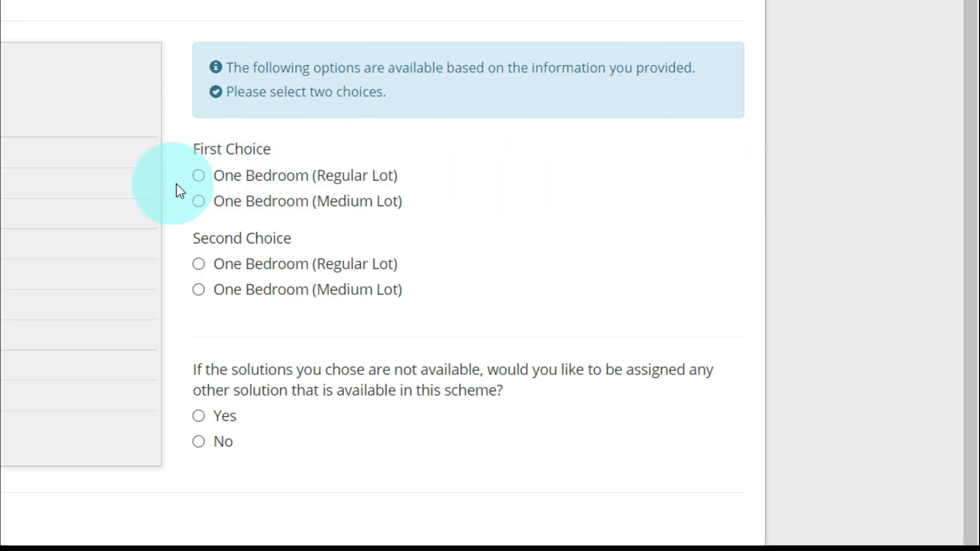
pyautogui.moveTo(355, 204)
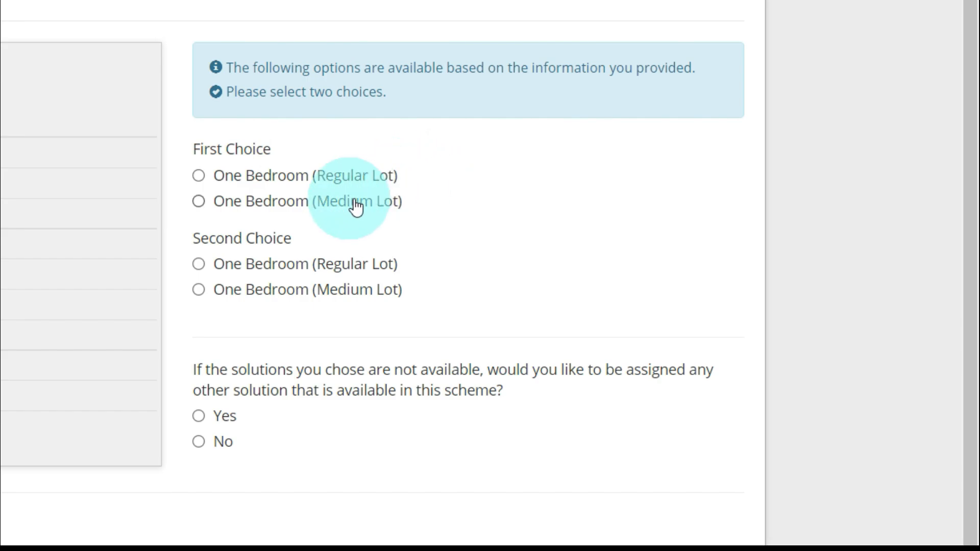
pyautogui.moveTo(410, 217)
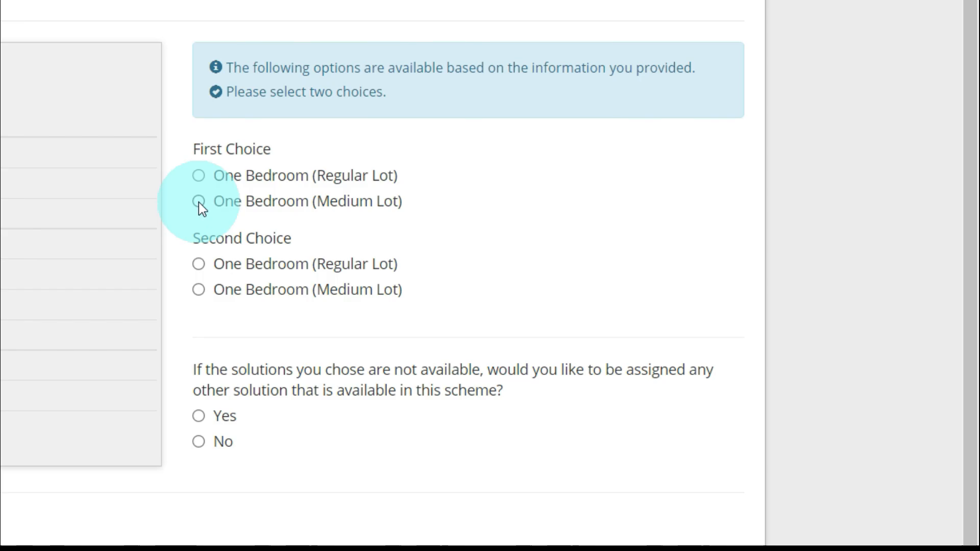
# - Settle the first choice on One Bedroom (Medium Lot) after toggling Regular Lot
pyautogui.click(198, 201)
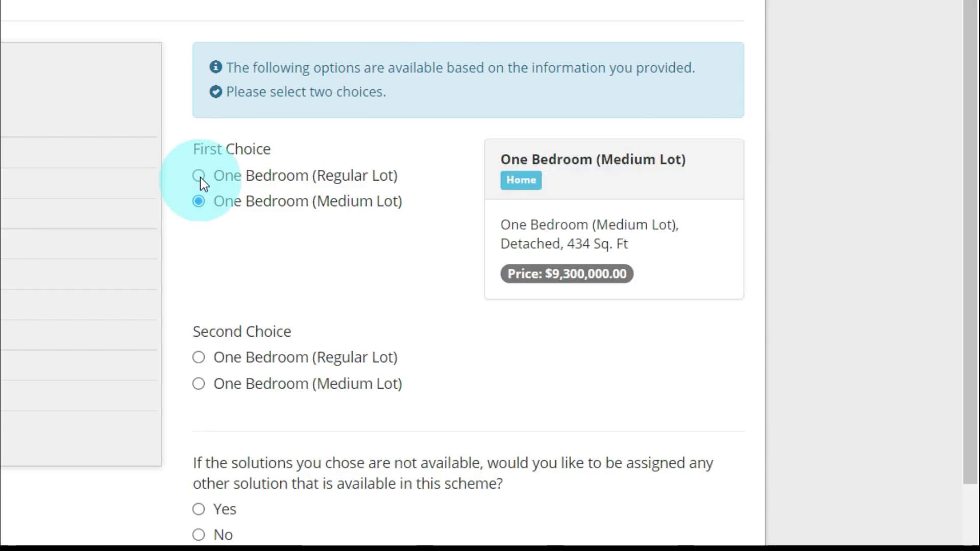
pyautogui.click(198, 176)
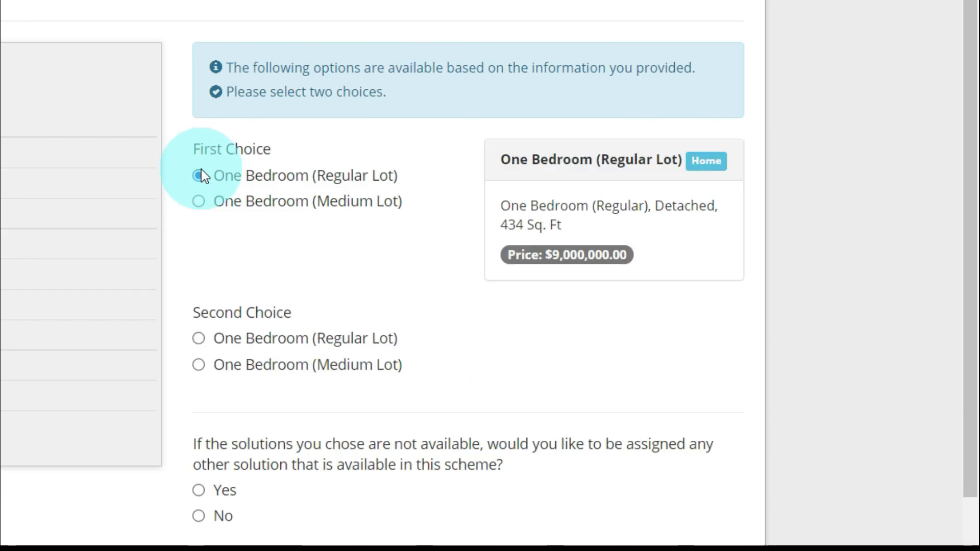
pyautogui.click(198, 175)
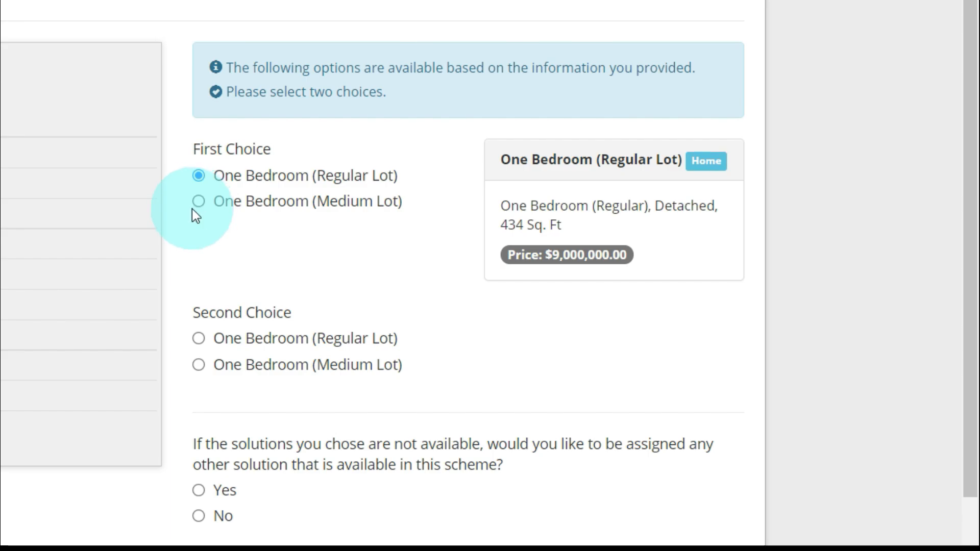
pyautogui.click(198, 202)
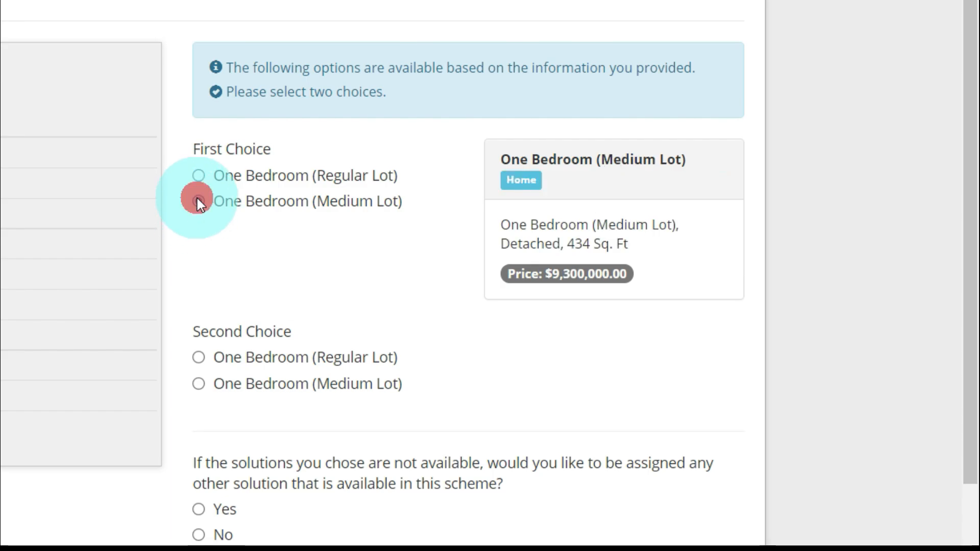
pyautogui.click(198, 201)
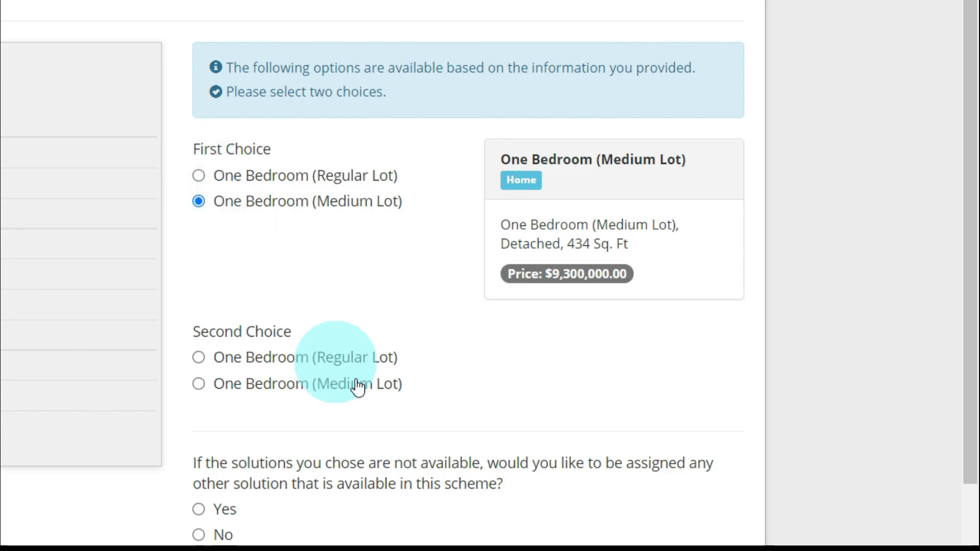
pyautogui.moveTo(968, 161)
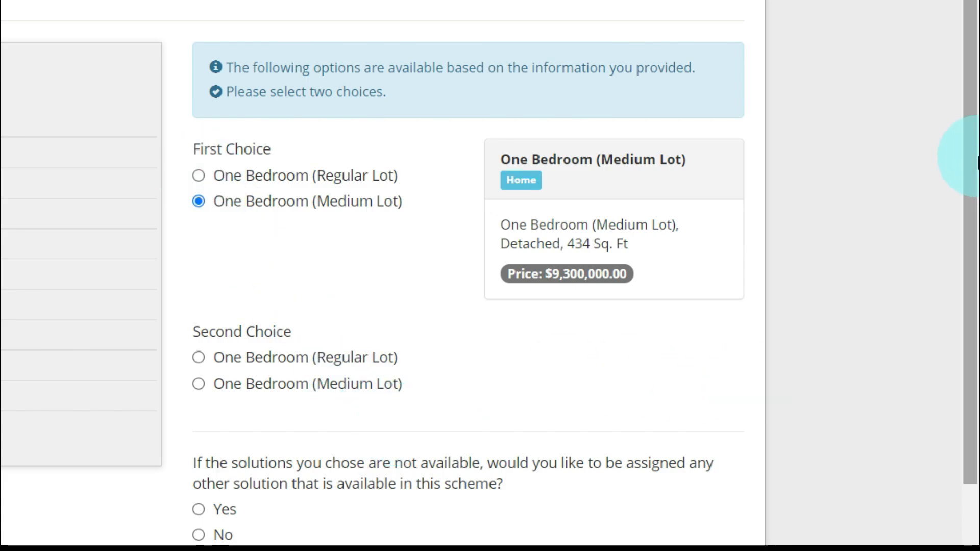
# - Choose One Bedroom (Regular Lot) as second choice and proceed to Step 4 Submission
pyautogui.scroll(-3)
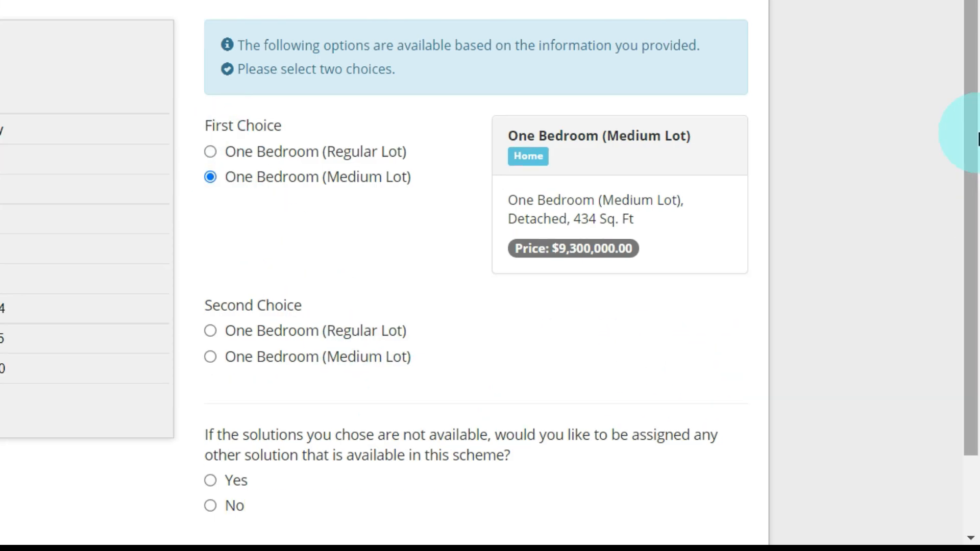
pyautogui.scroll(-3)
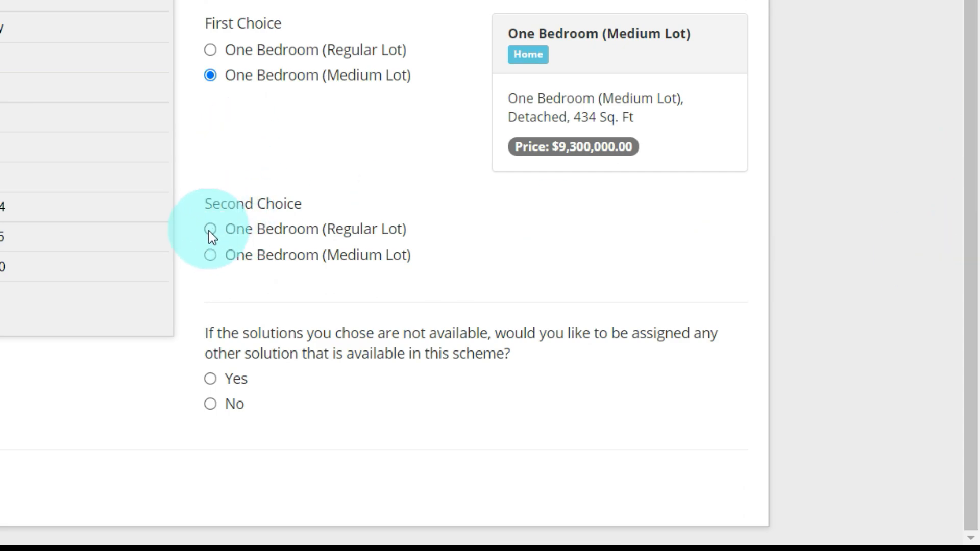
pyautogui.click(209, 229)
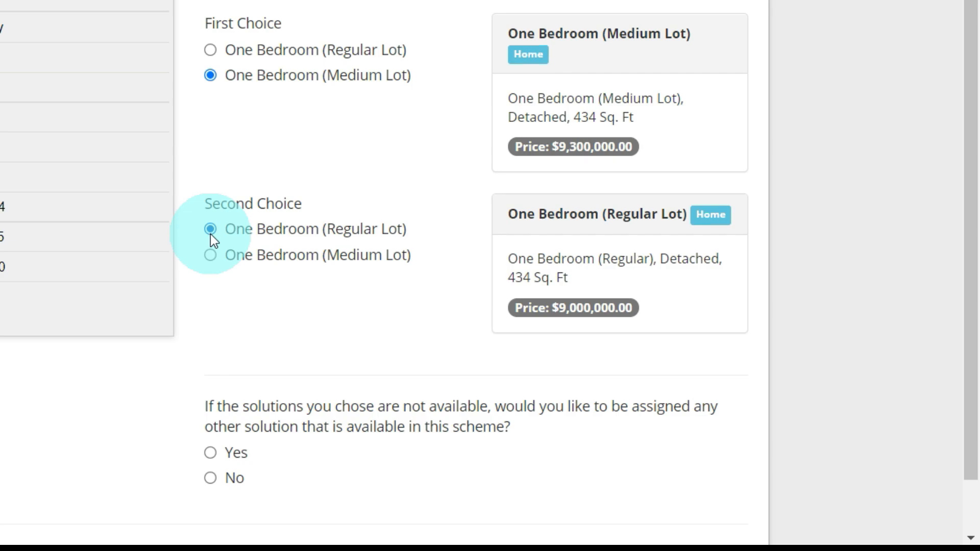
pyautogui.click(210, 228)
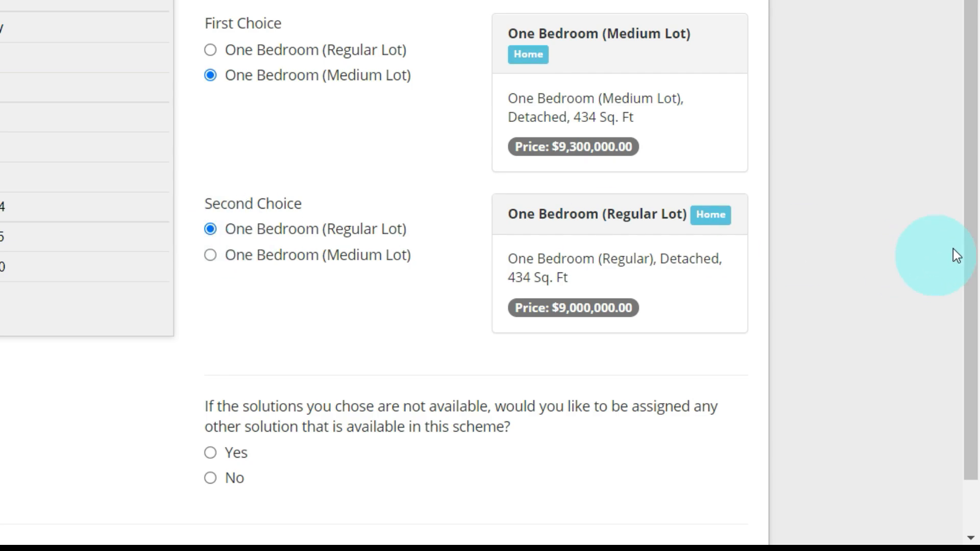
pyautogui.scroll(-3)
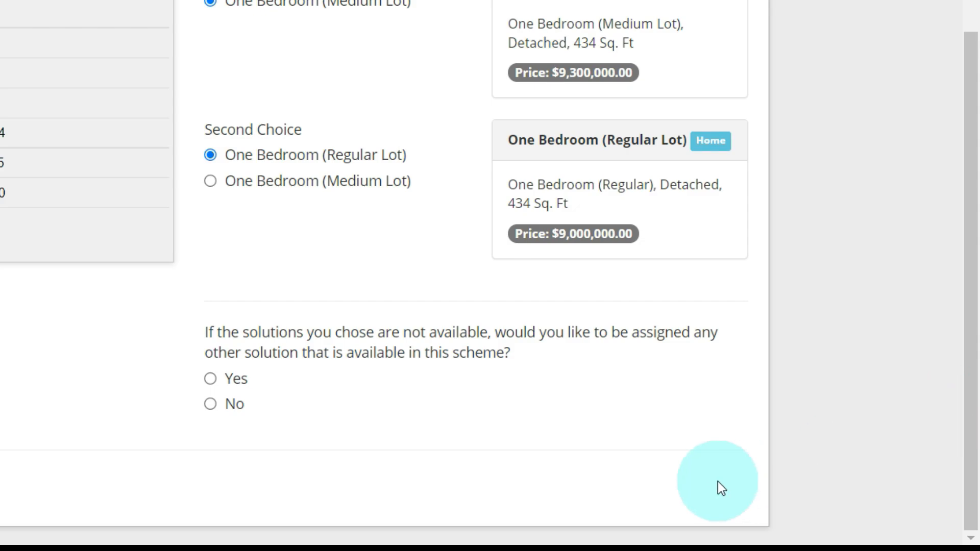
pyautogui.click(527, 418)
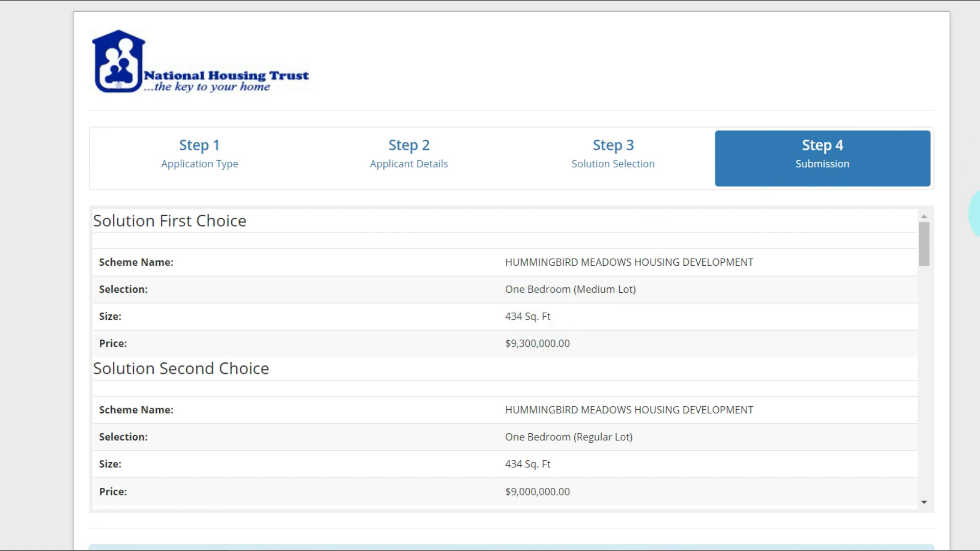
pyautogui.scroll(-3)
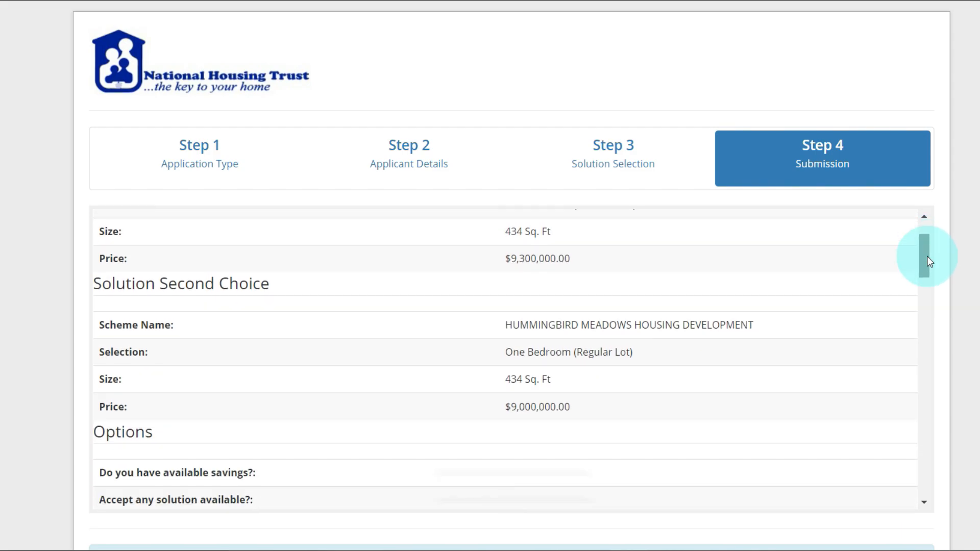
pyautogui.scroll(-3)
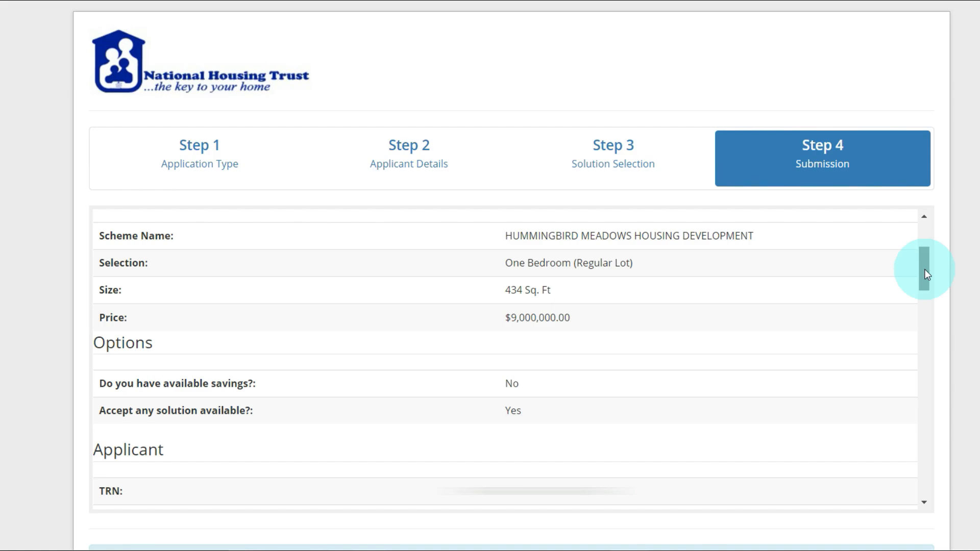
pyautogui.scroll(-3)
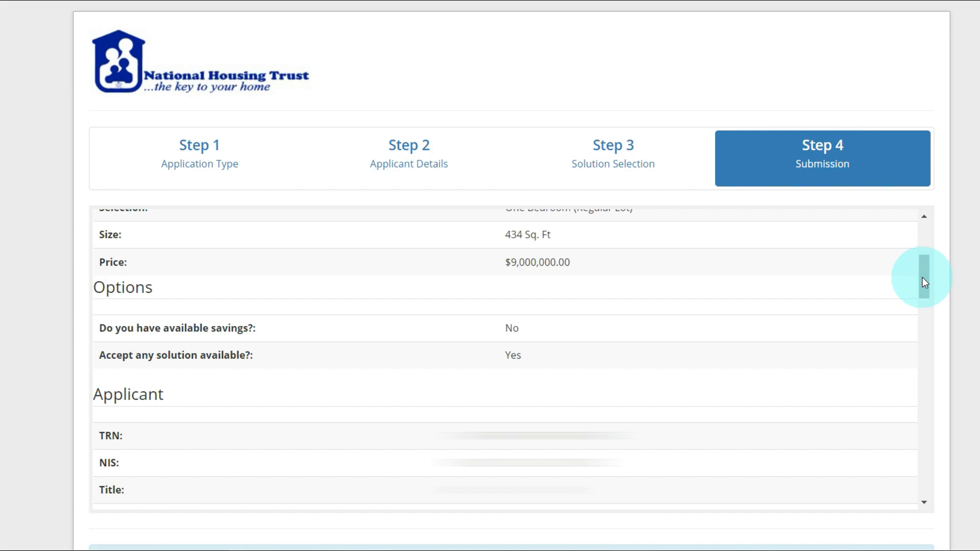
pyautogui.scroll(-3)
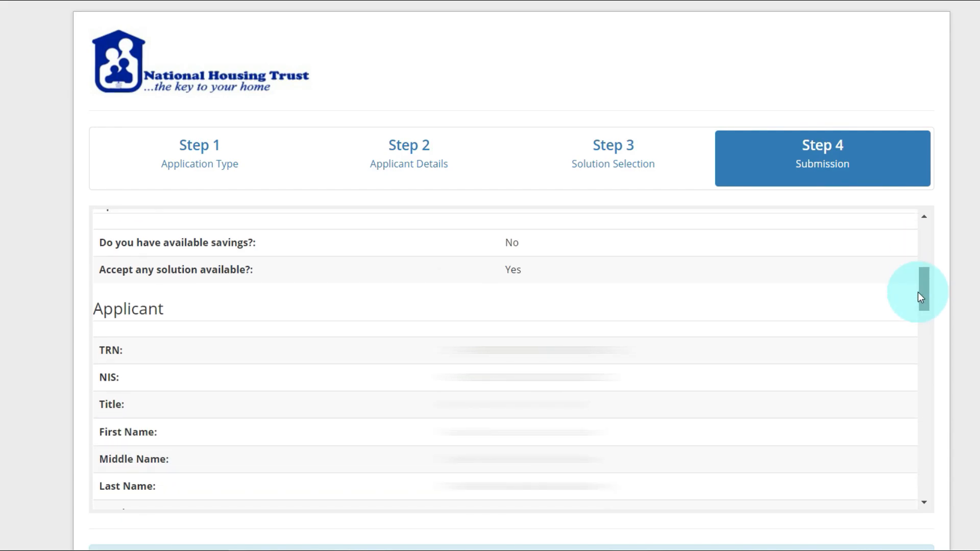
pyautogui.scroll(-3)
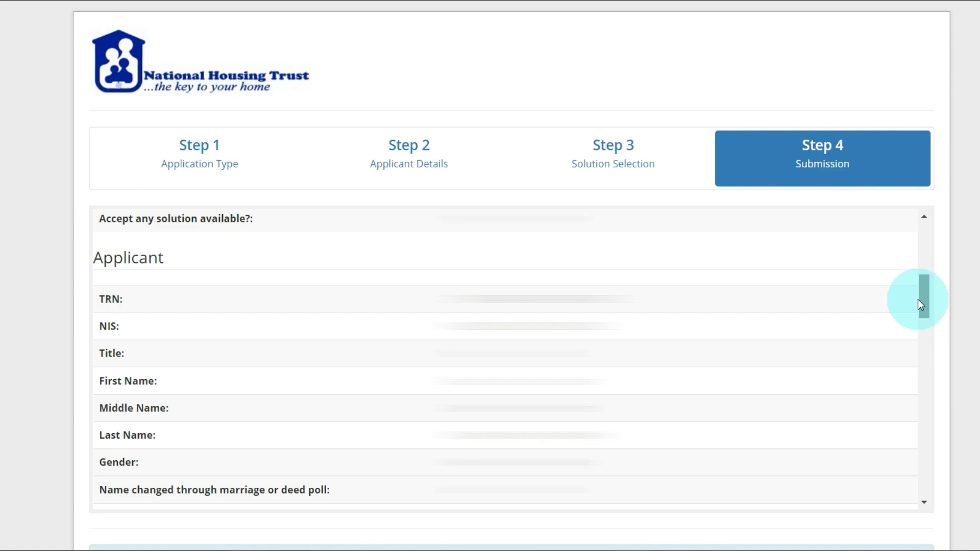
pyautogui.scroll(-3)
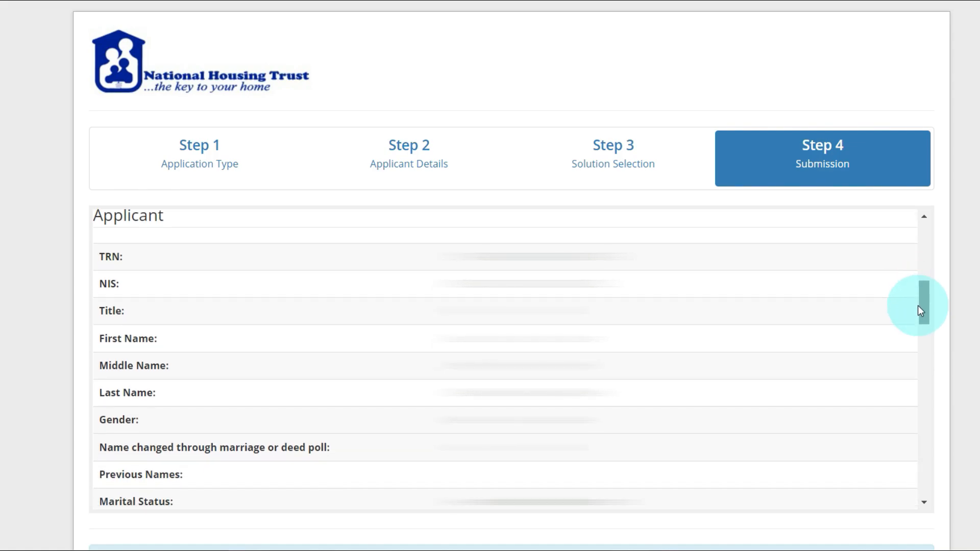
pyautogui.scroll(-3)
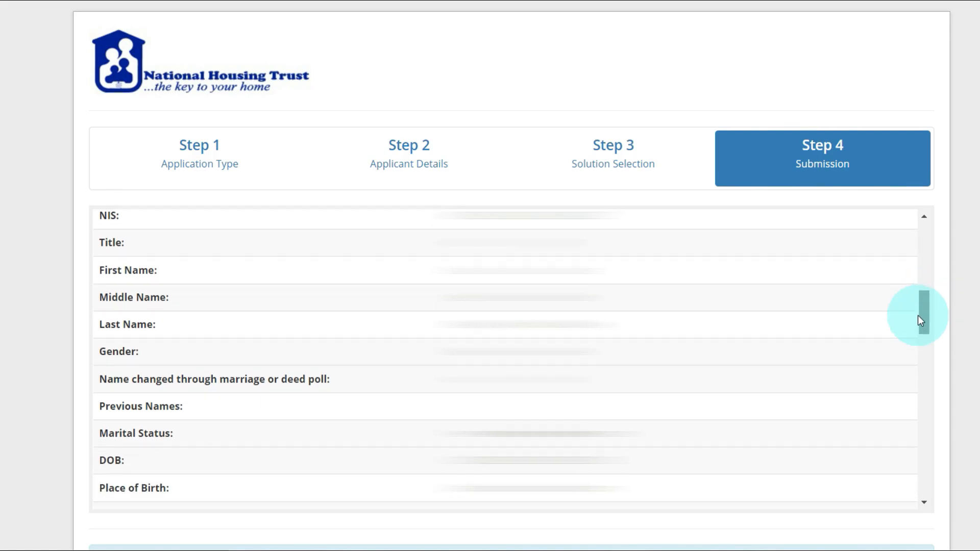
pyautogui.scroll(-3)
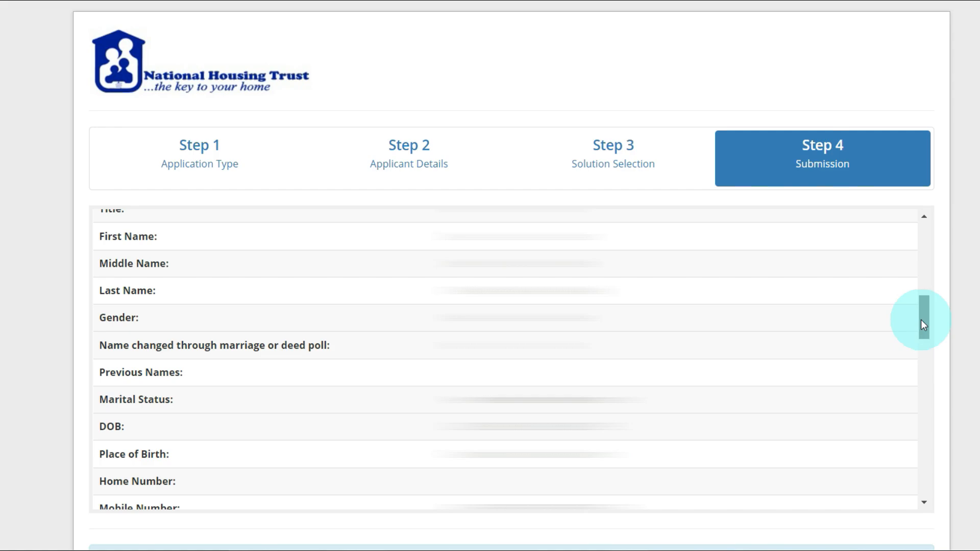
pyautogui.scroll(-3)
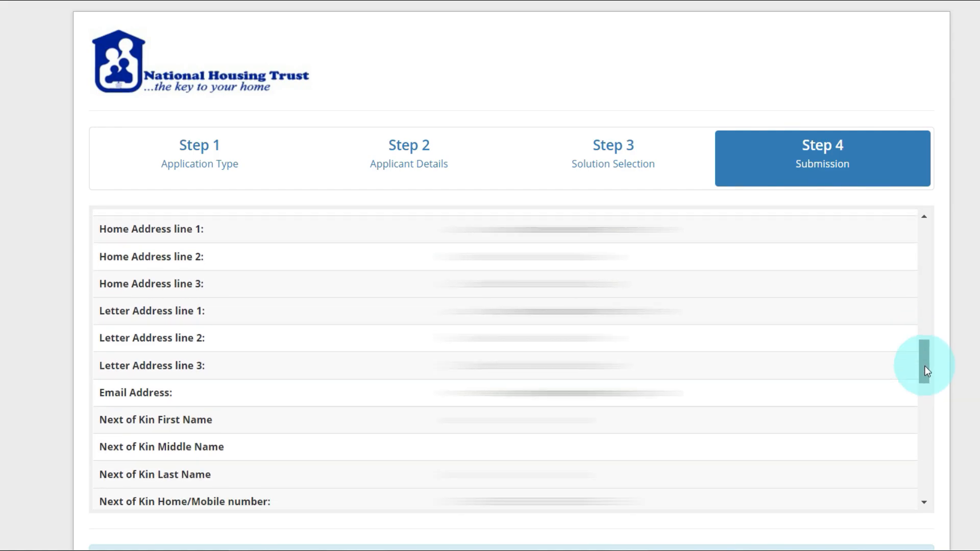
pyautogui.scroll(-3)
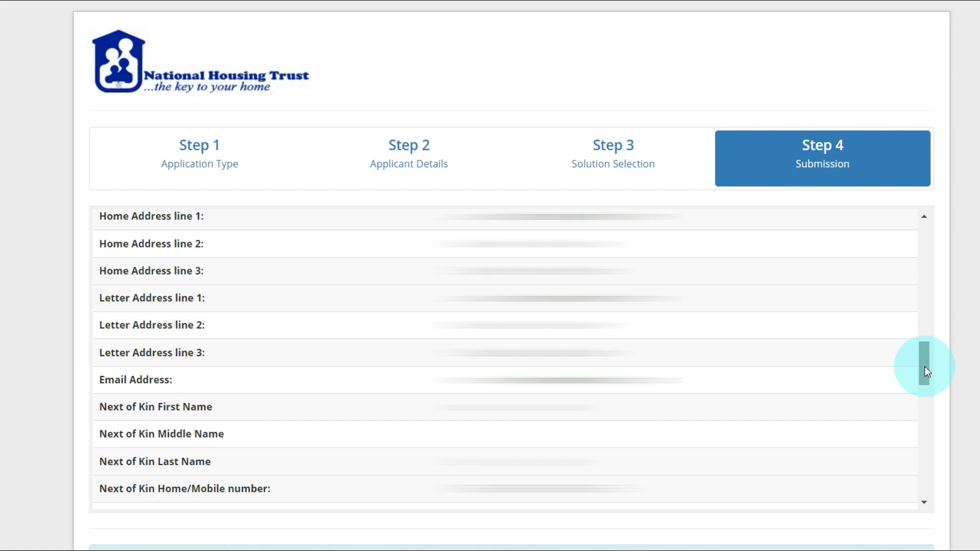
pyautogui.scroll(-3)
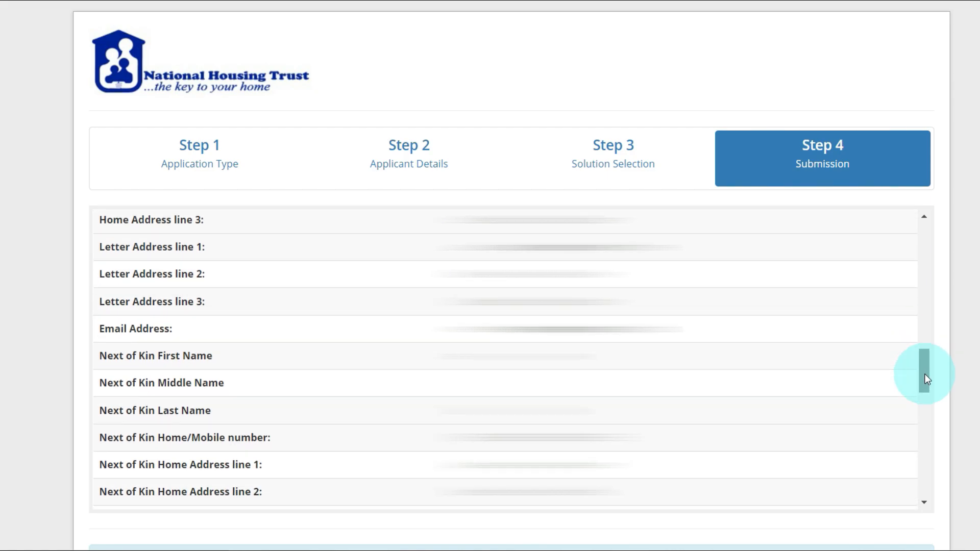
pyautogui.scroll(-3)
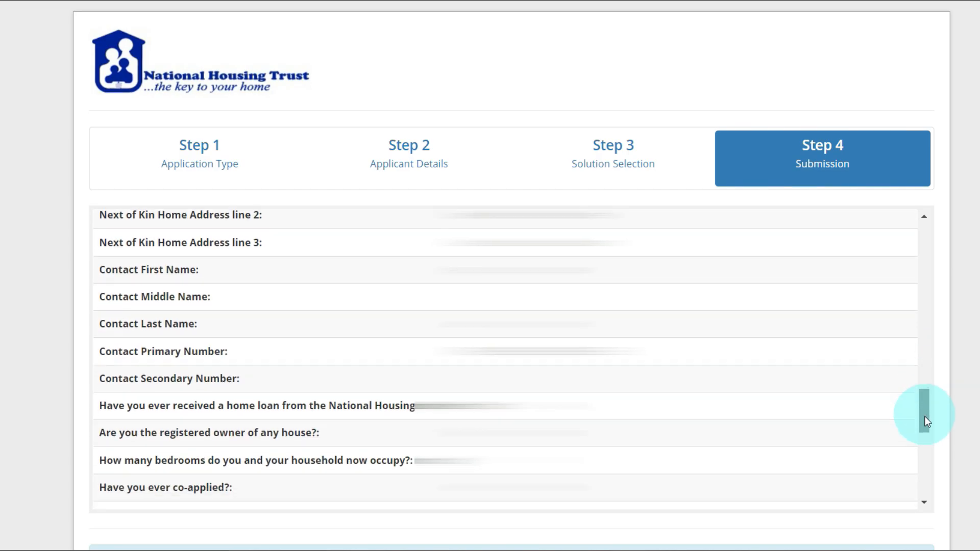
pyautogui.scroll(-3)
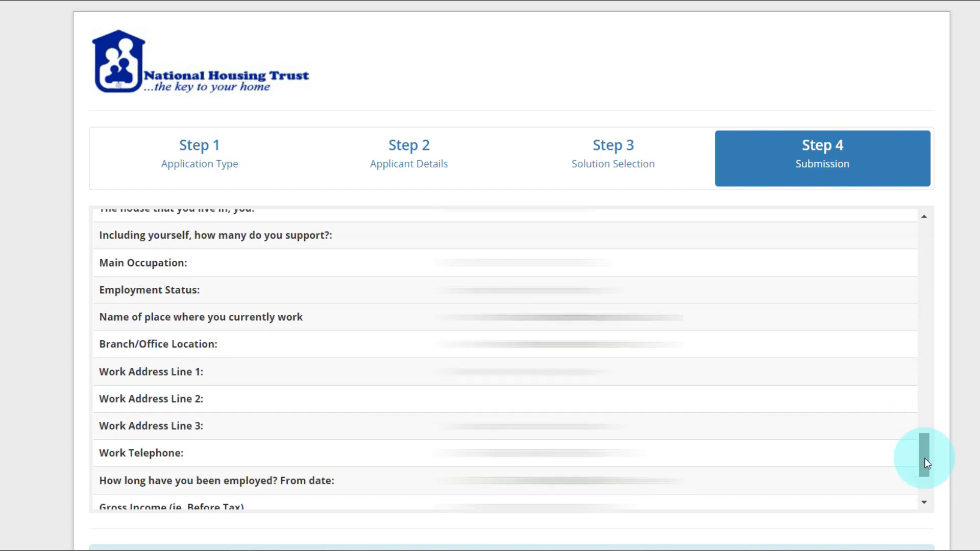
pyautogui.scroll(-3)
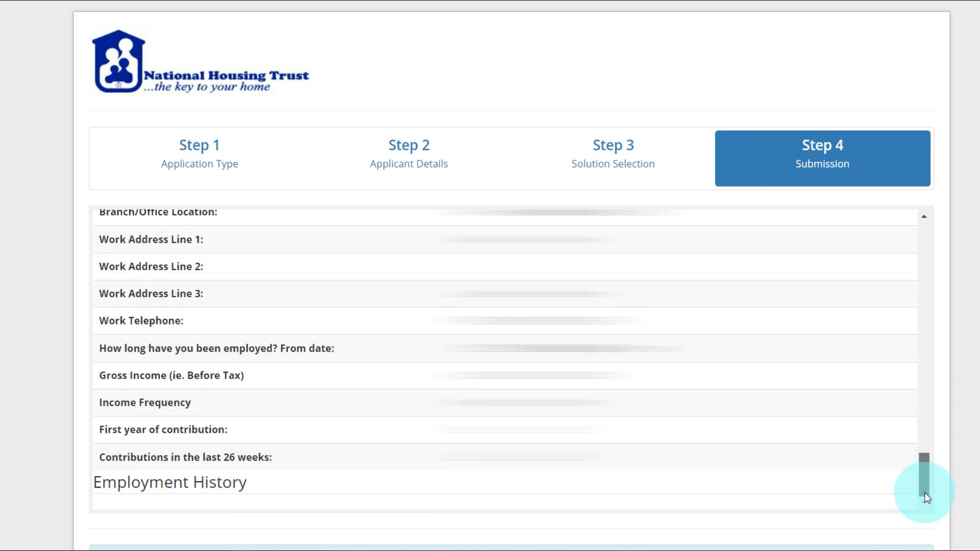
pyautogui.scroll(-3)
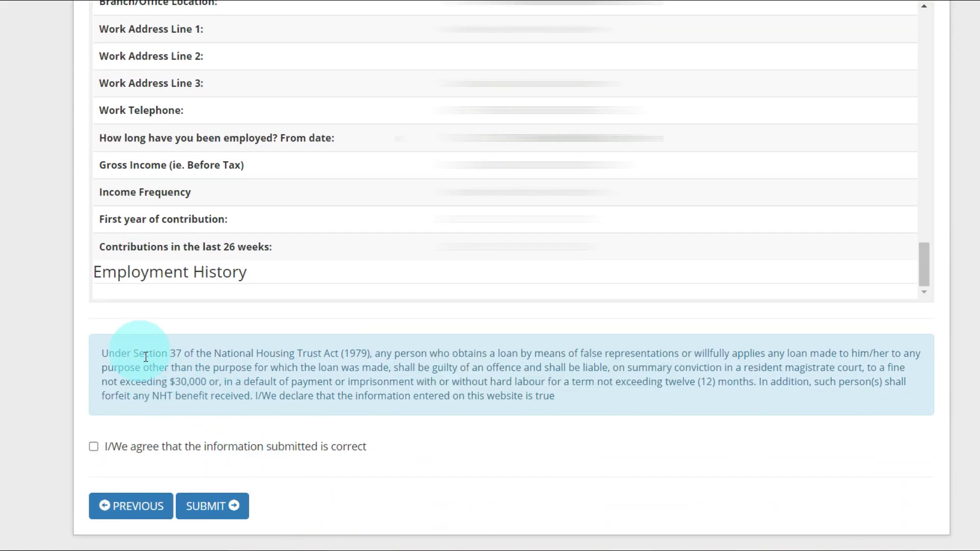
pyautogui.moveTo(690, 316)
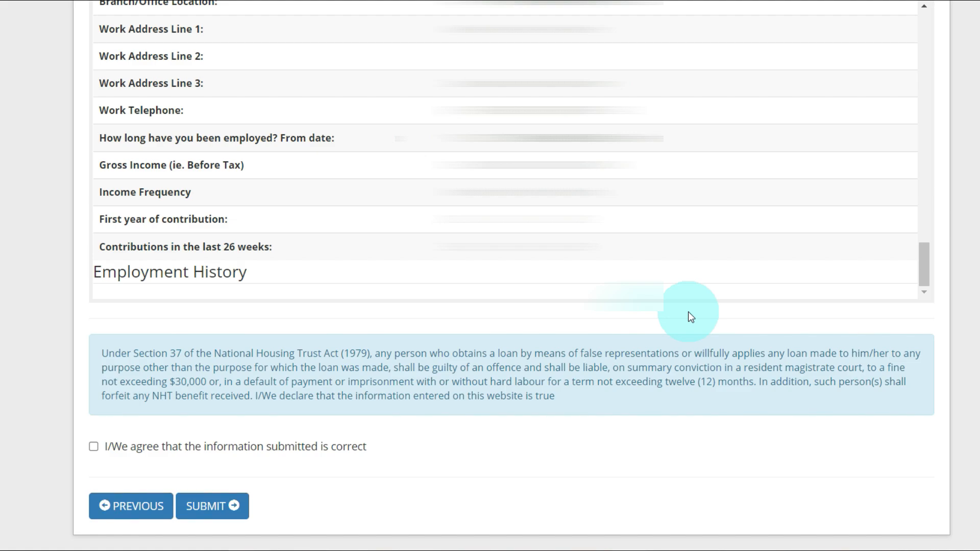
pyautogui.moveTo(735, 360)
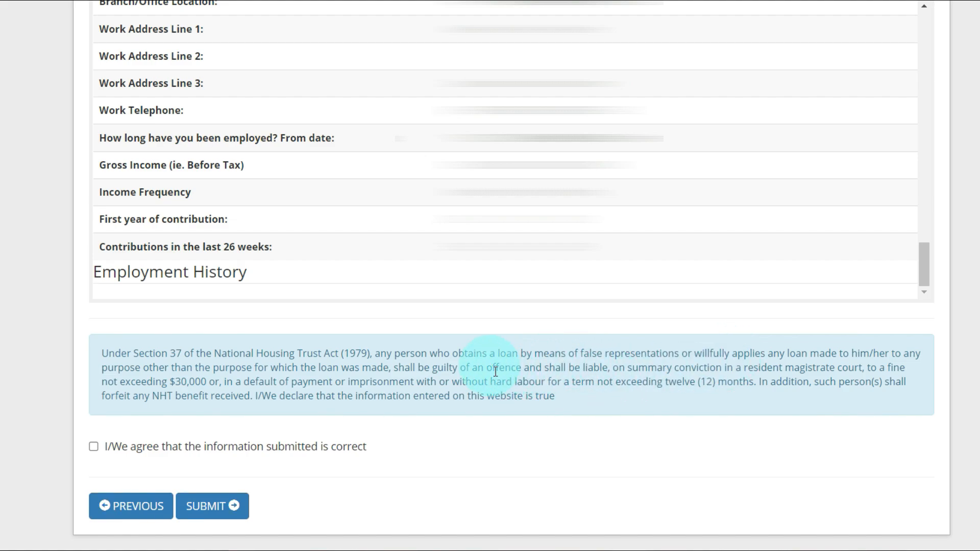
pyautogui.moveTo(756, 378)
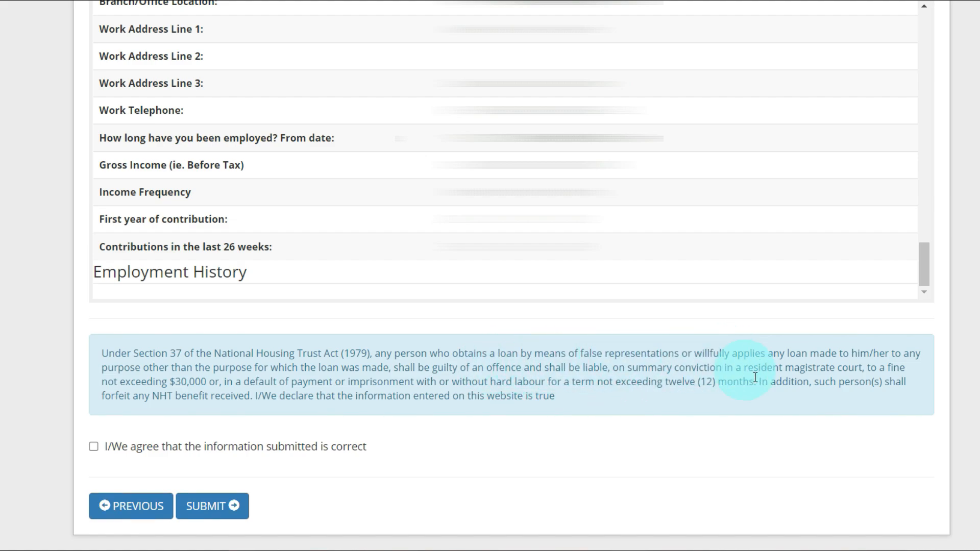
pyautogui.moveTo(872, 185)
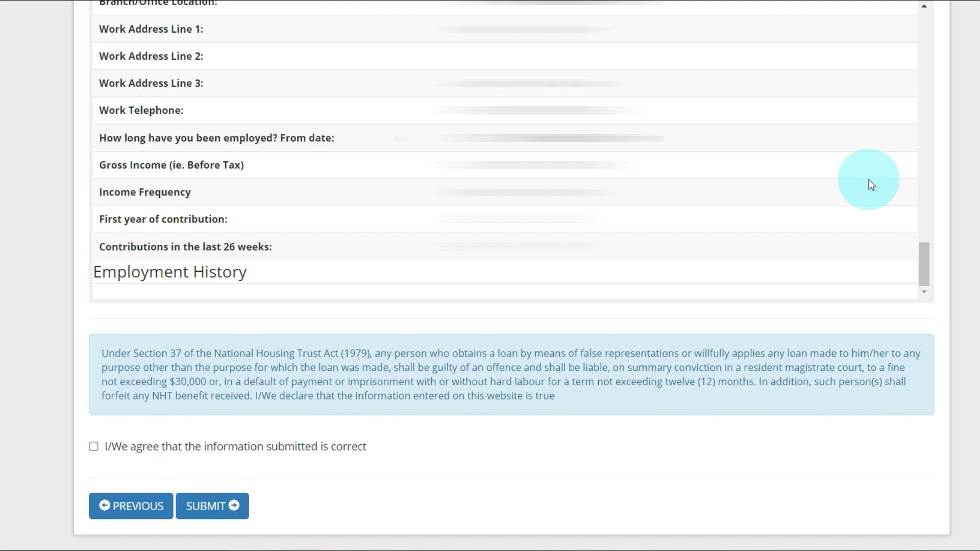
pyautogui.moveTo(887, 214)
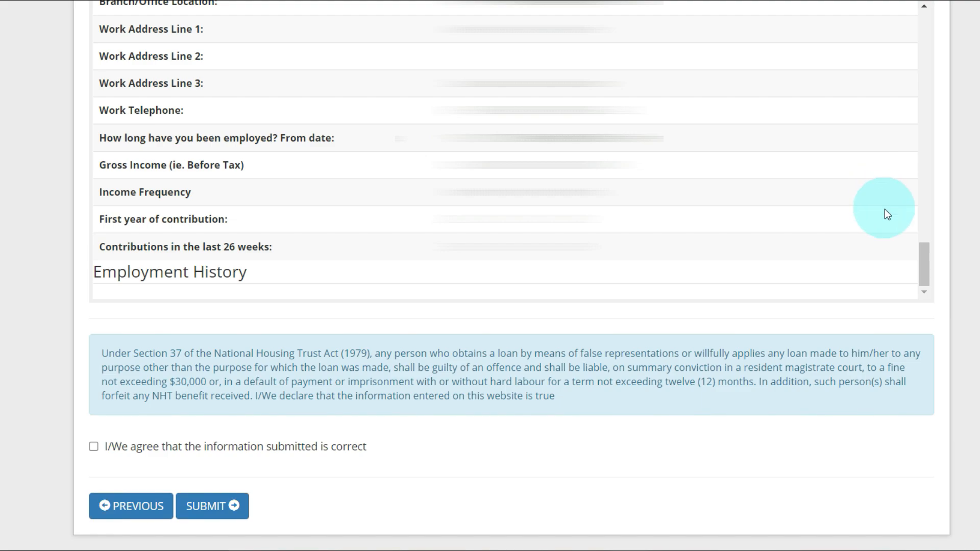
pyautogui.moveTo(889, 216)
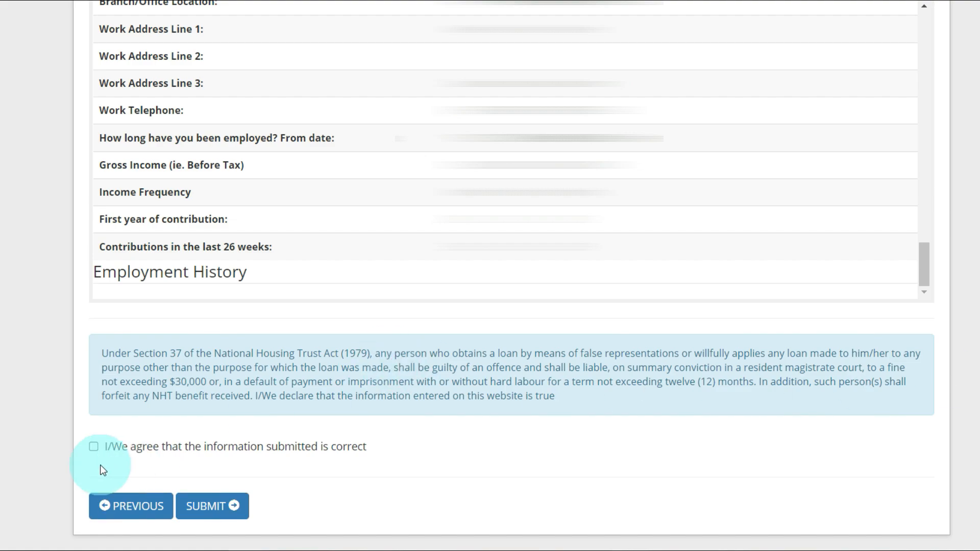
# - Tick the declaration agreeing the submitted information is correct
pyautogui.click(94, 447)
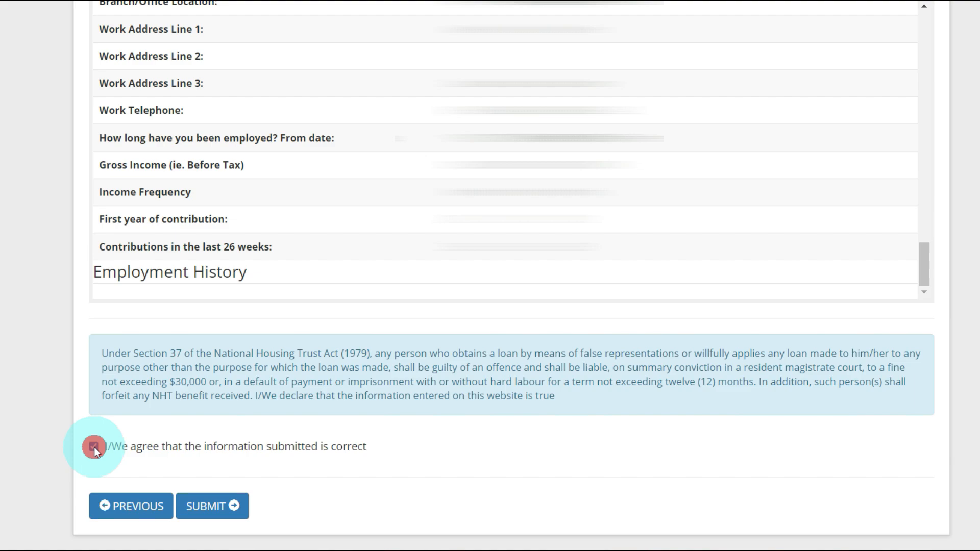
pyautogui.click(95, 447)
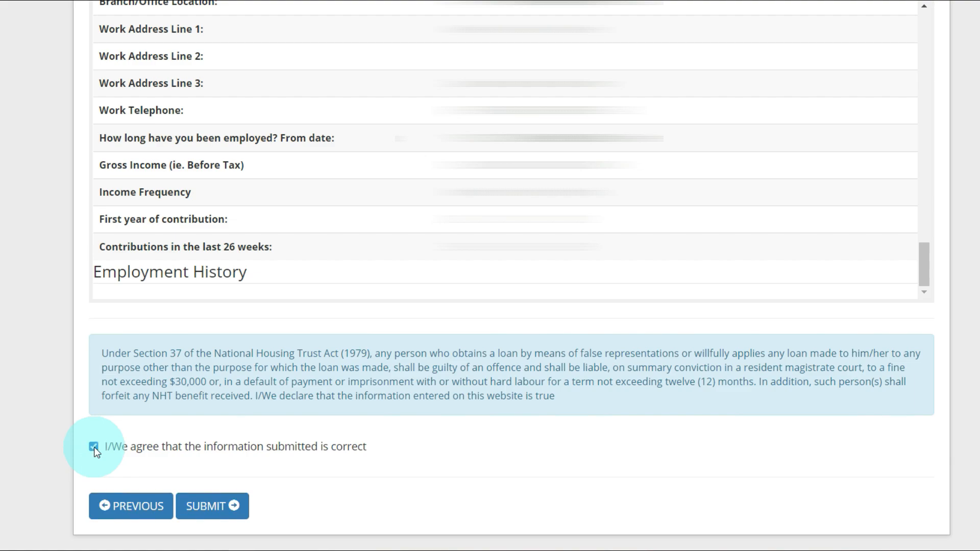